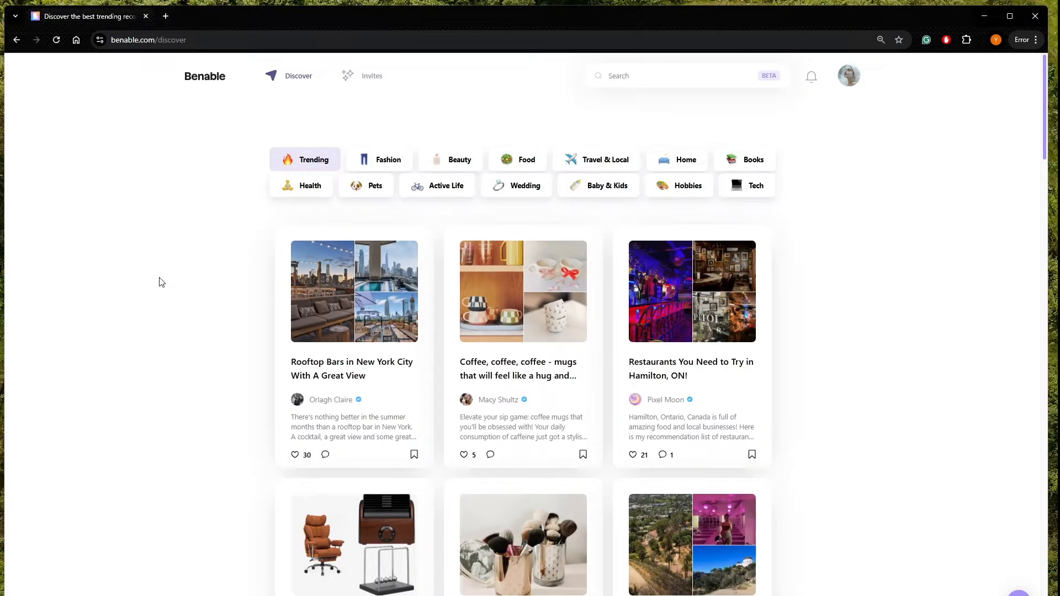
pyautogui.moveTo(118, 122)
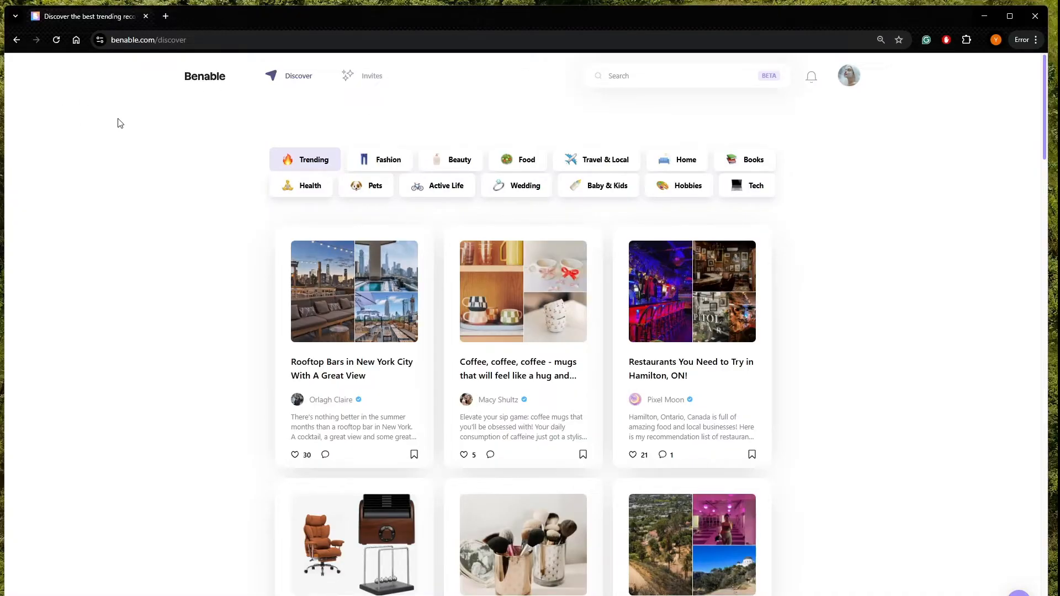
pyautogui.moveTo(124, 138)
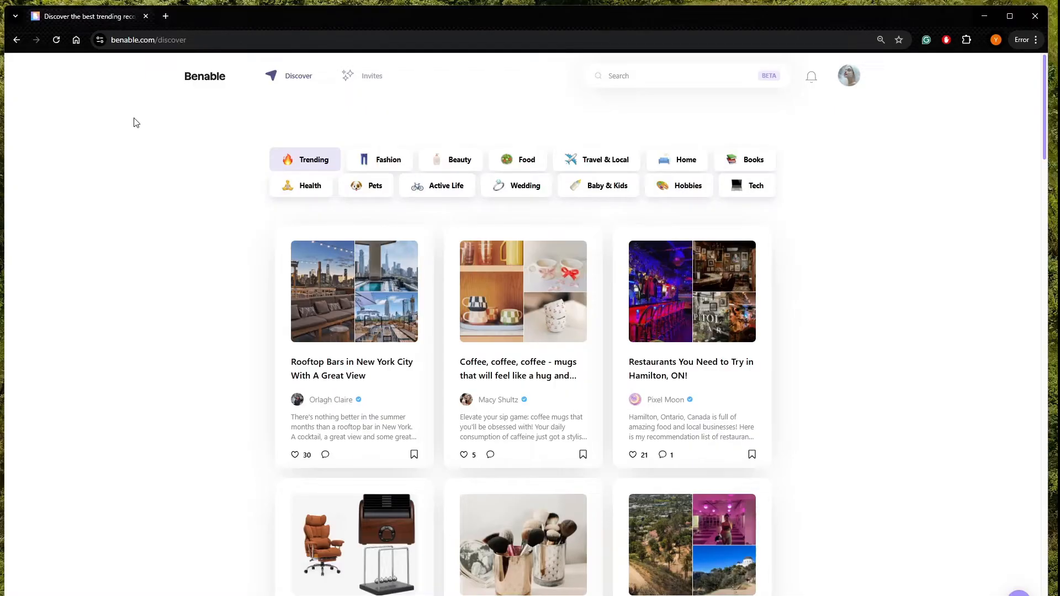
pyautogui.moveTo(171, 131)
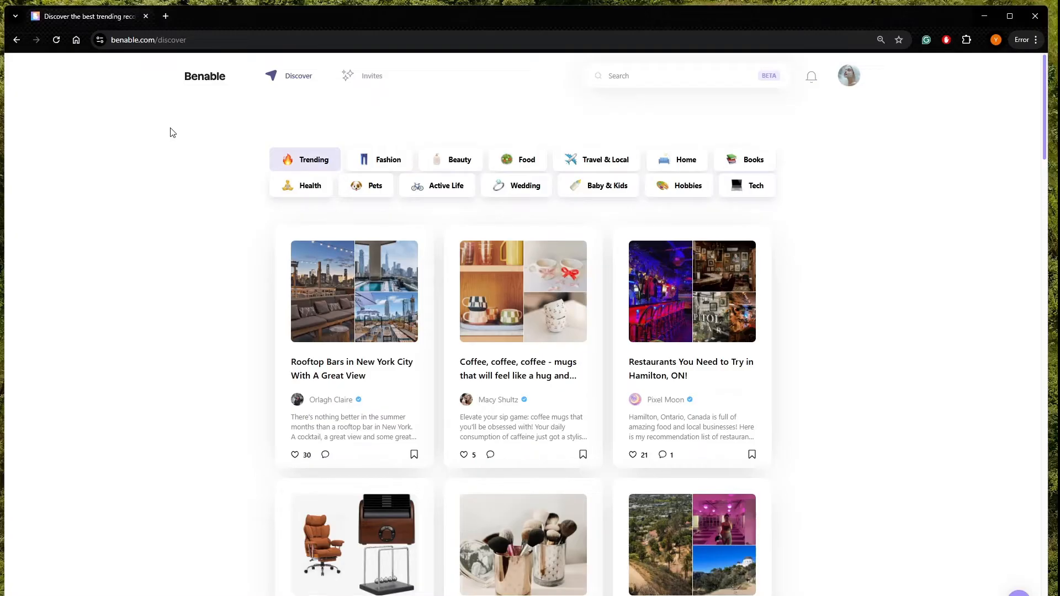
pyautogui.moveTo(138, 195)
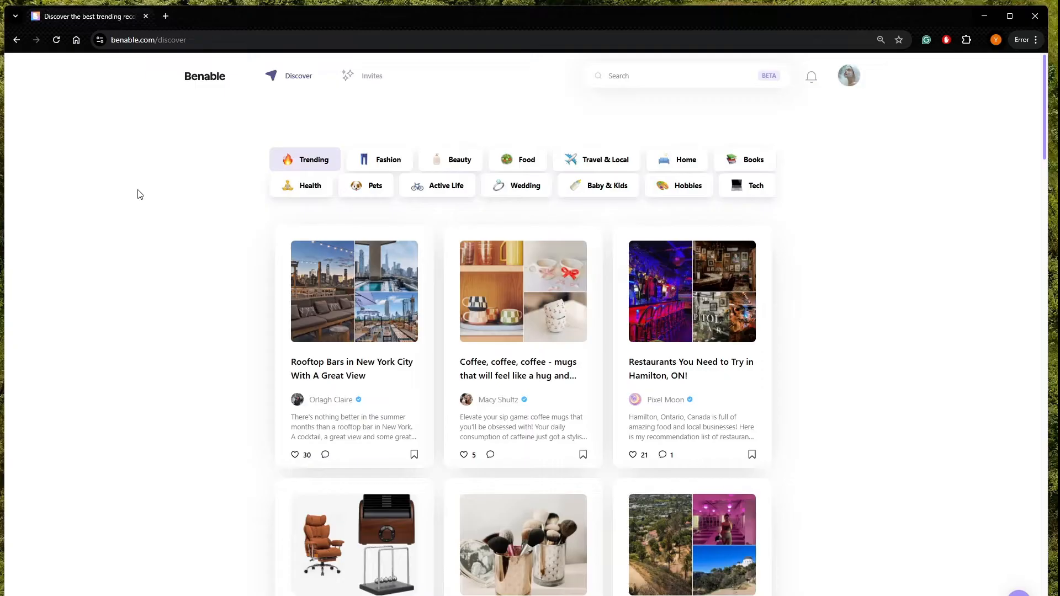
pyautogui.moveTo(168, 199)
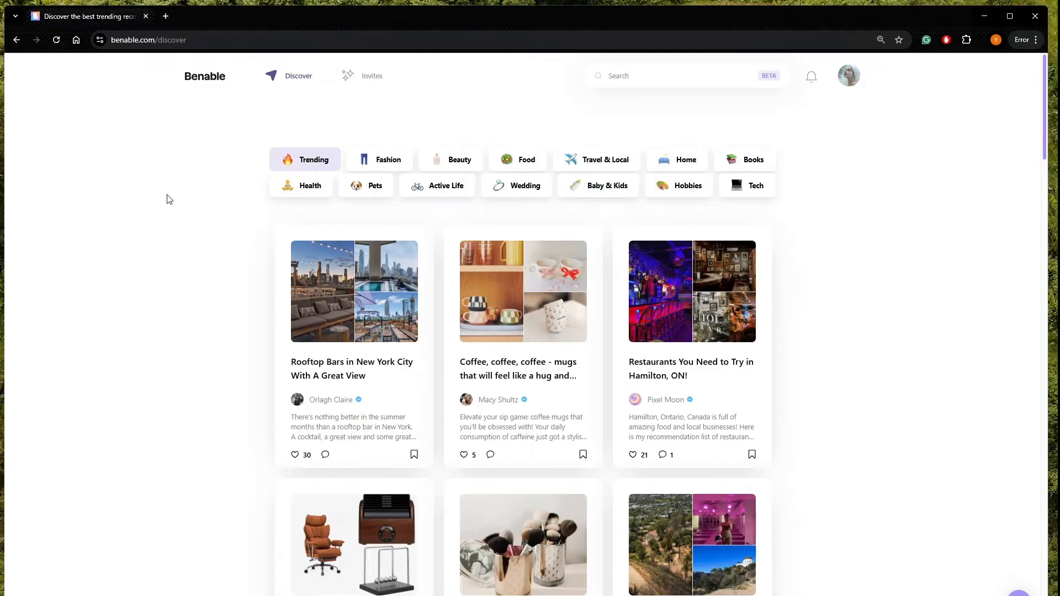
pyautogui.moveTo(379, 178)
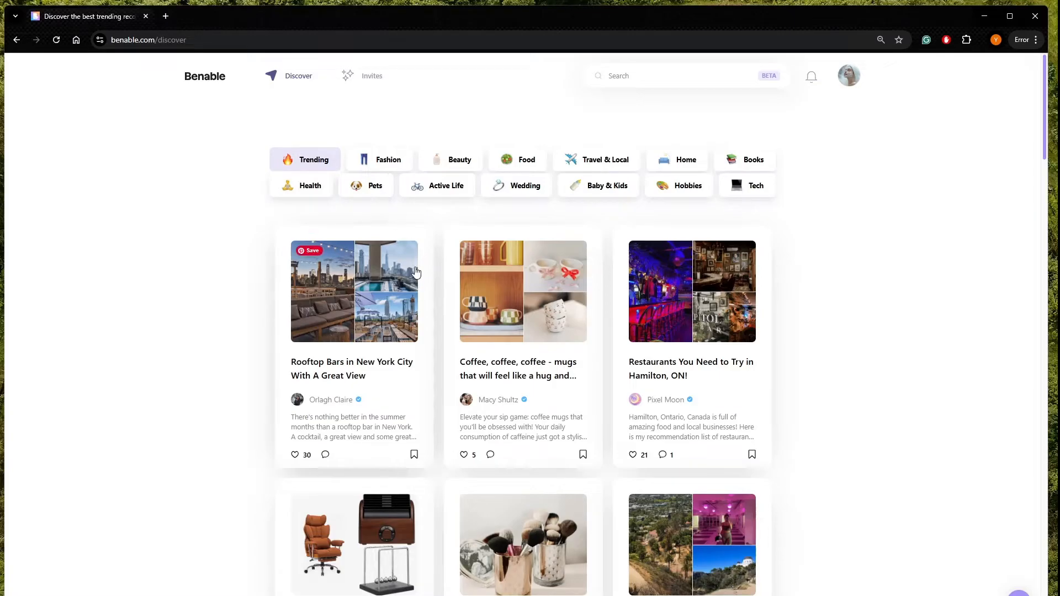
pyautogui.moveTo(320, 78)
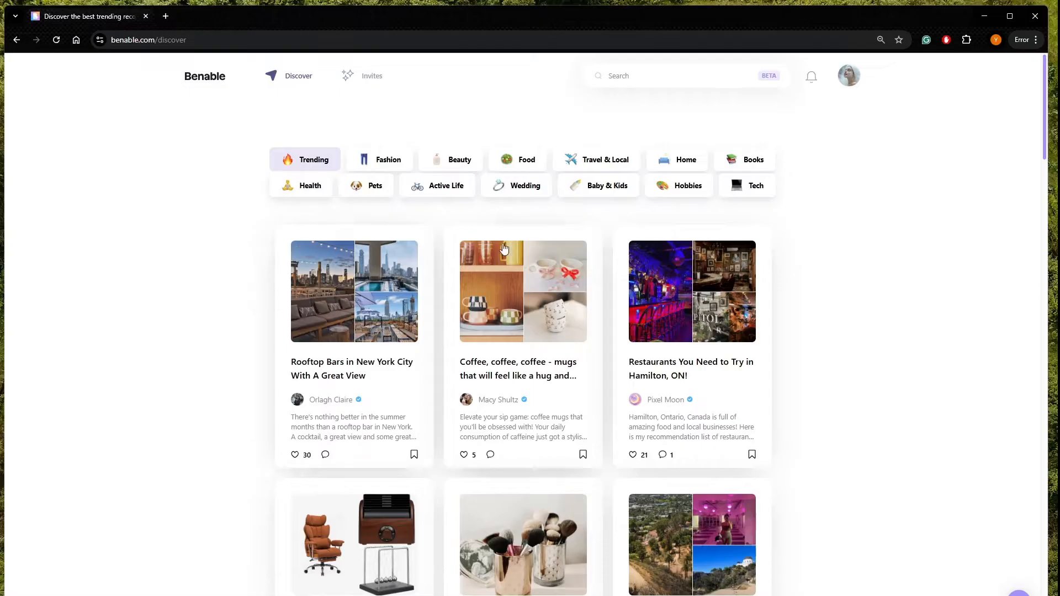
pyautogui.moveTo(680, 404)
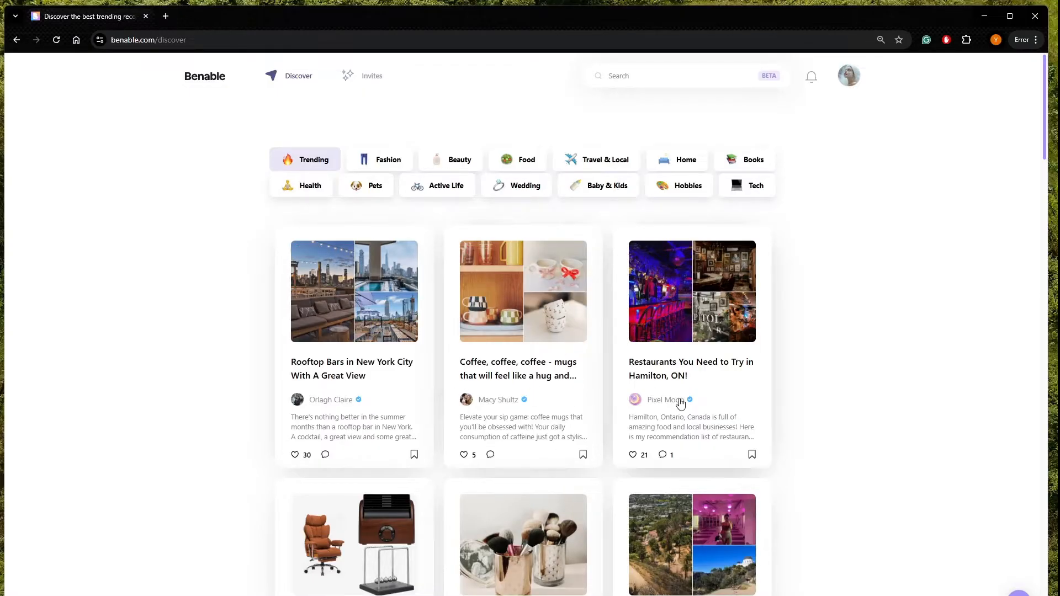
pyautogui.click(663, 400)
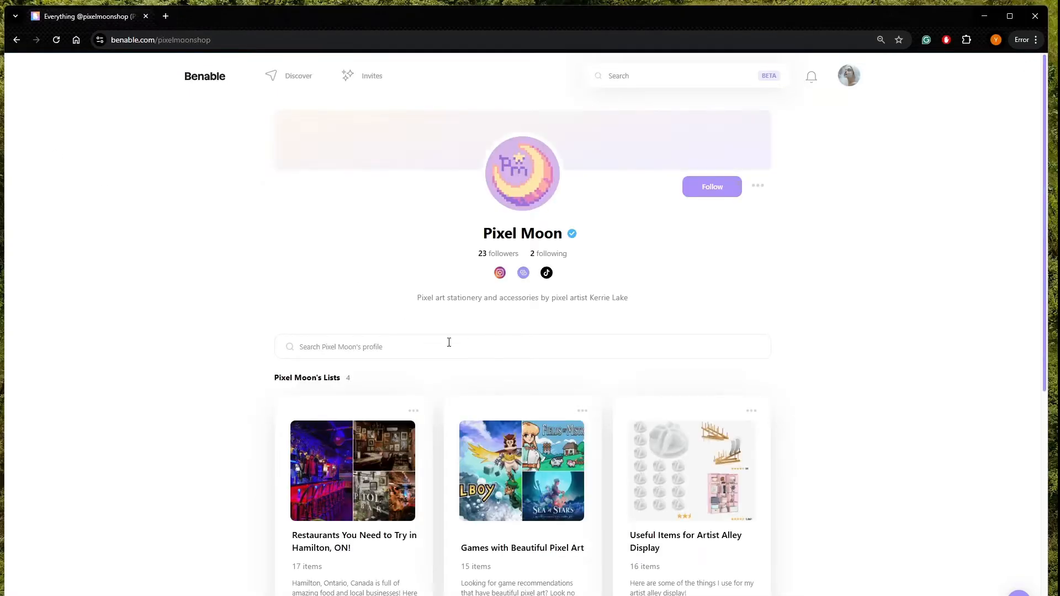
pyautogui.scroll(-3)
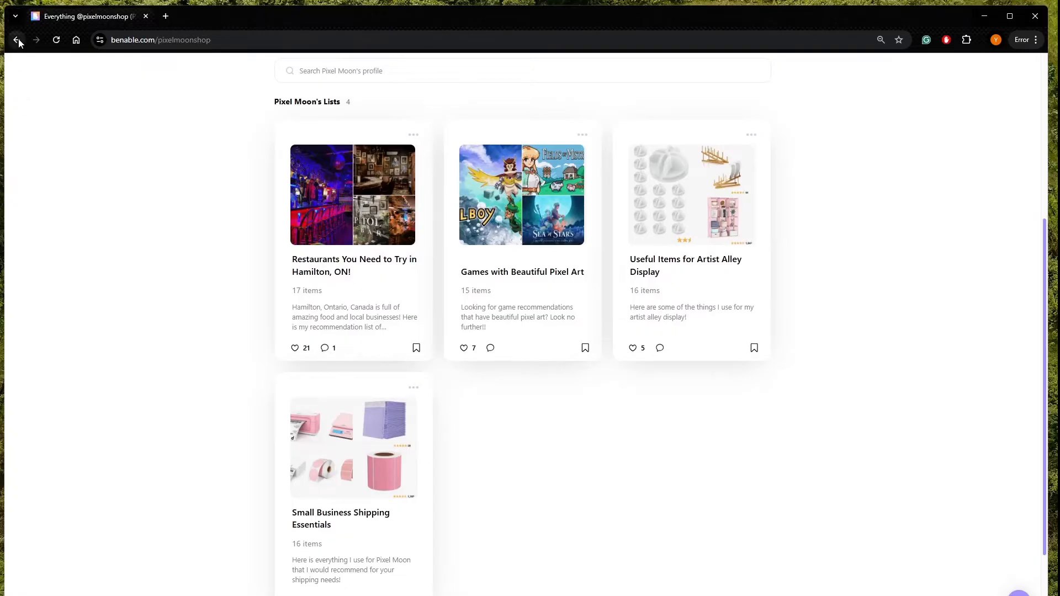
pyautogui.click(17, 39)
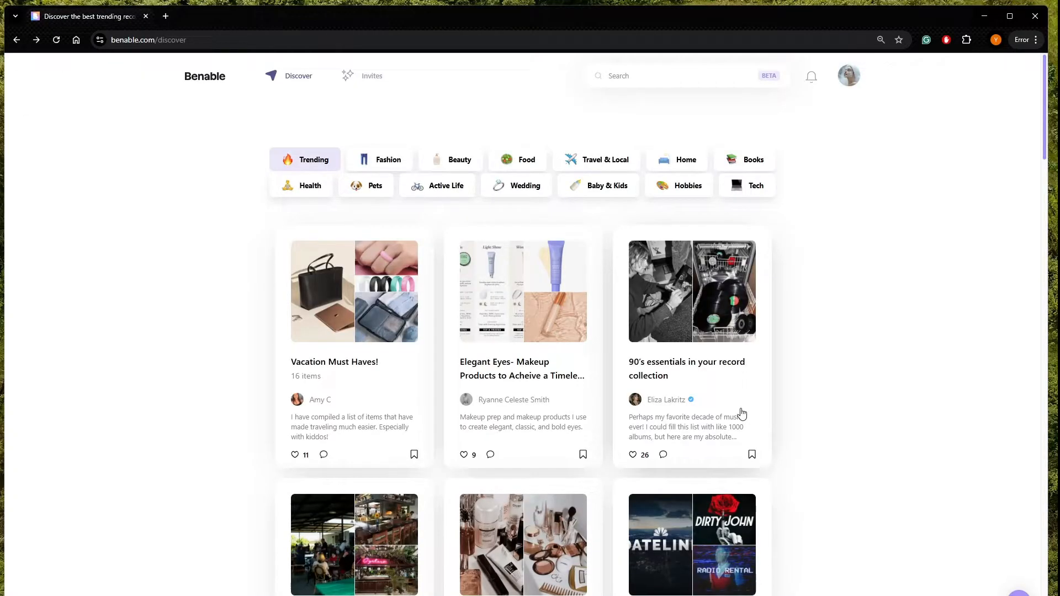
pyautogui.moveTo(734, 376)
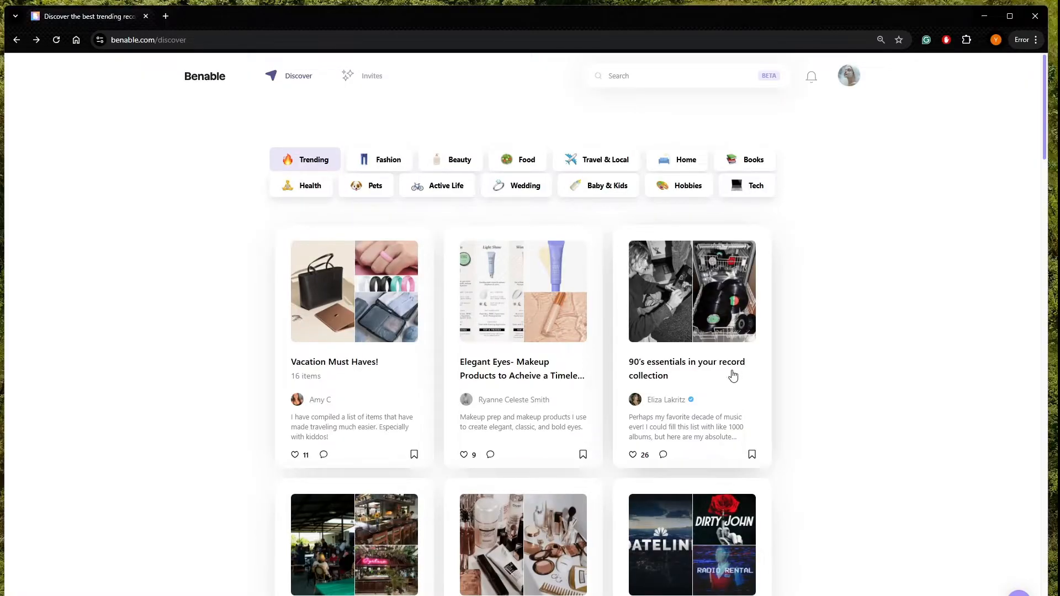
pyautogui.scroll(-3)
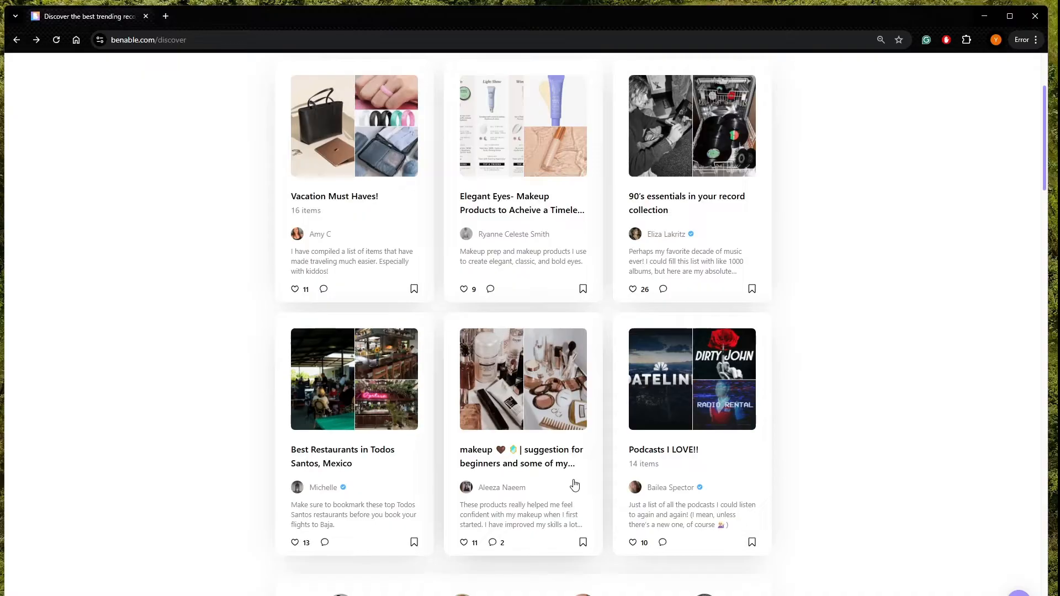
pyautogui.moveTo(278, 341)
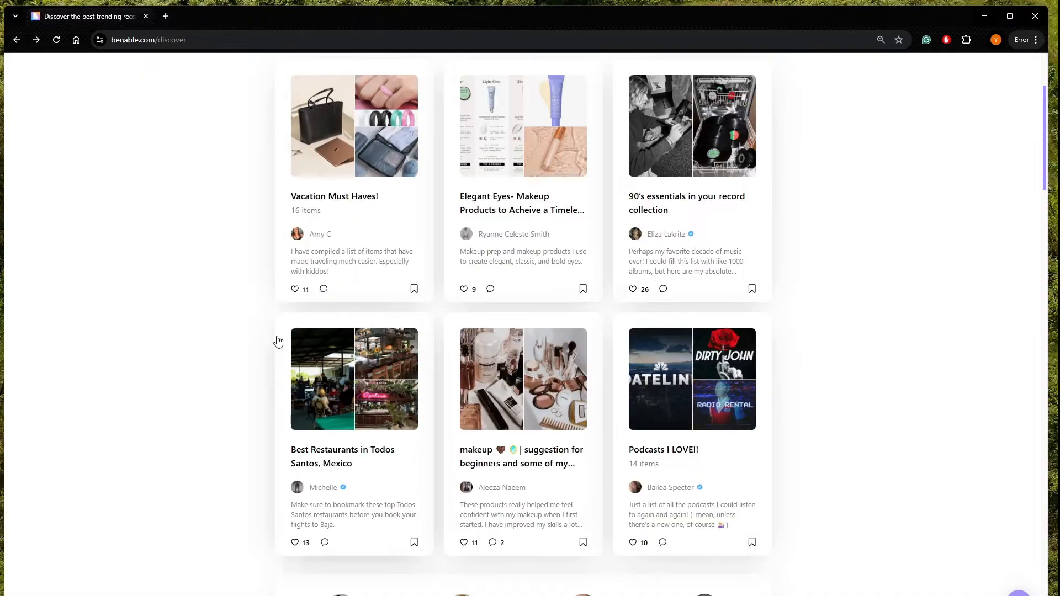
pyautogui.scroll(-3)
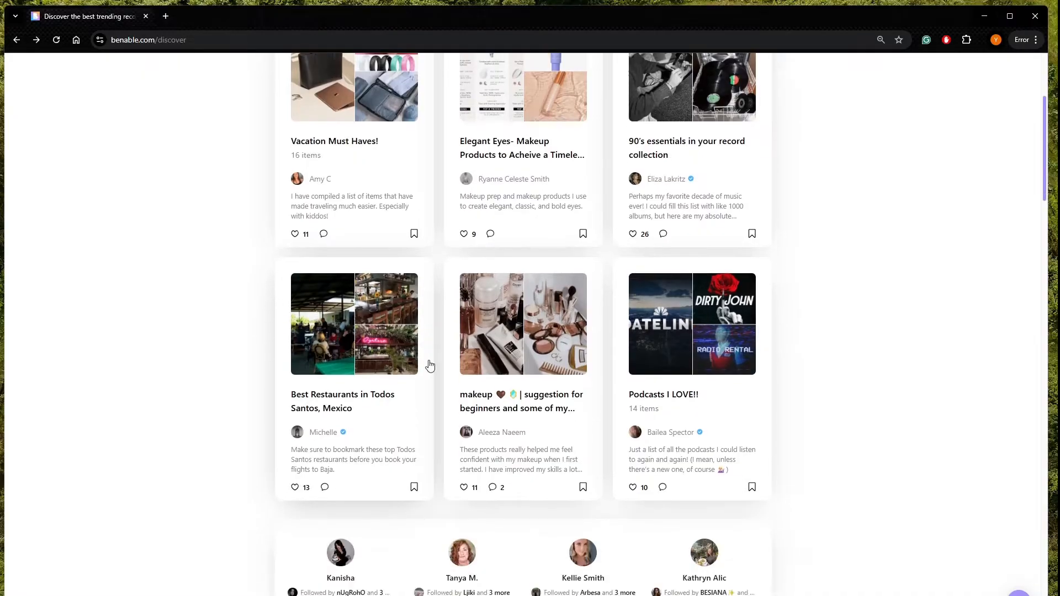
pyautogui.scroll(-3)
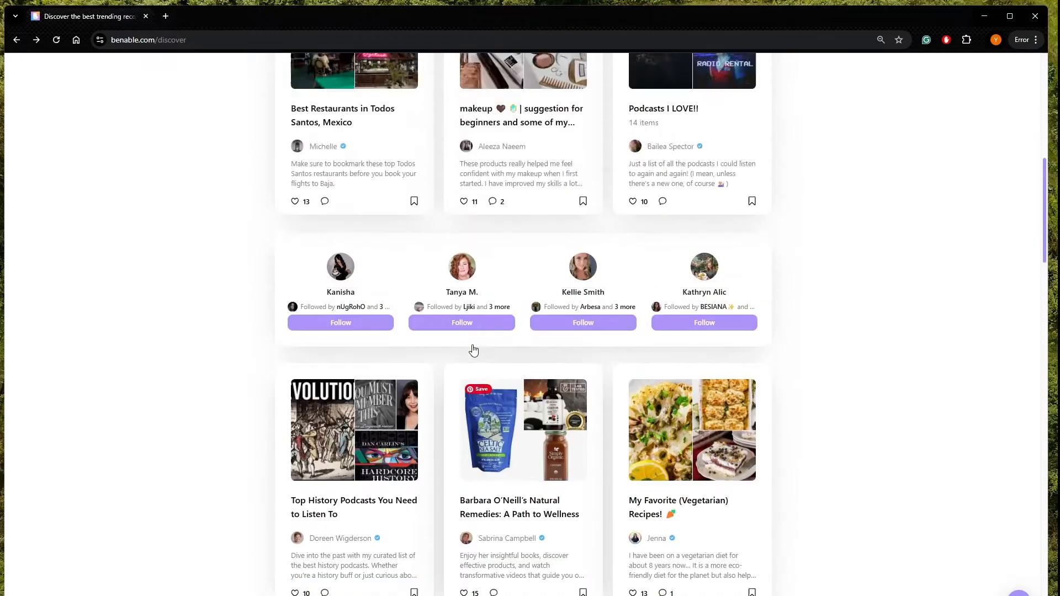
# Step: Open and skim the 'makeup suggestions for beginners' list
pyautogui.click(522, 115)
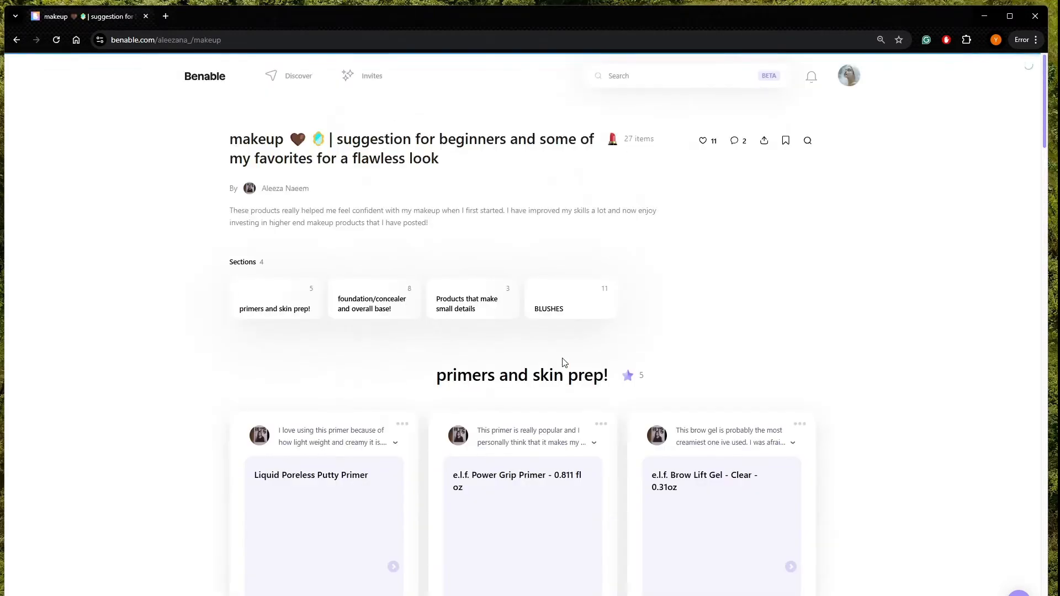
pyautogui.scroll(-3)
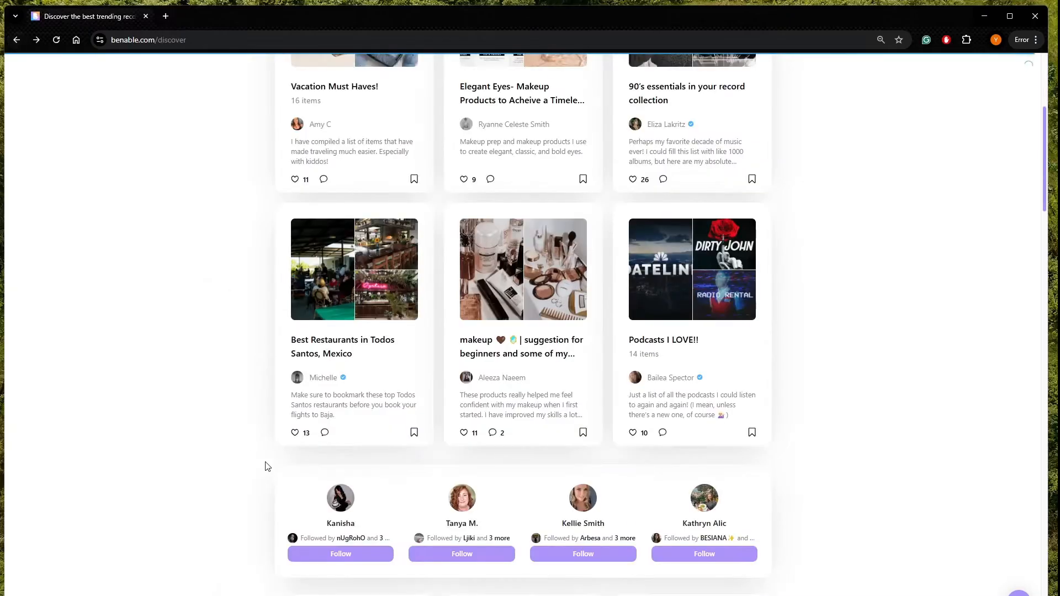
pyautogui.scroll(3)
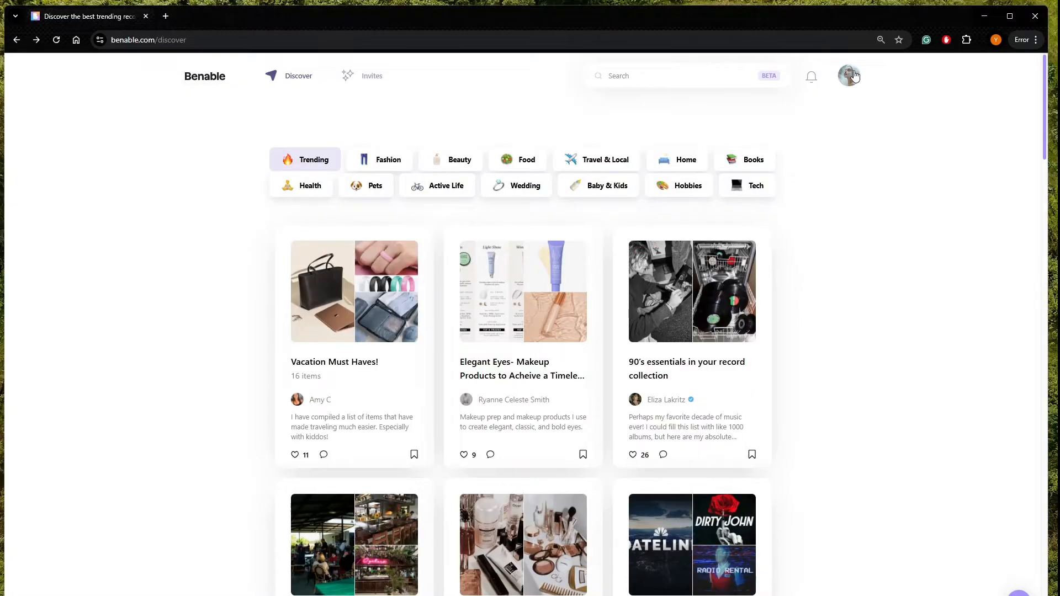
# Step: Go to Jana Hall's own profile from the avatar menu and scroll her 12 lists
pyautogui.click(849, 75)
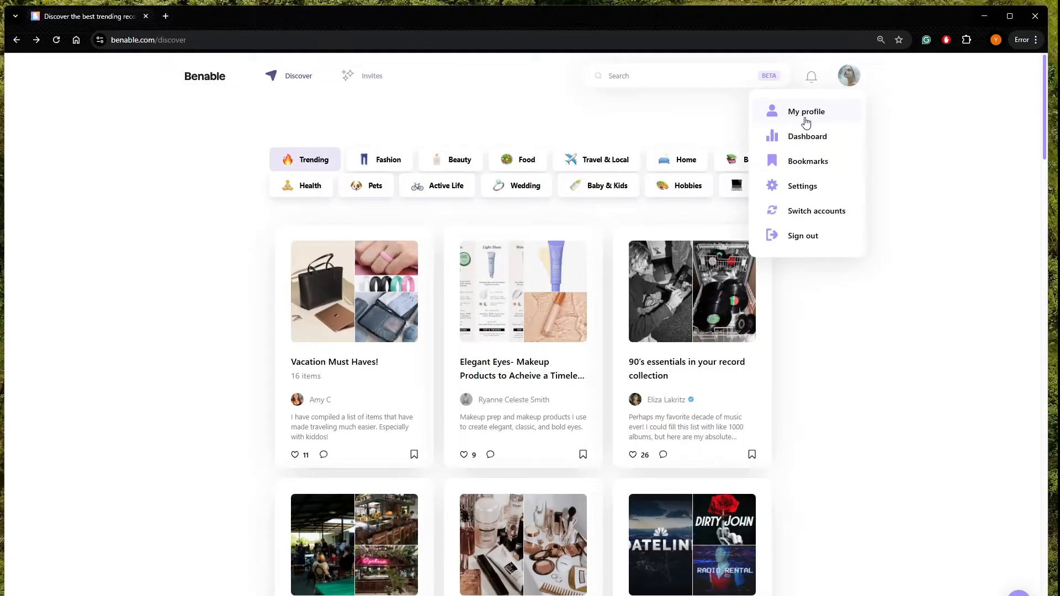
pyautogui.click(805, 112)
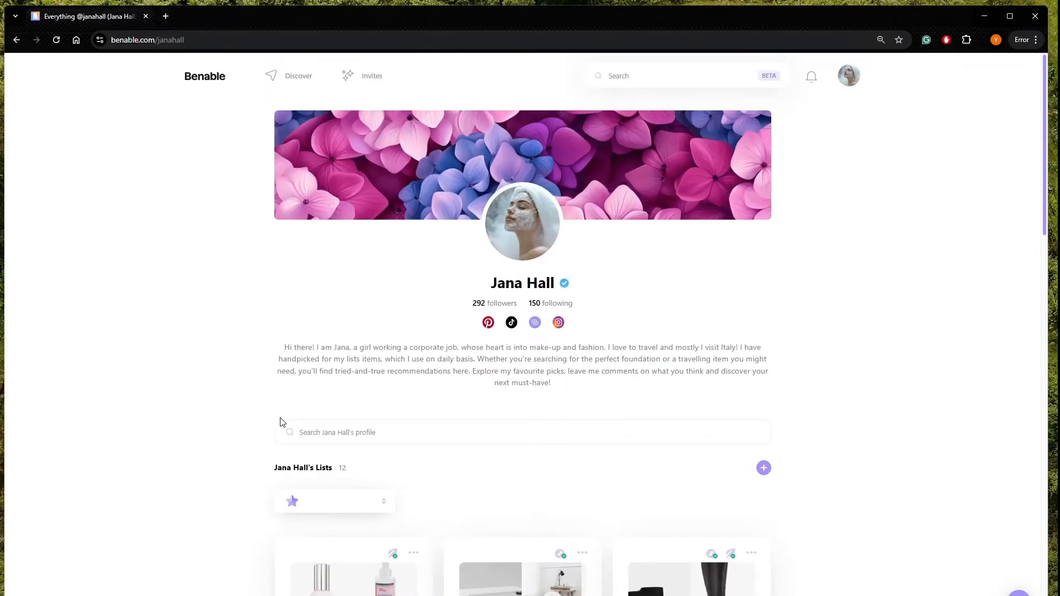
pyautogui.moveTo(401, 390)
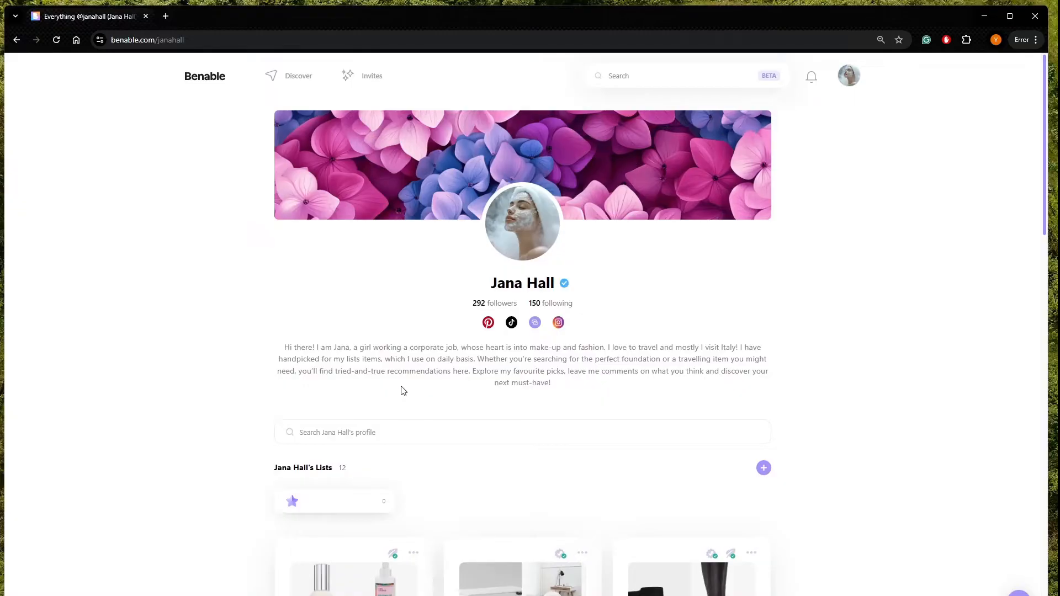
pyautogui.moveTo(476, 333)
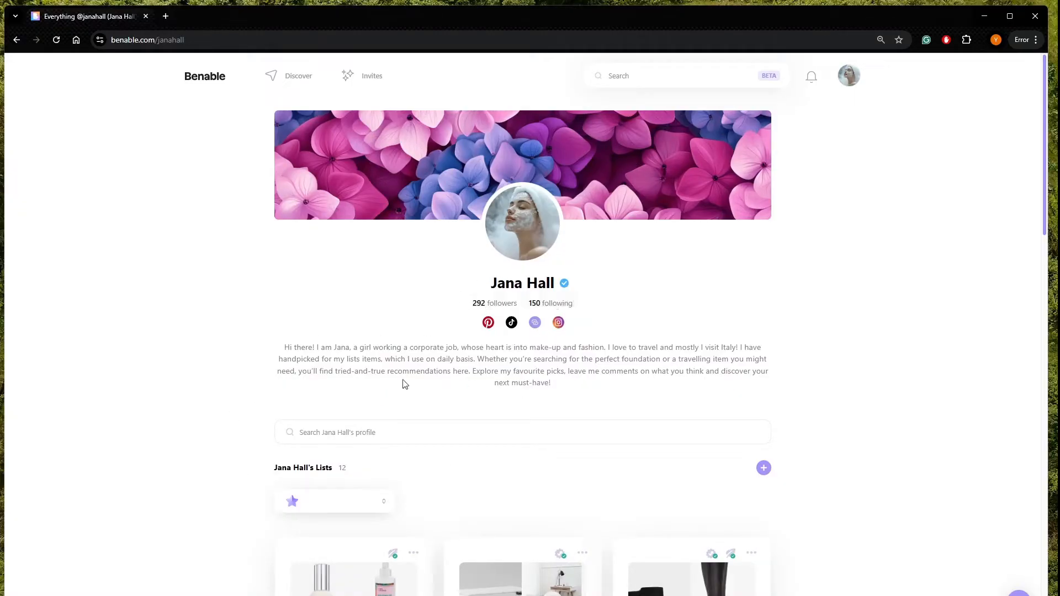
pyautogui.moveTo(371, 355)
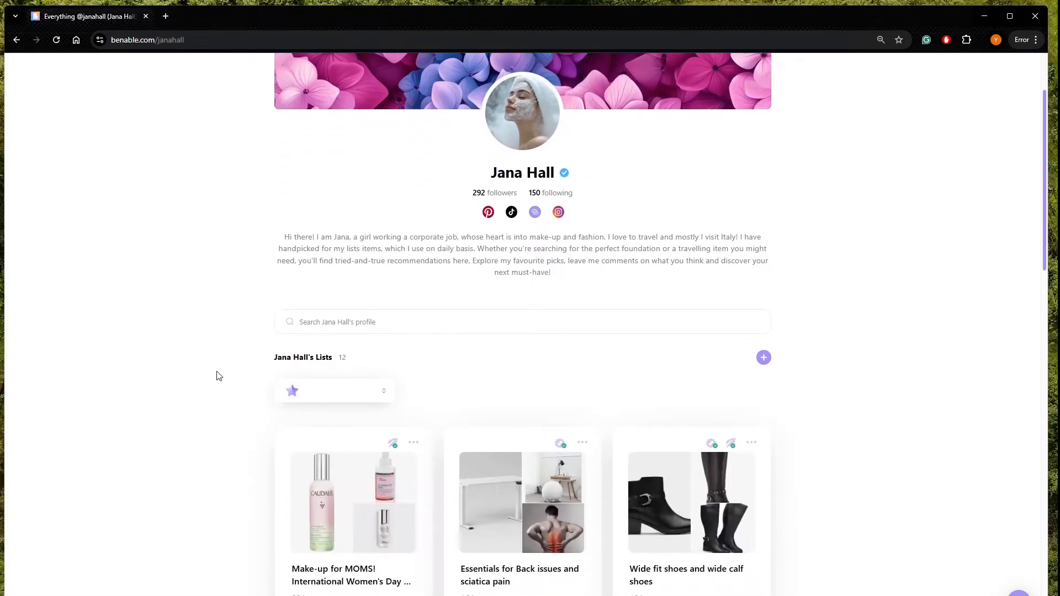
pyautogui.scroll(-3)
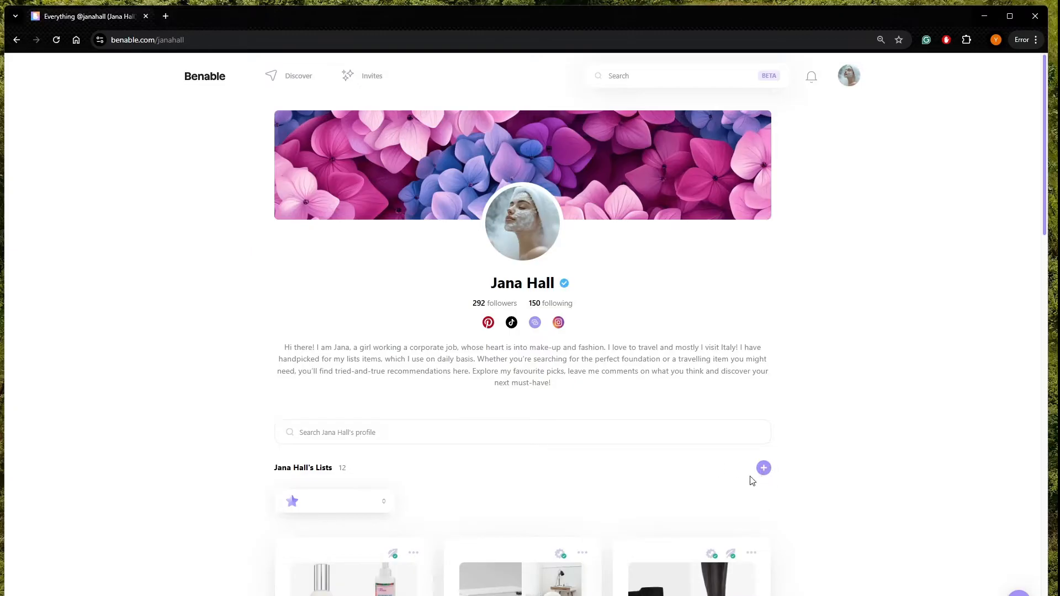
# Step: Add a new list named 'Skin care and make-up for mature skin', making 13 lists
pyautogui.click(763, 468)
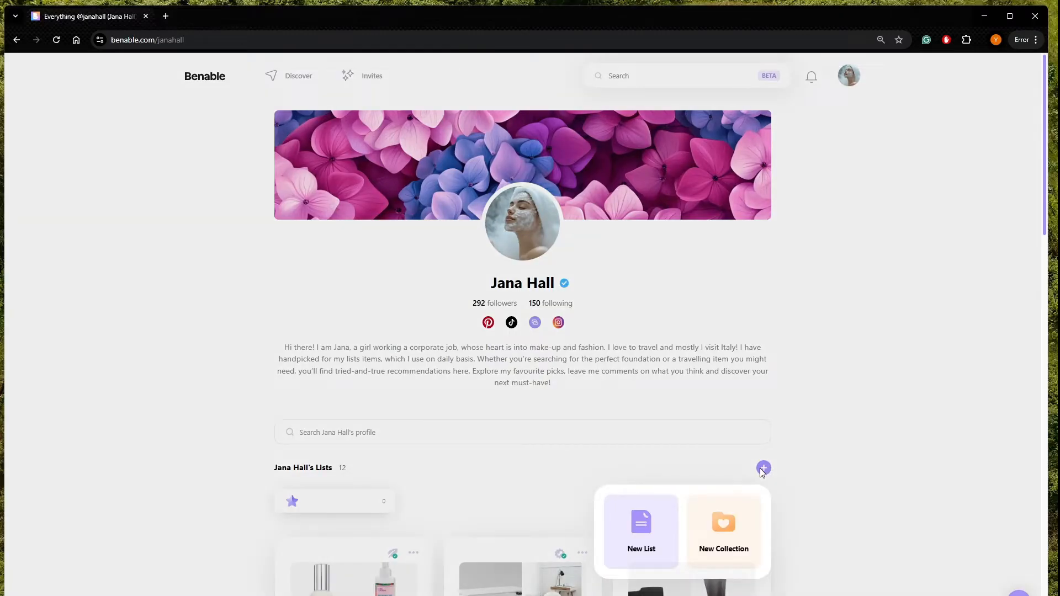
pyautogui.moveTo(617, 544)
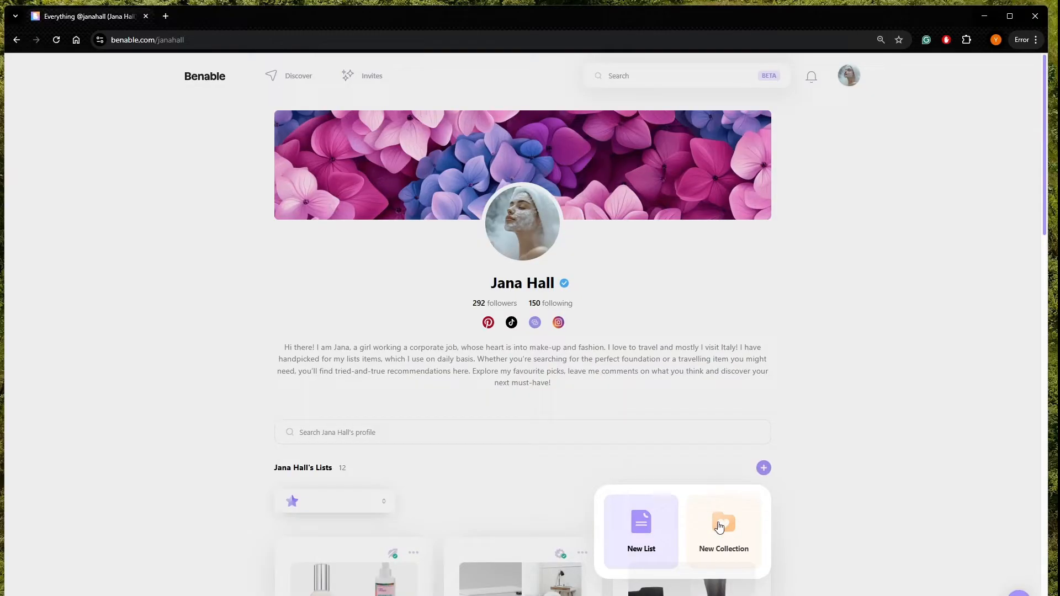
pyautogui.click(639, 530)
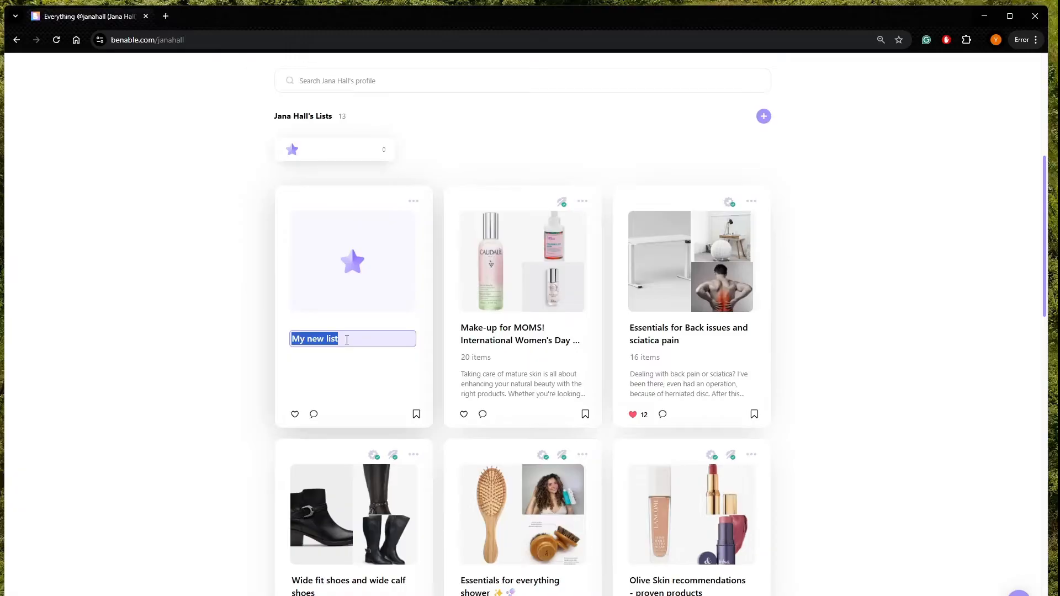
pyautogui.write('Skin care and make-up for matu')
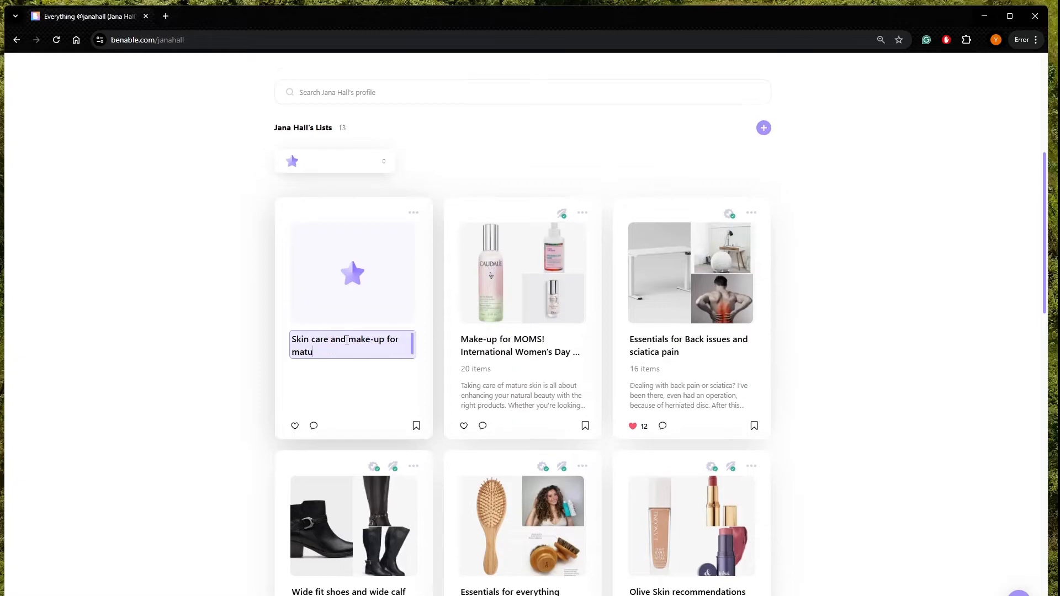
pyautogui.write('re skin.')
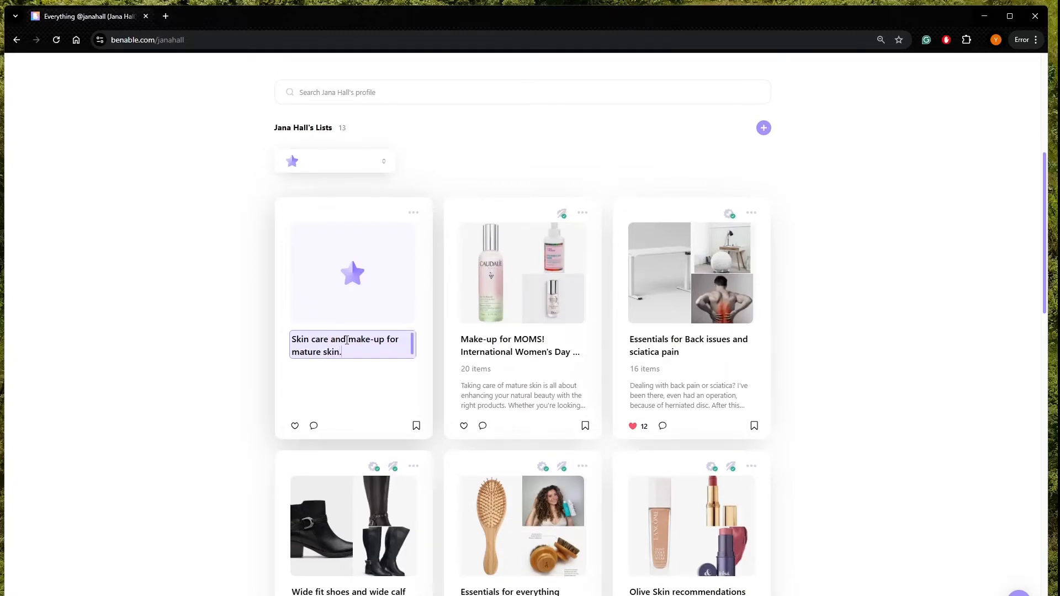
pyautogui.press('Backspace')
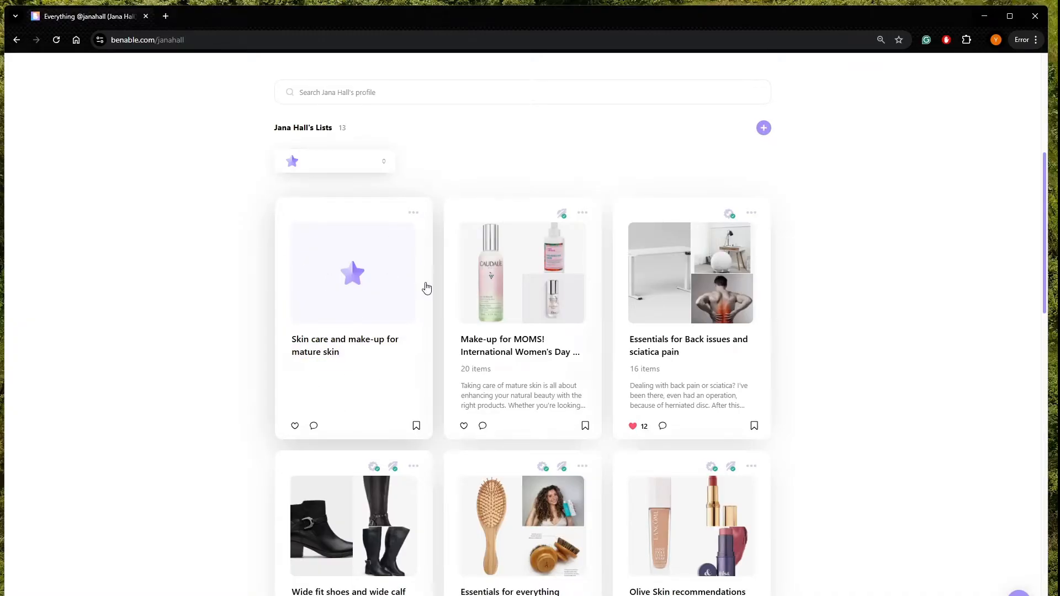
pyautogui.moveTo(344, 316)
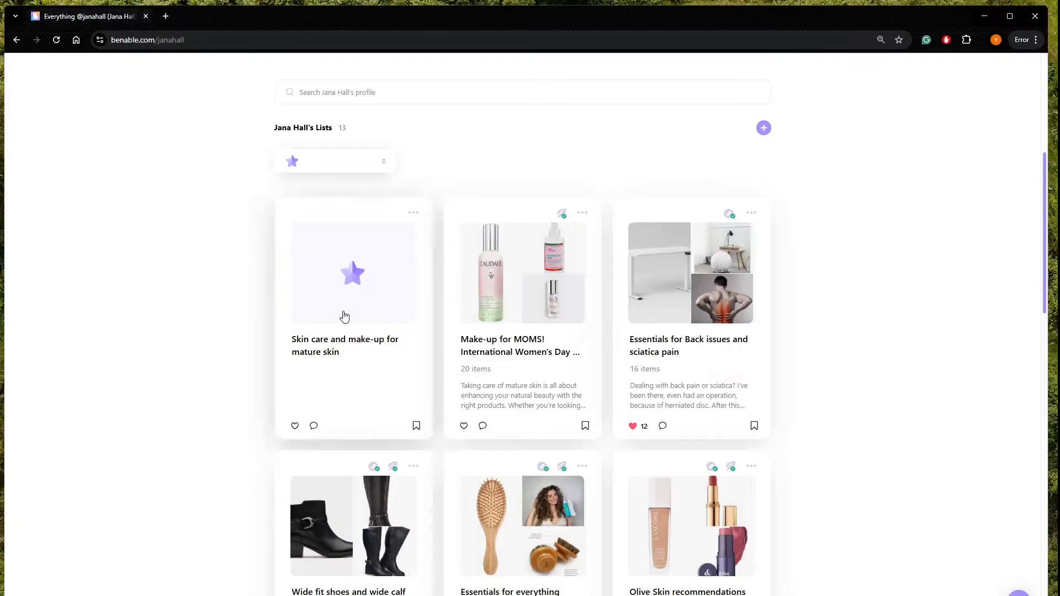
# Step: Open the new mature-skin list, review its Advanced Settings, and close the settings dialog
pyautogui.click(352, 274)
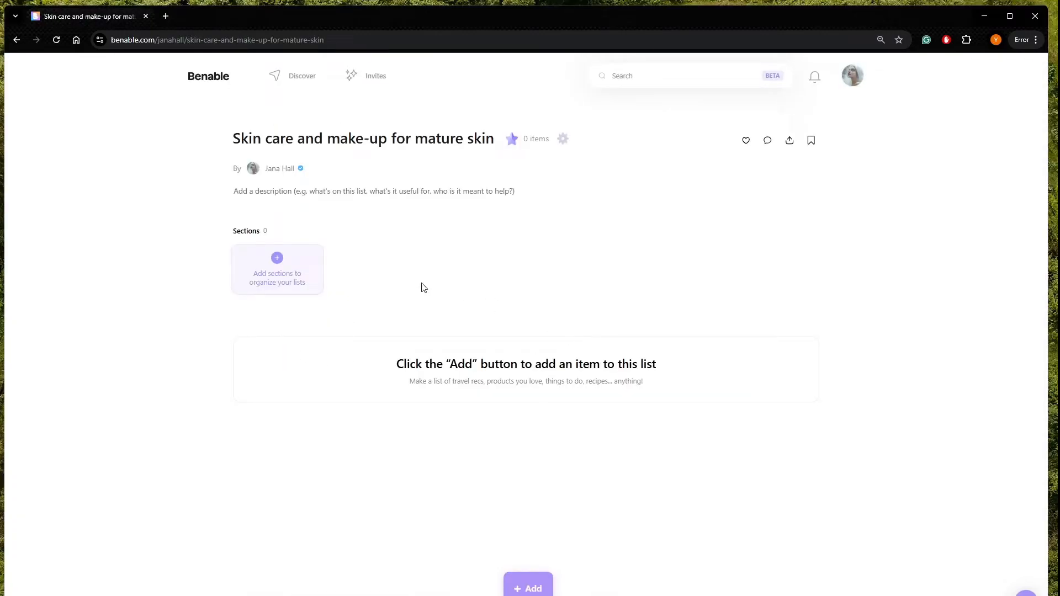
pyautogui.tripleClick(362, 138)
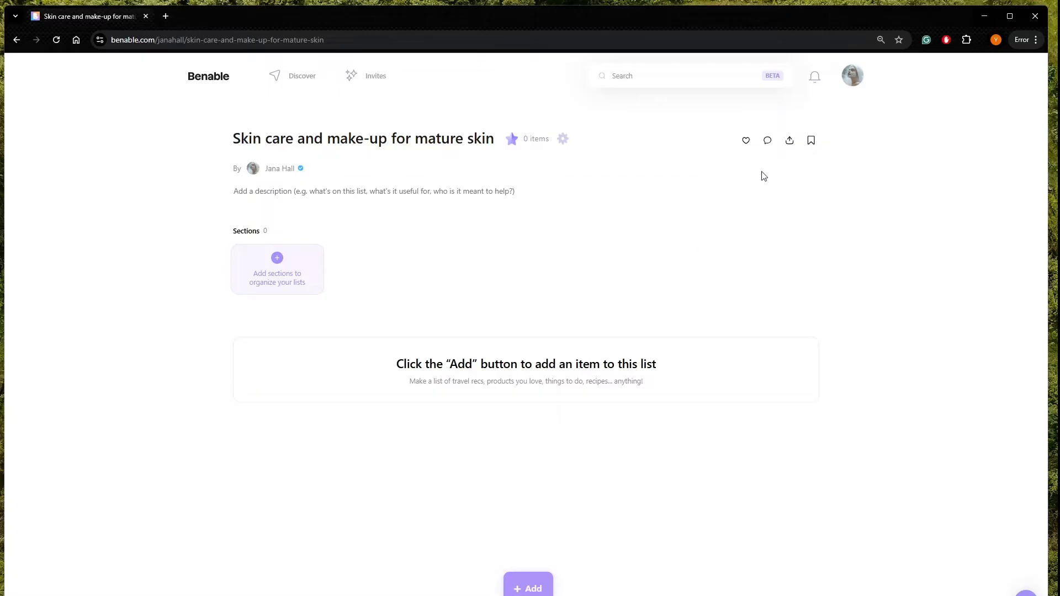
pyautogui.doubleClick(364, 139)
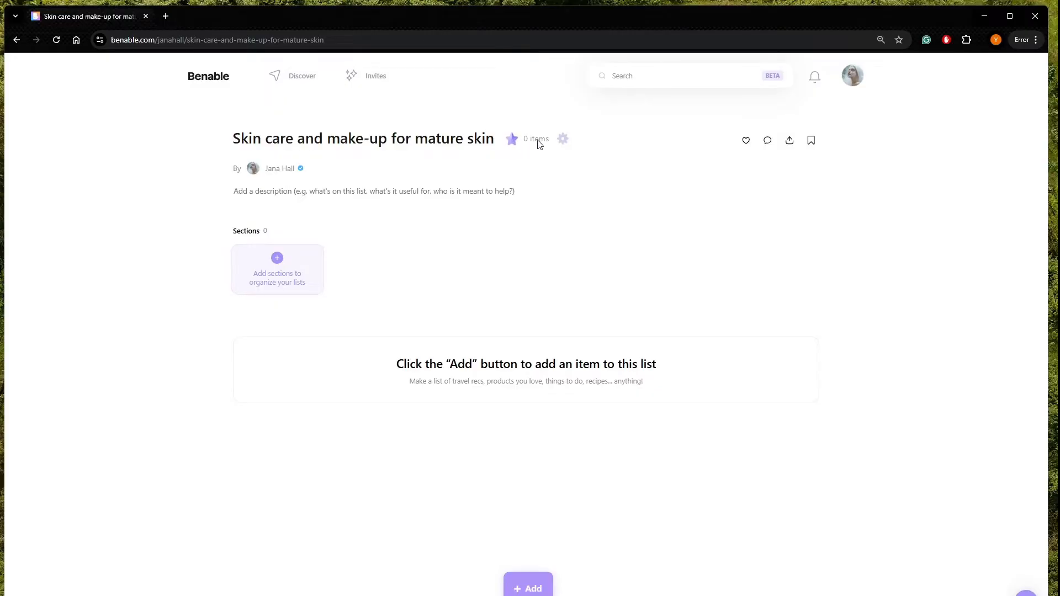
pyautogui.moveTo(563, 139)
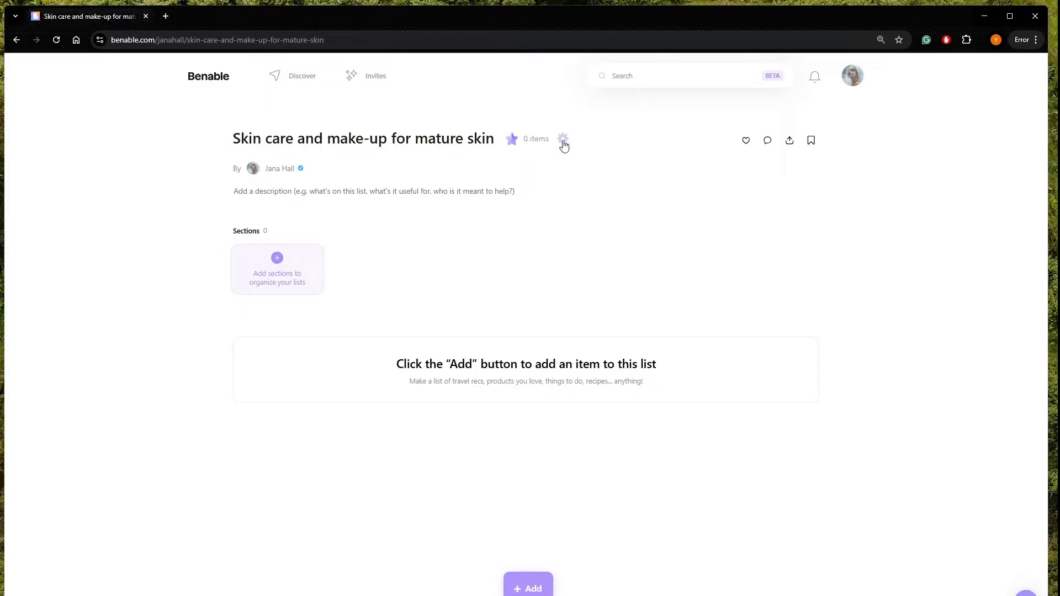
pyautogui.click(563, 140)
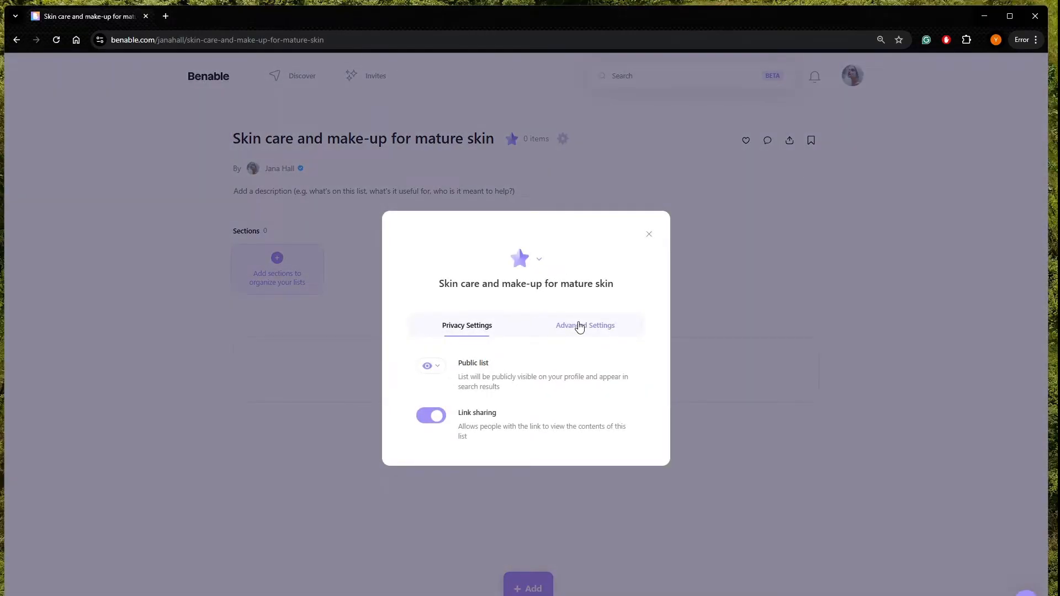
pyautogui.click(585, 325)
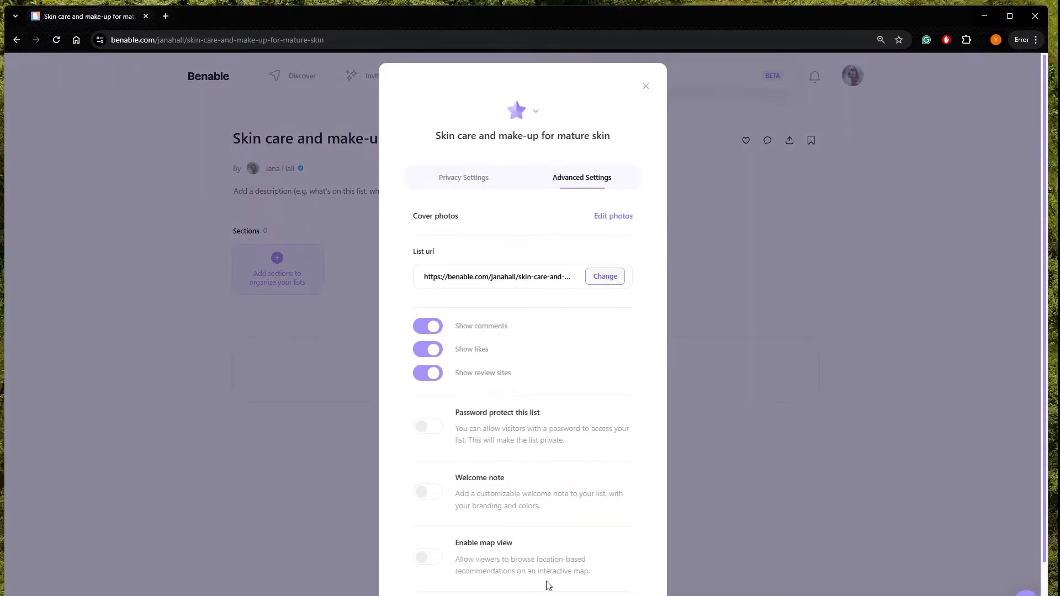
pyautogui.moveTo(655, 124)
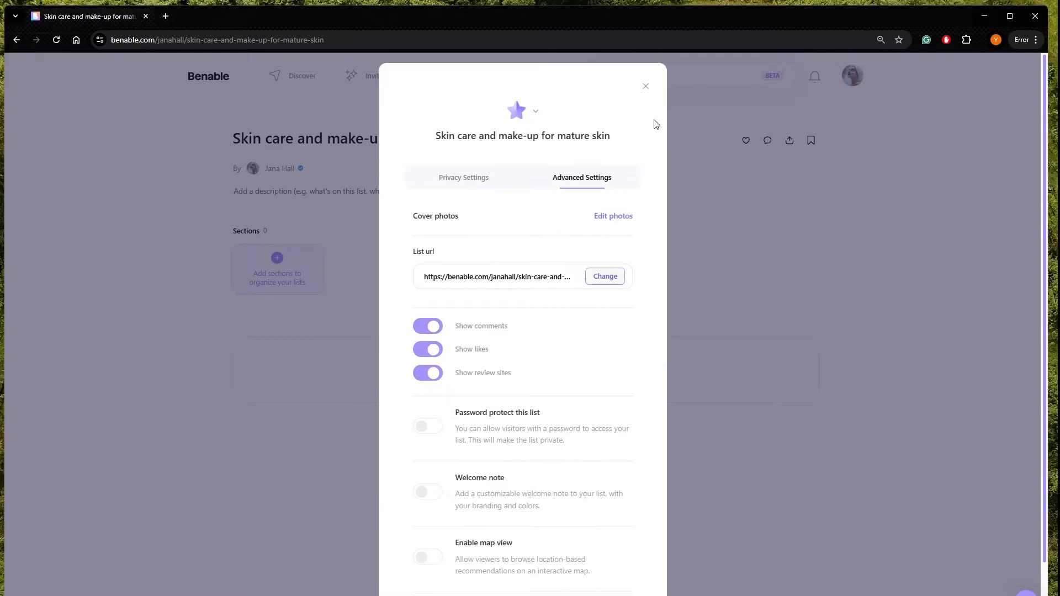
pyautogui.click(645, 87)
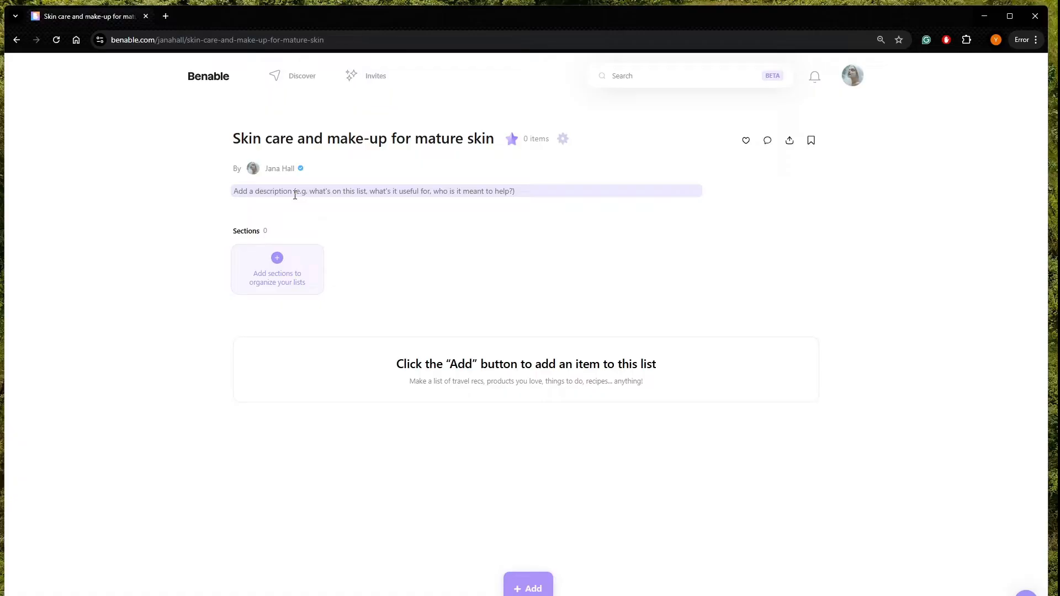
# Step: Start the description: mature skin care means enhancing beauty with hydrating, flattering and nourishing products
pyautogui.click(464, 190)
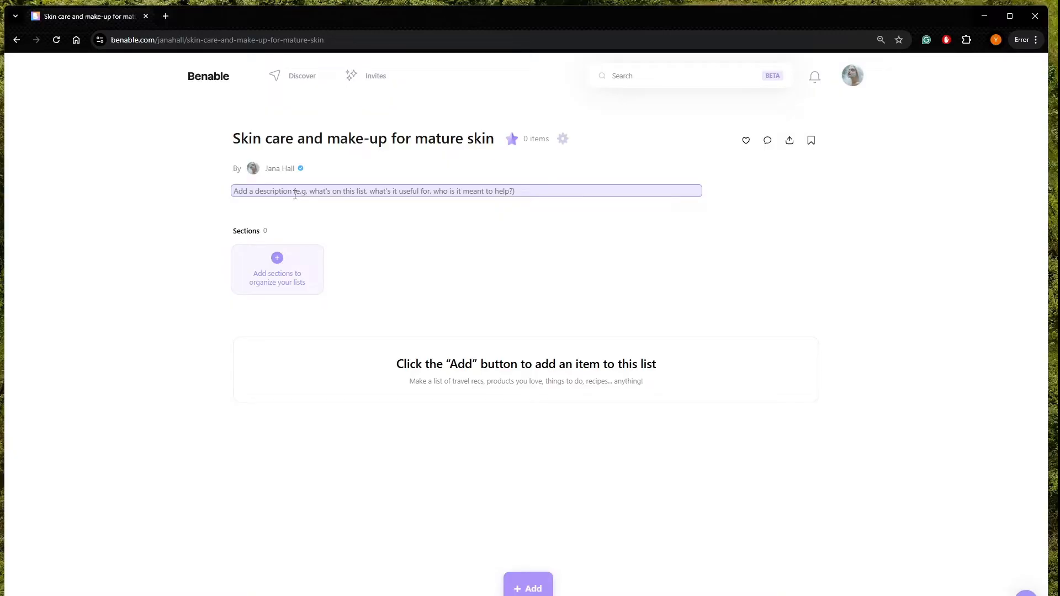
pyautogui.write('Taking care of')
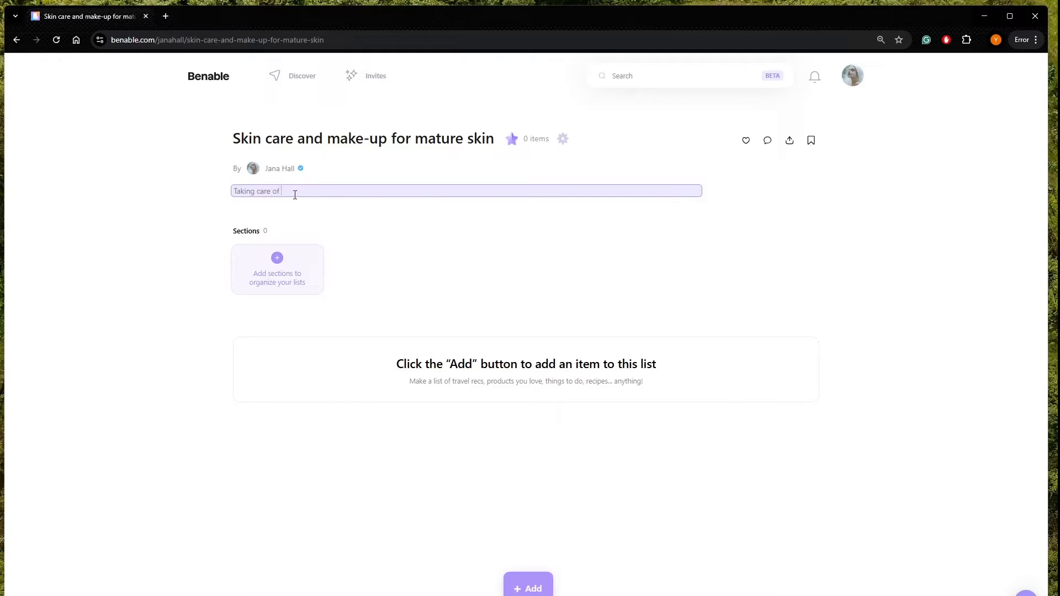
pyautogui.write('mature skin is al')
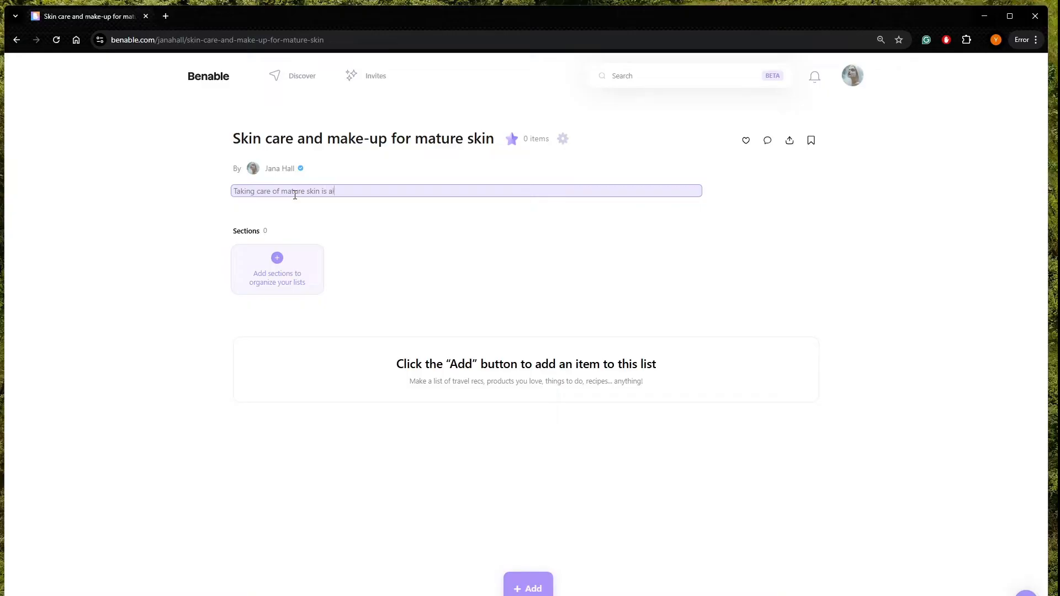
pyautogui.write('ll about enhac')
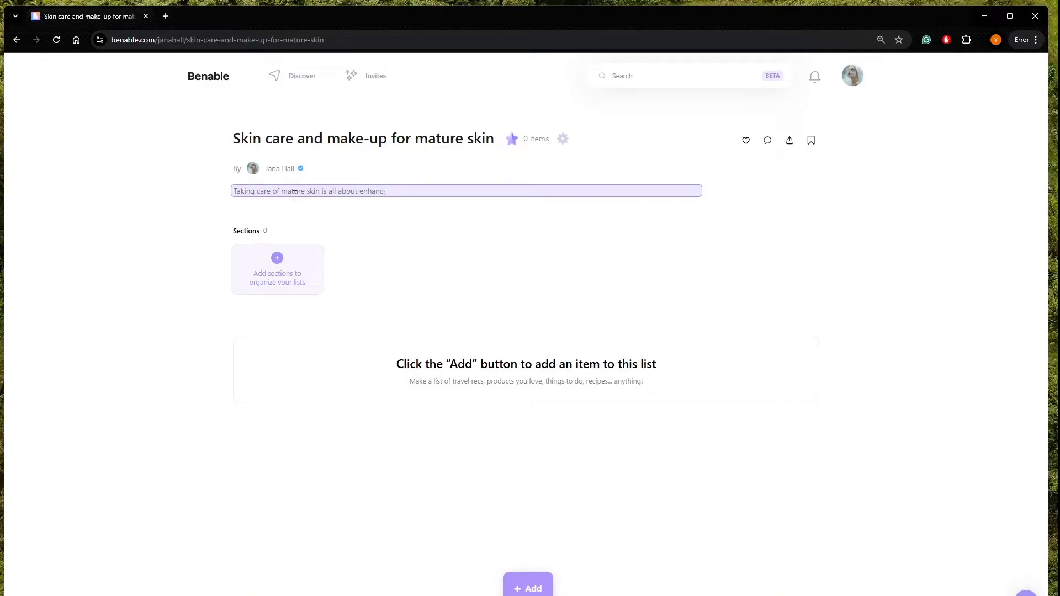
pyautogui.write('ing you natural')
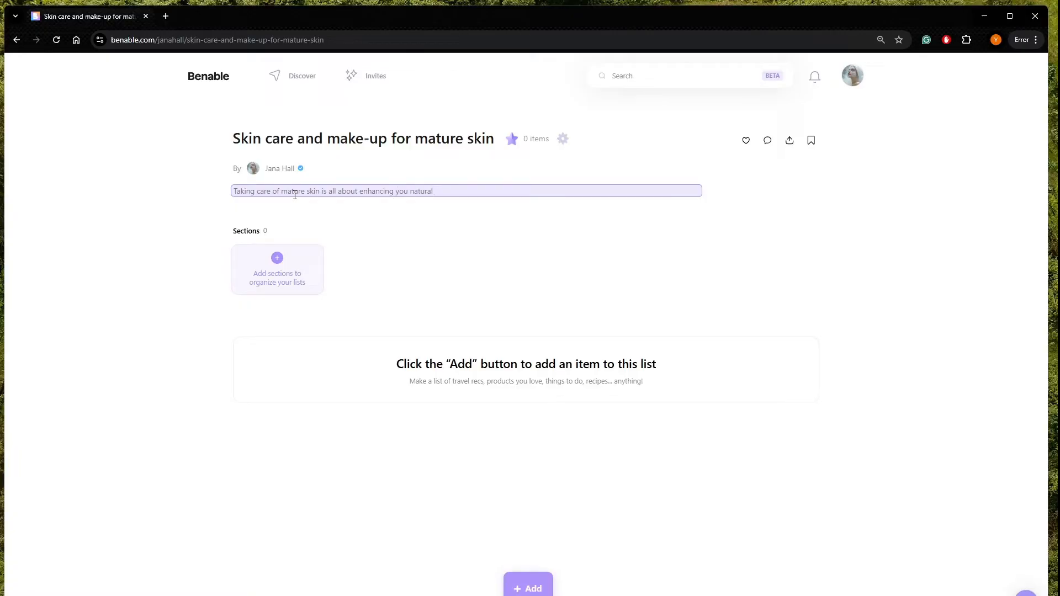
pyautogui.write('beauty with the right')
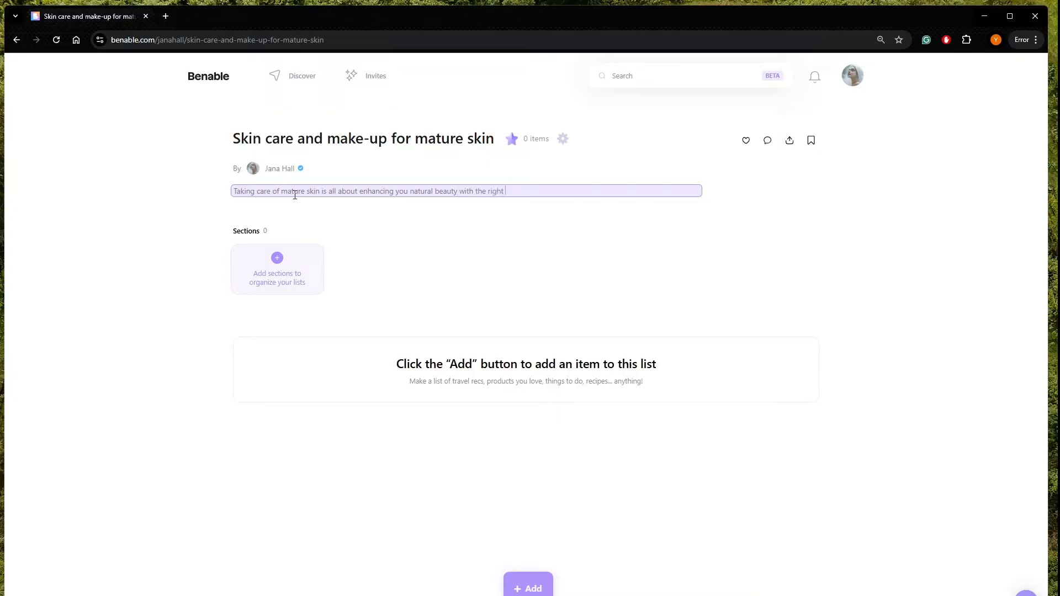
pyautogui.write('products')
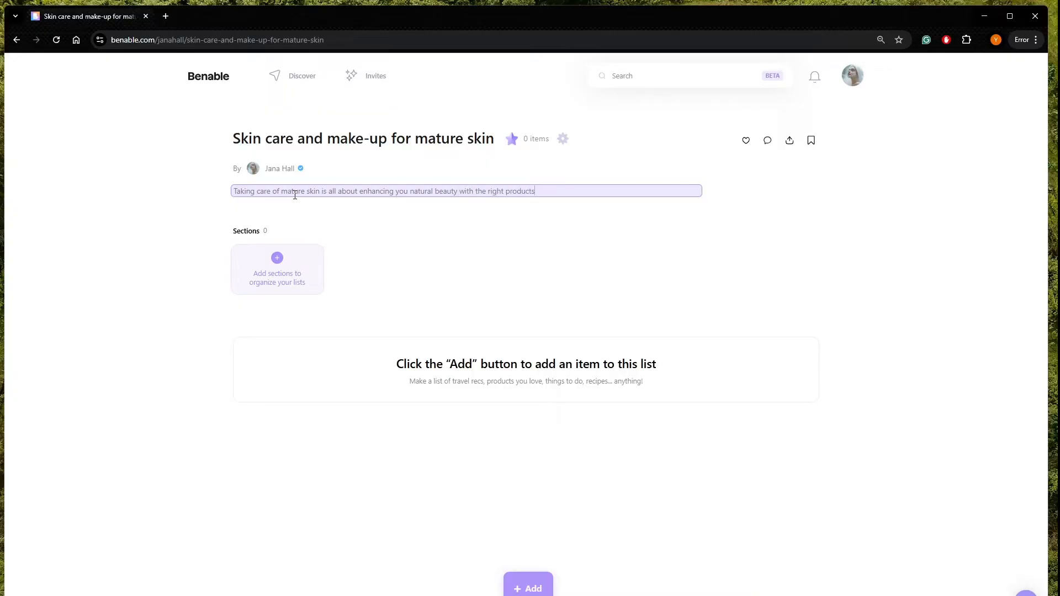
pyautogui.write("Whether you'")
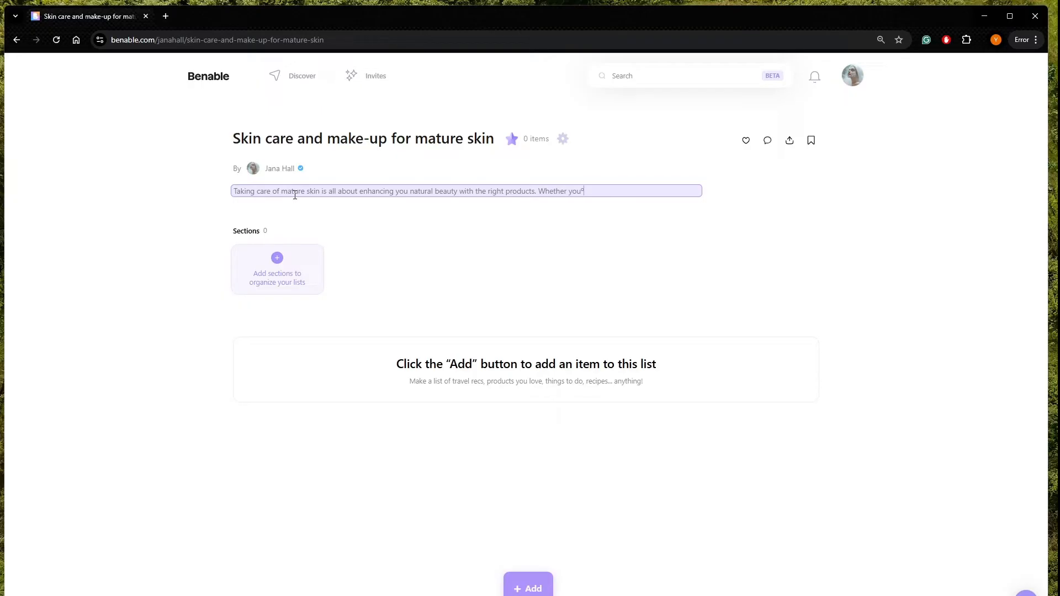
pyautogui.press('Backspace')
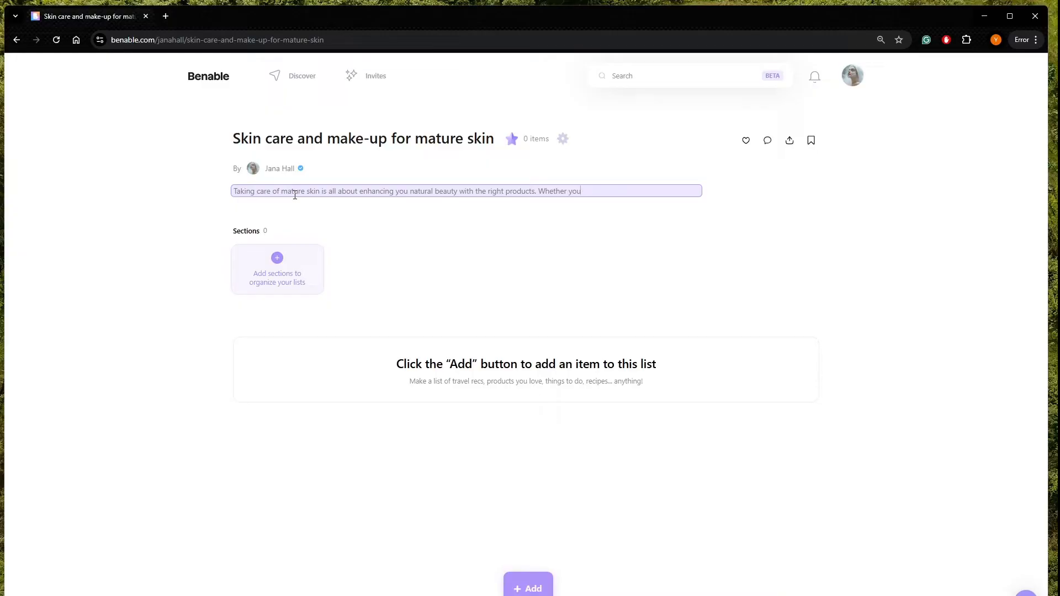
pyautogui.write('re')
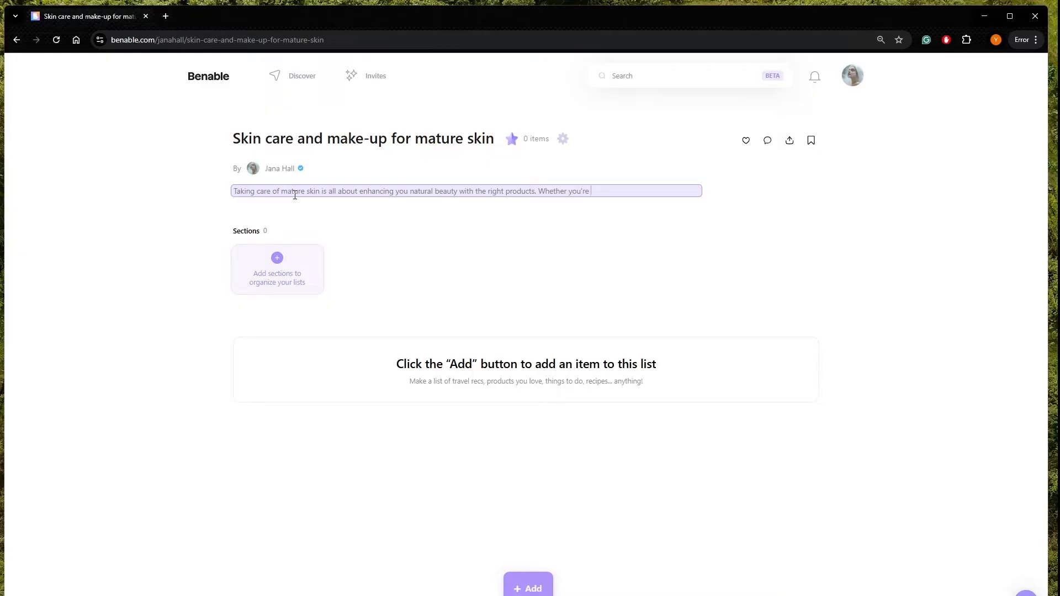
pyautogui.write('looking for')
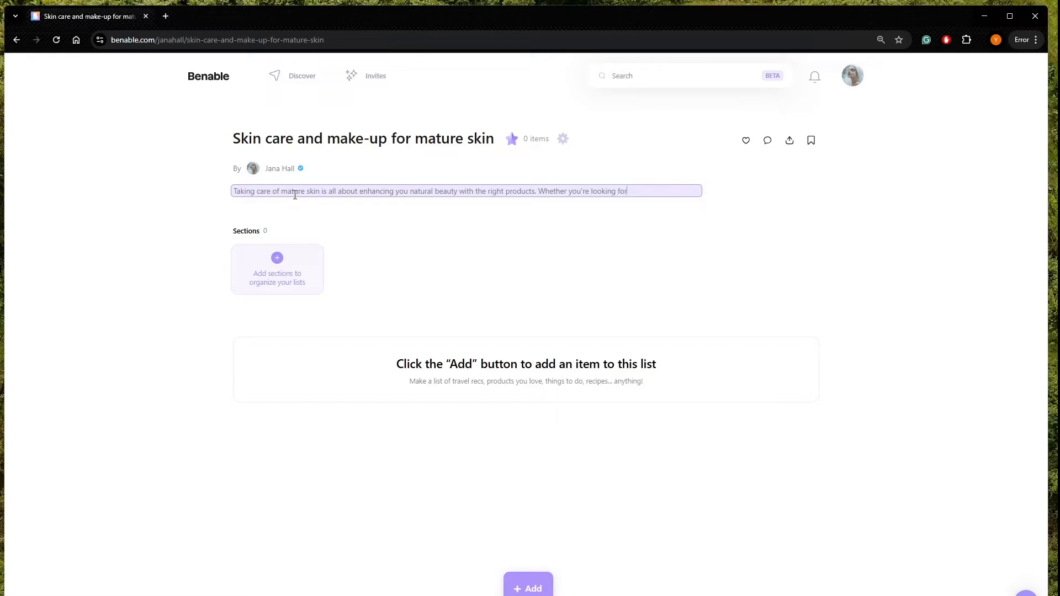
pyautogui.write('hyd')
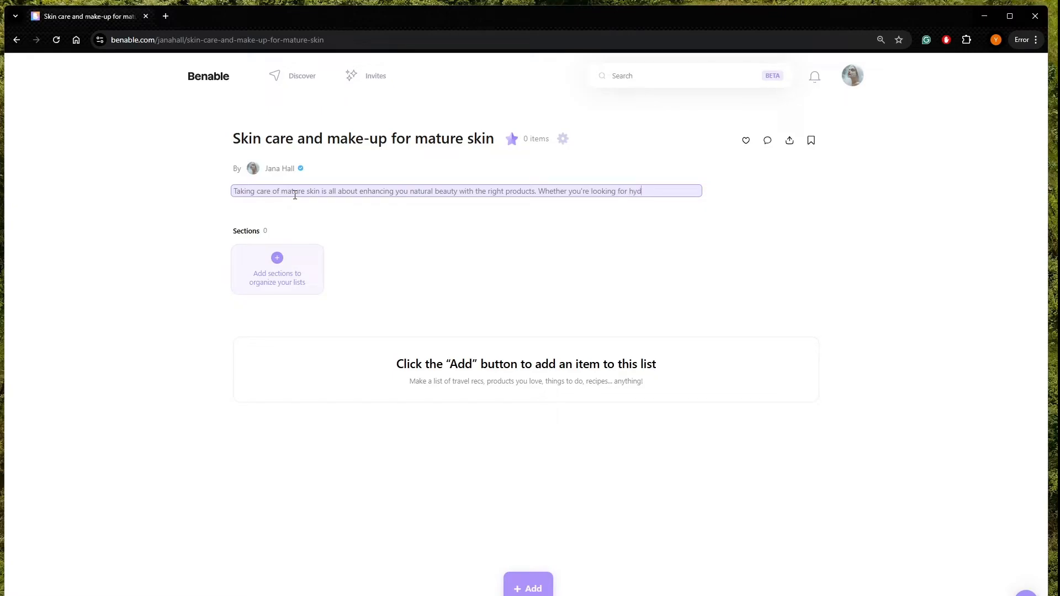
pyautogui.write('rating essentials,')
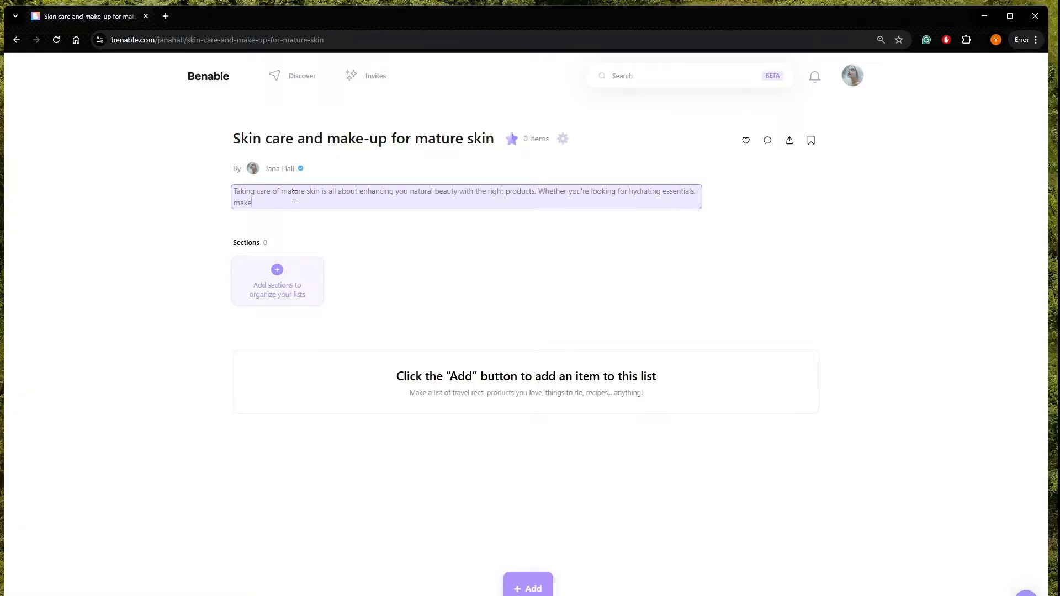
pyautogui.write('-up tha')
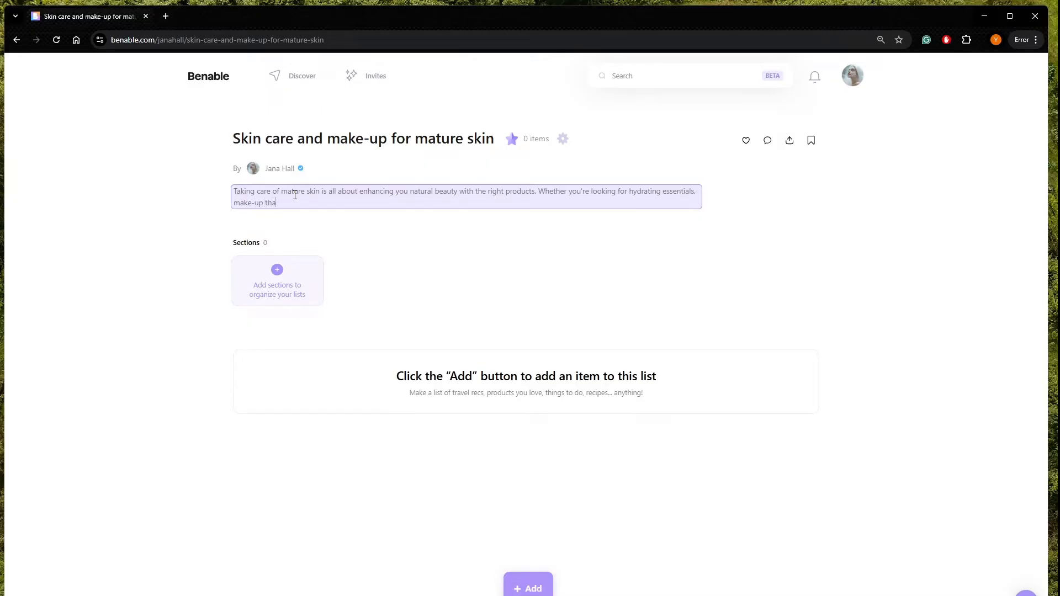
pyautogui.write('t flatters')
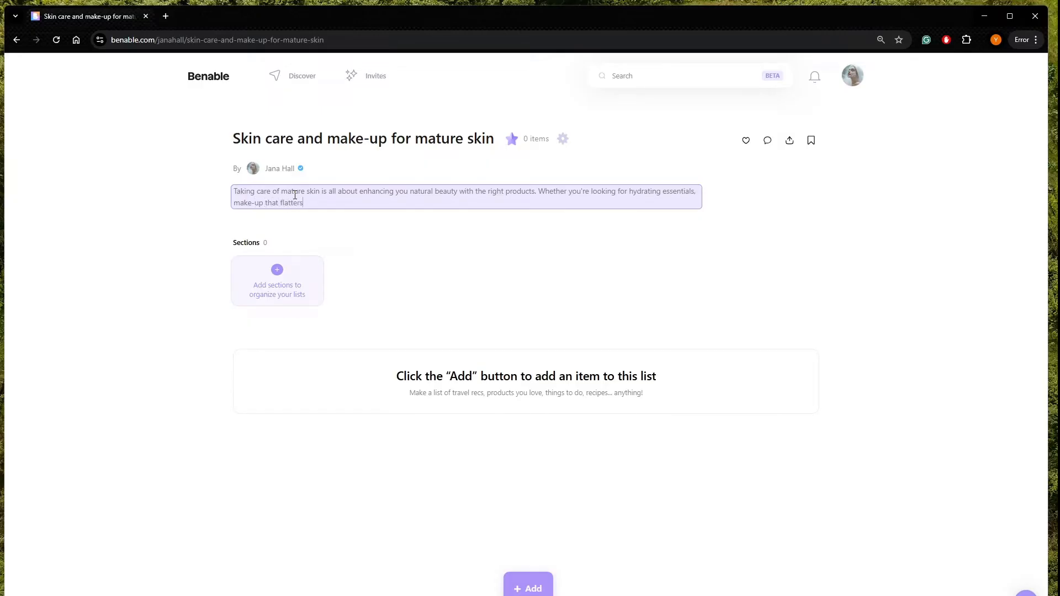
pyautogui.write('or no')
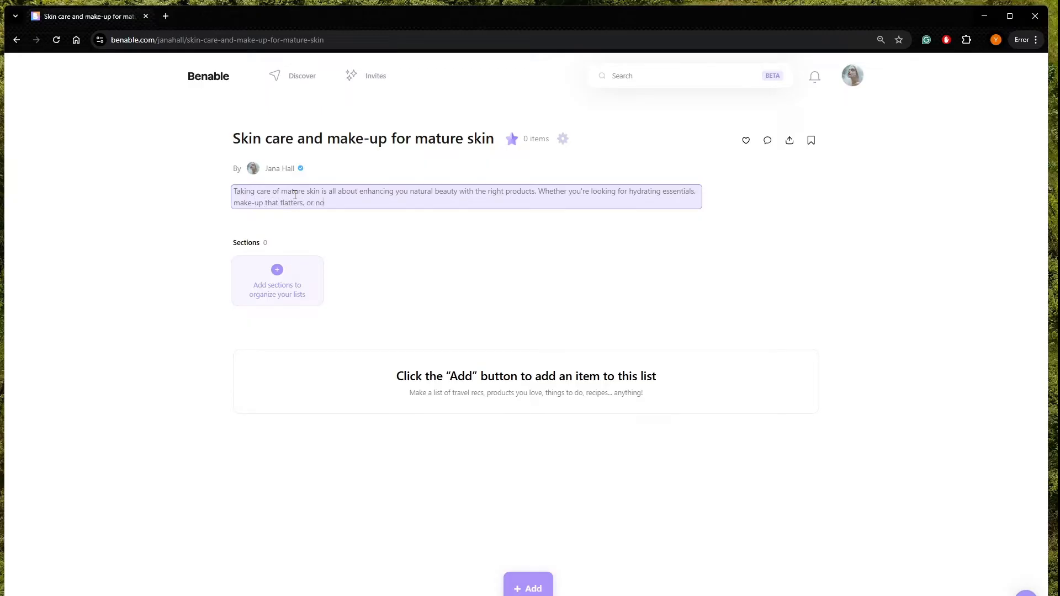
pyautogui.write('ourish')
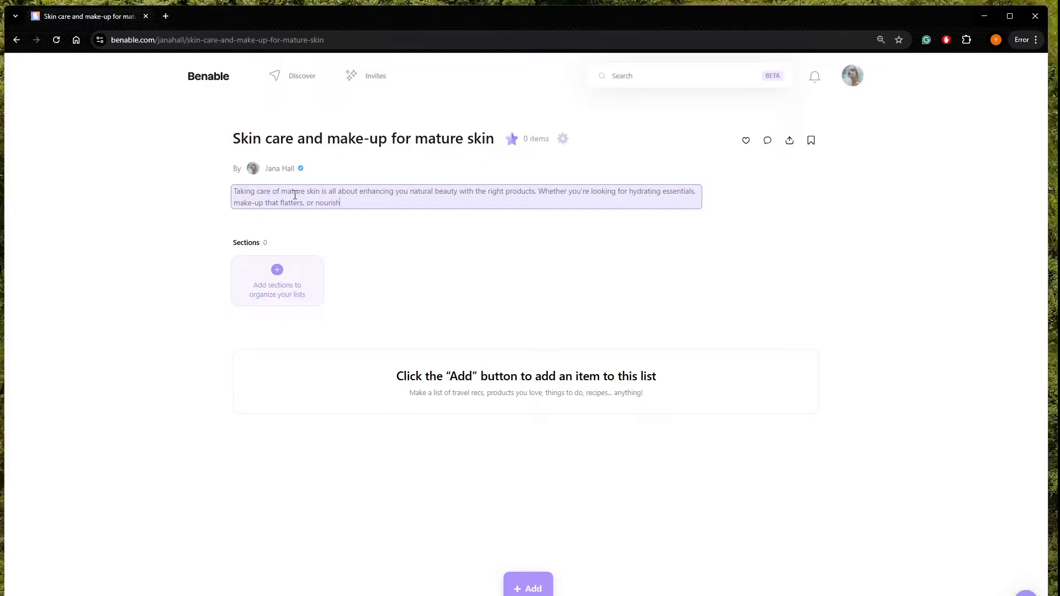
pyautogui.write('ing treatments,')
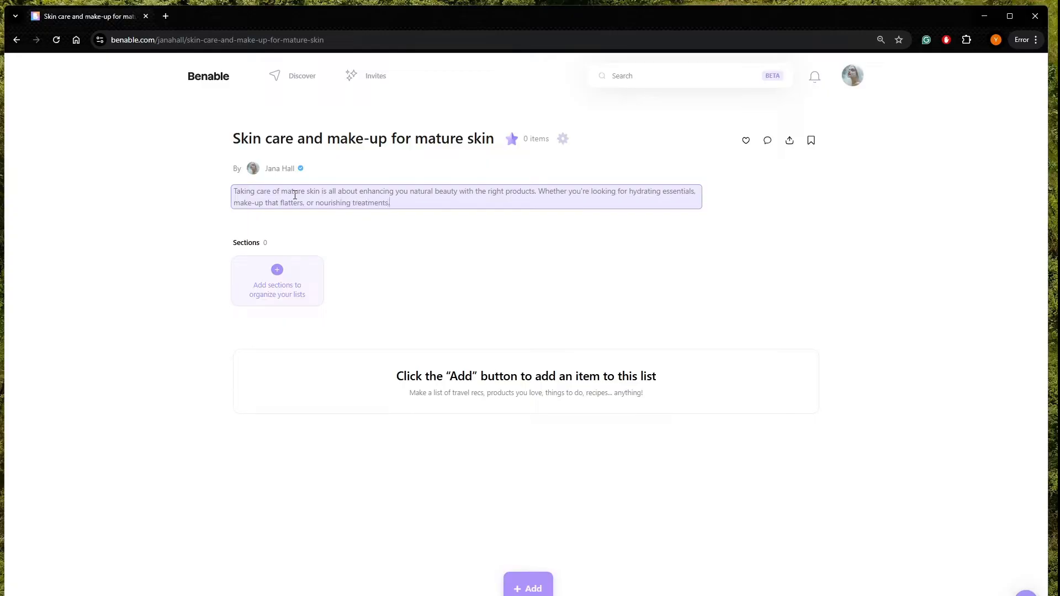
pyautogui.write('this carefully curated list has')
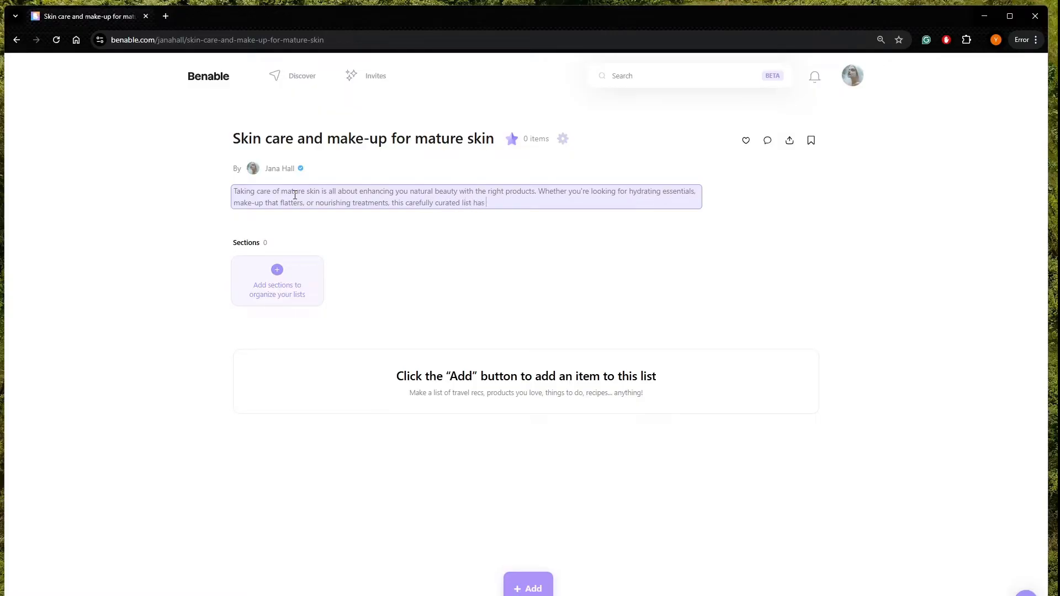
pyautogui.write('everything')
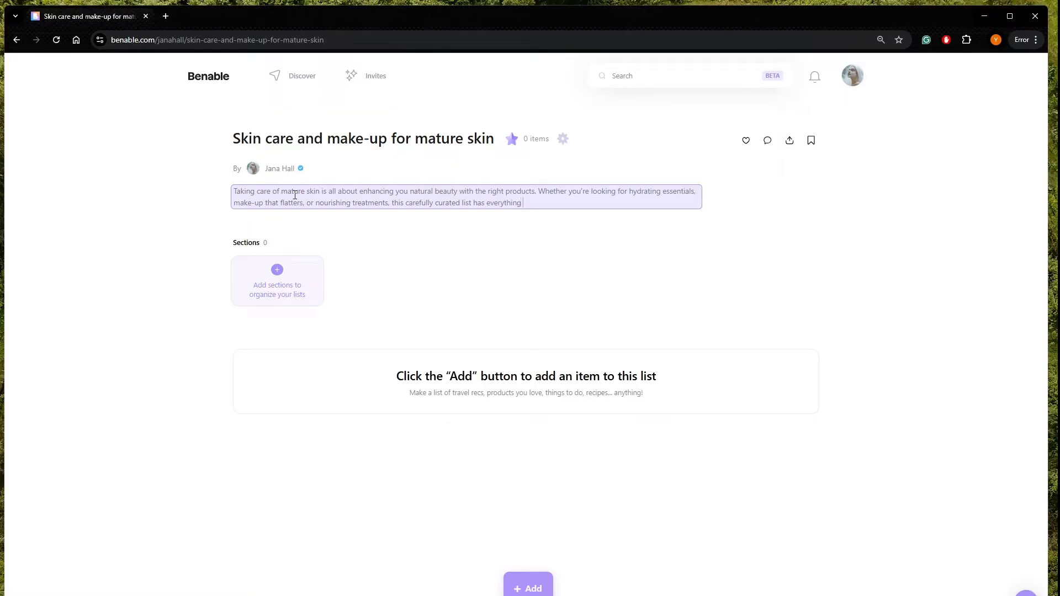
pyautogui.write('you need. F')
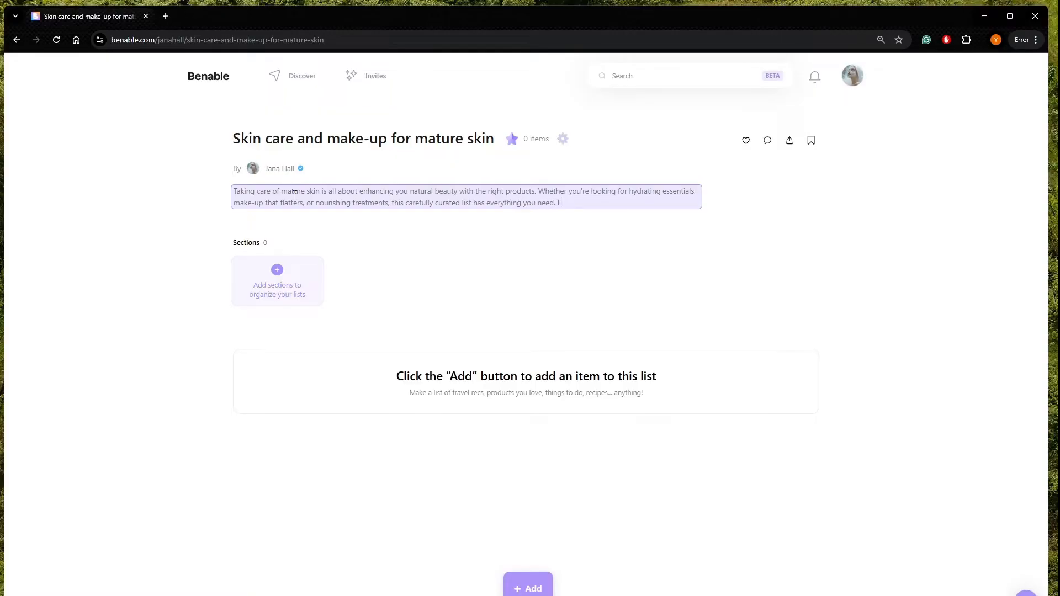
# Step: Continue with lightweight concealers to moisturizing hand creams, ending 'Explore these must-haves!'
pyautogui.write('rom light')
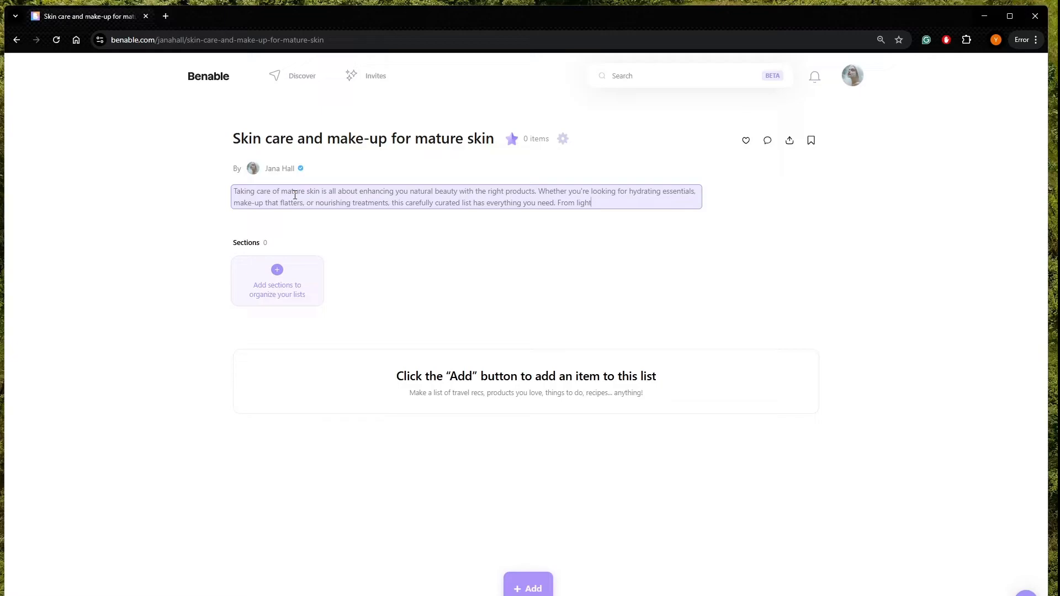
pyautogui.write('weight')
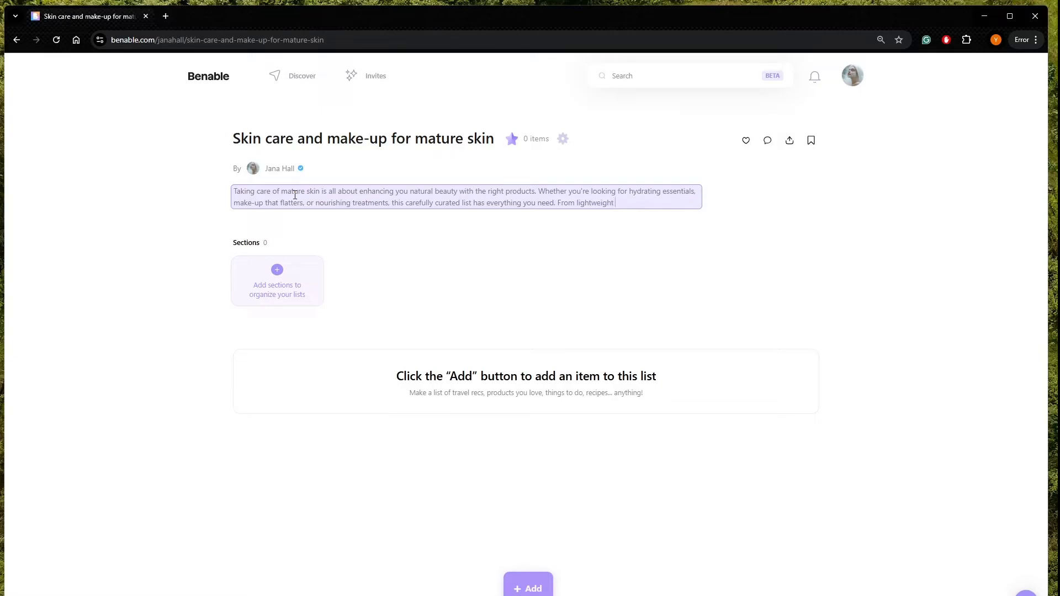
pyautogui.write('concealer')
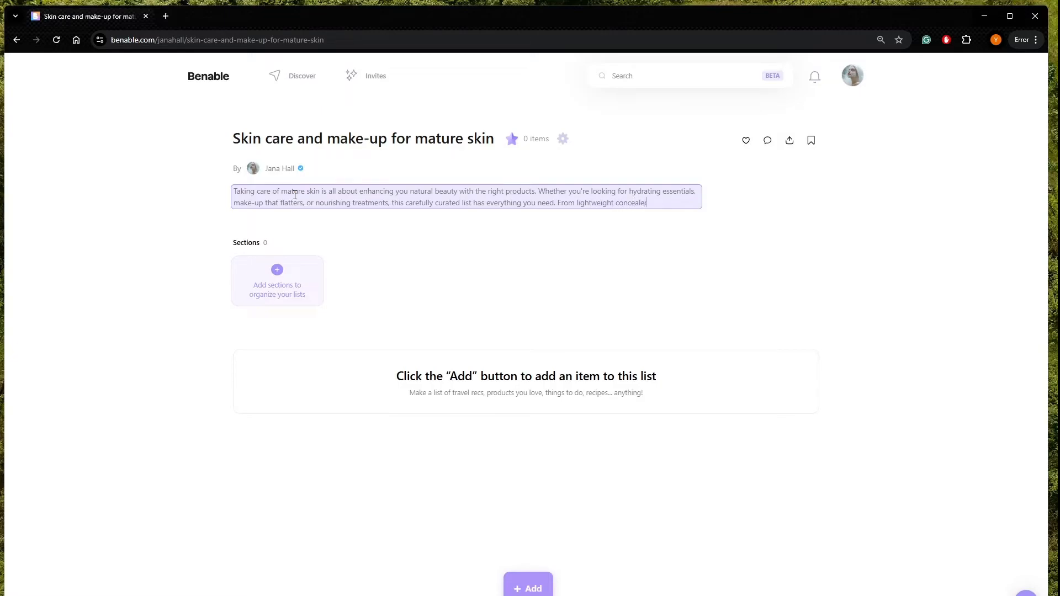
pyautogui.write('s to deeply')
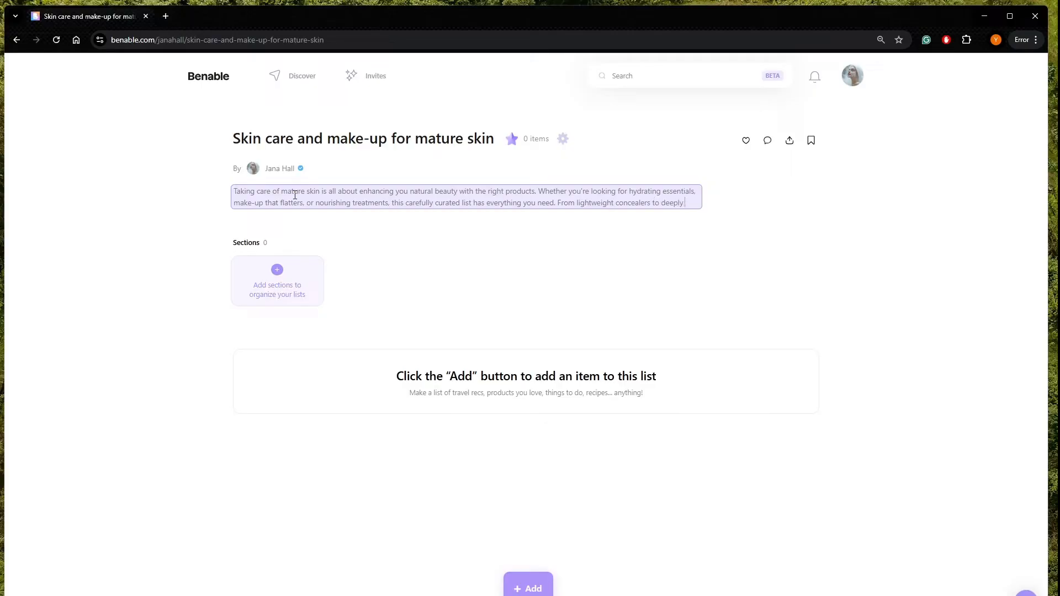
pyautogui.write('moistu')
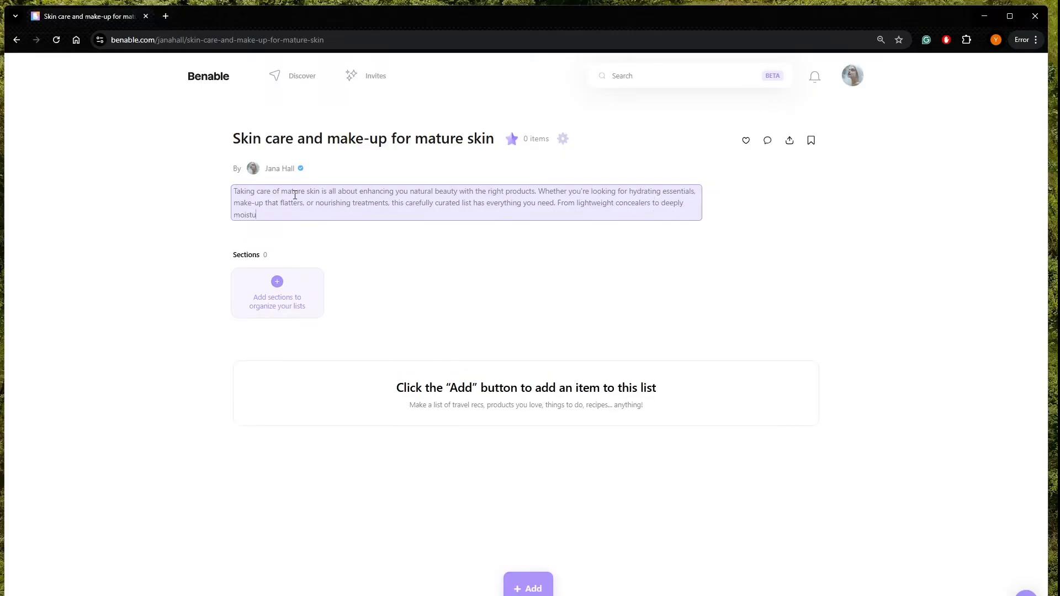
pyautogui.write('rizing')
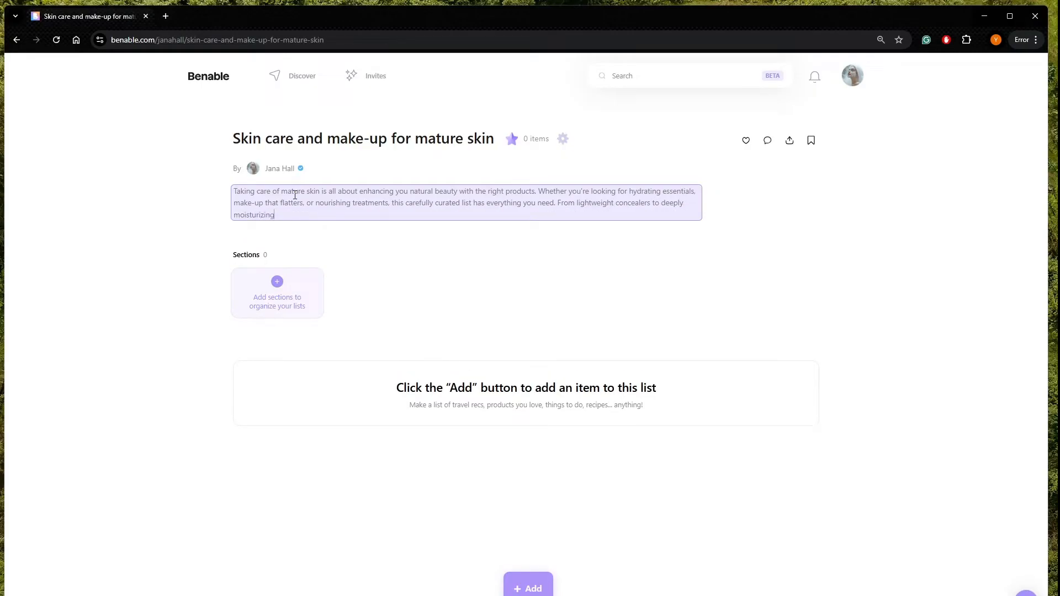
pyautogui.write('hand')
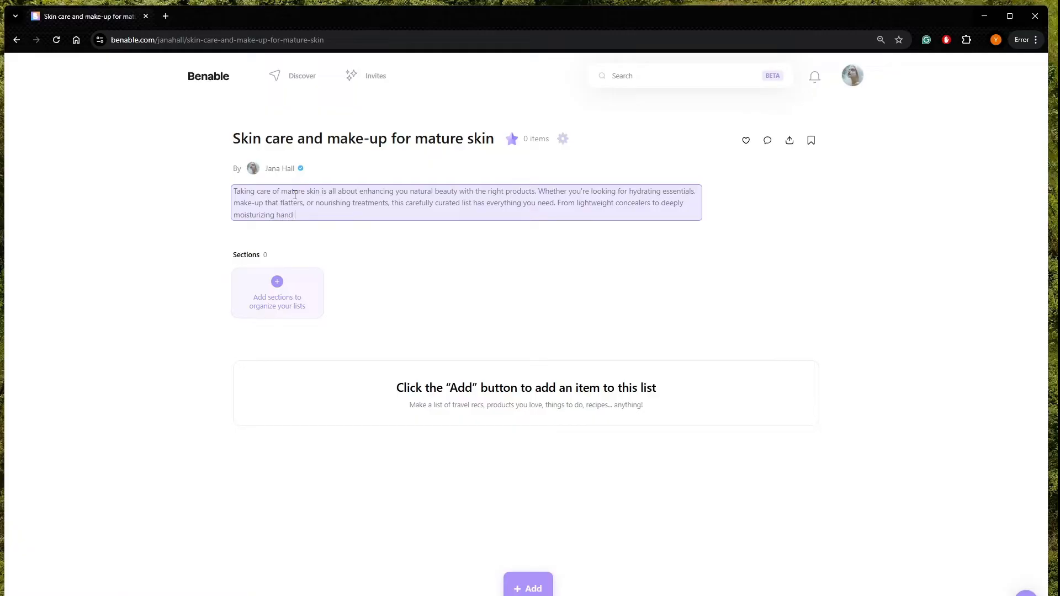
pyautogui.write('creams, t')
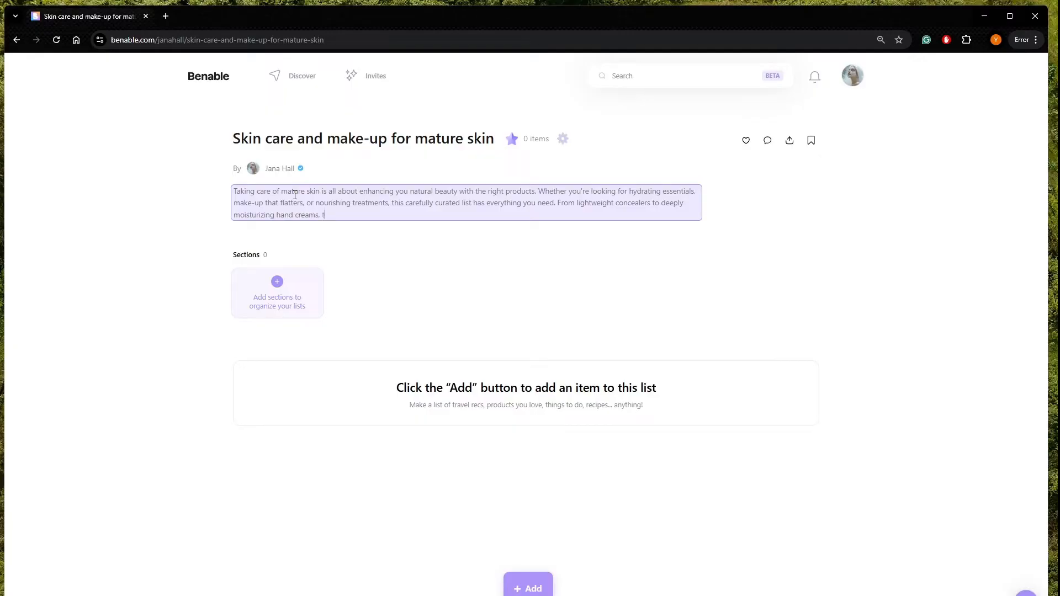
pyautogui.write('hese picks a')
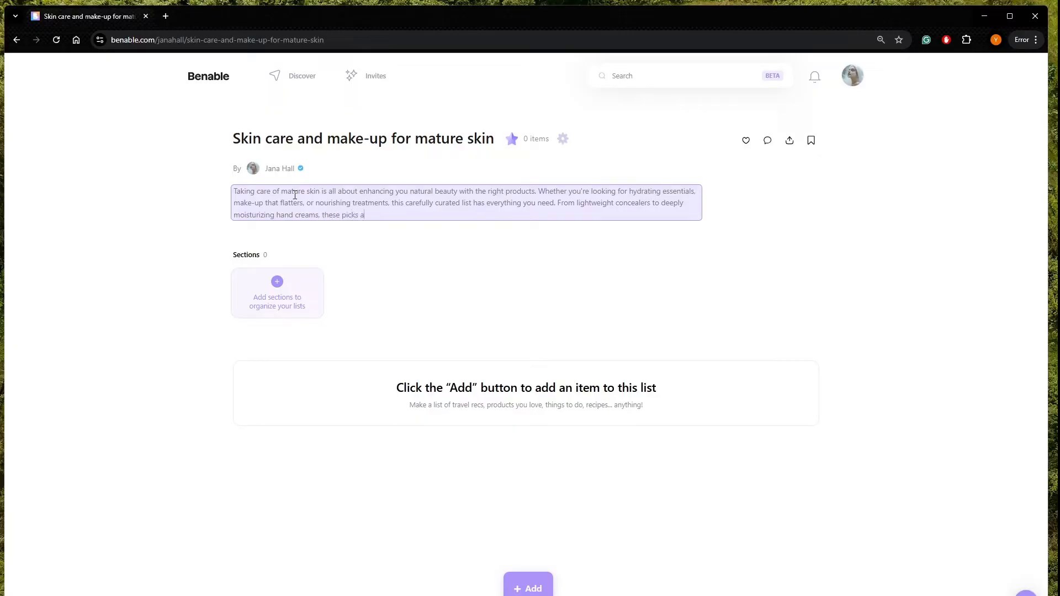
pyautogui.write('re designed to keep you s')
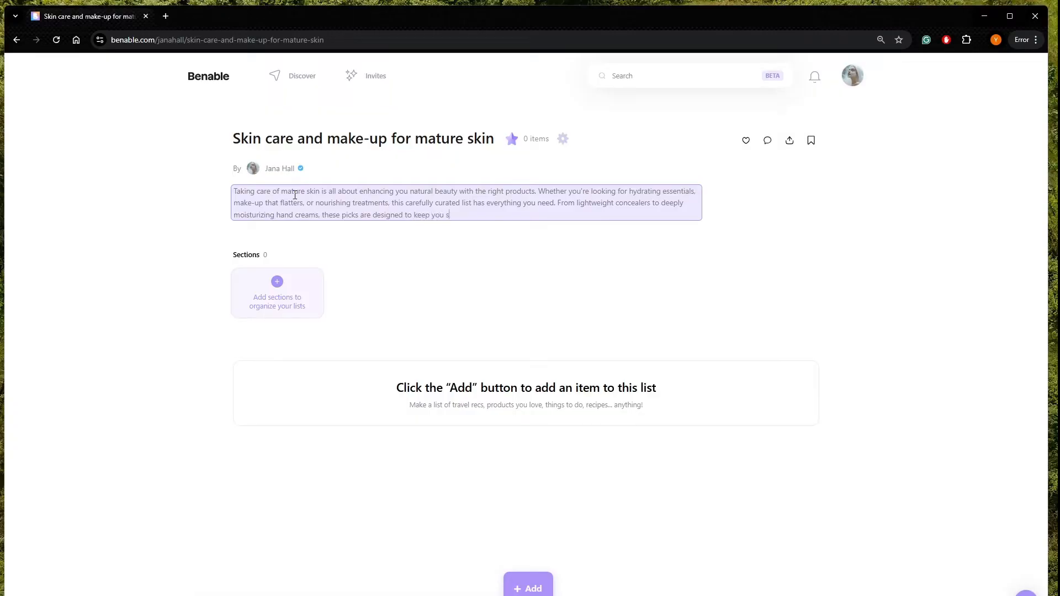
pyautogui.write('kin feeling')
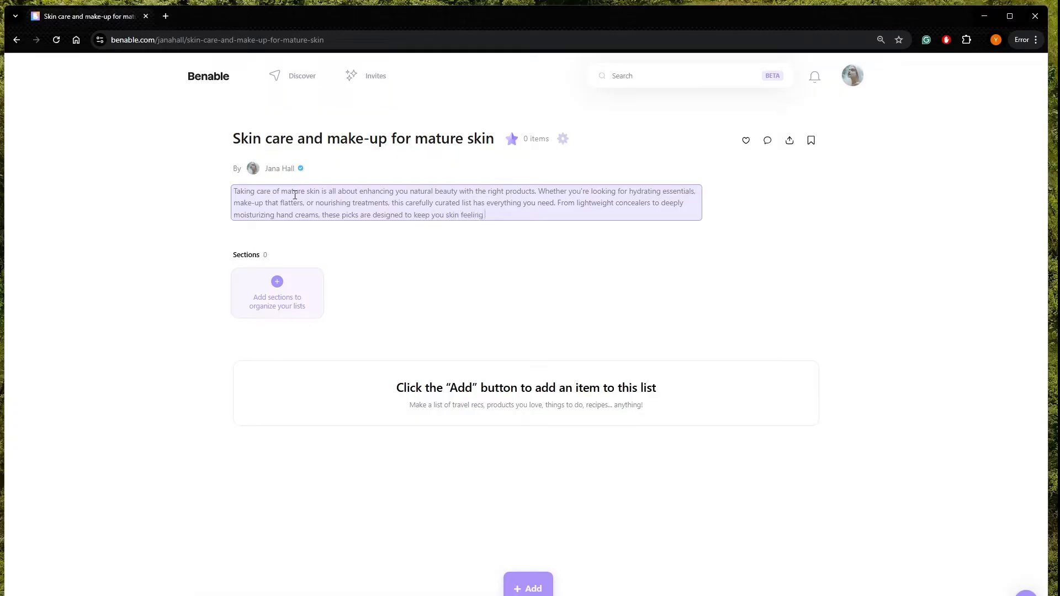
pyautogui.write('soft, radiant and hea')
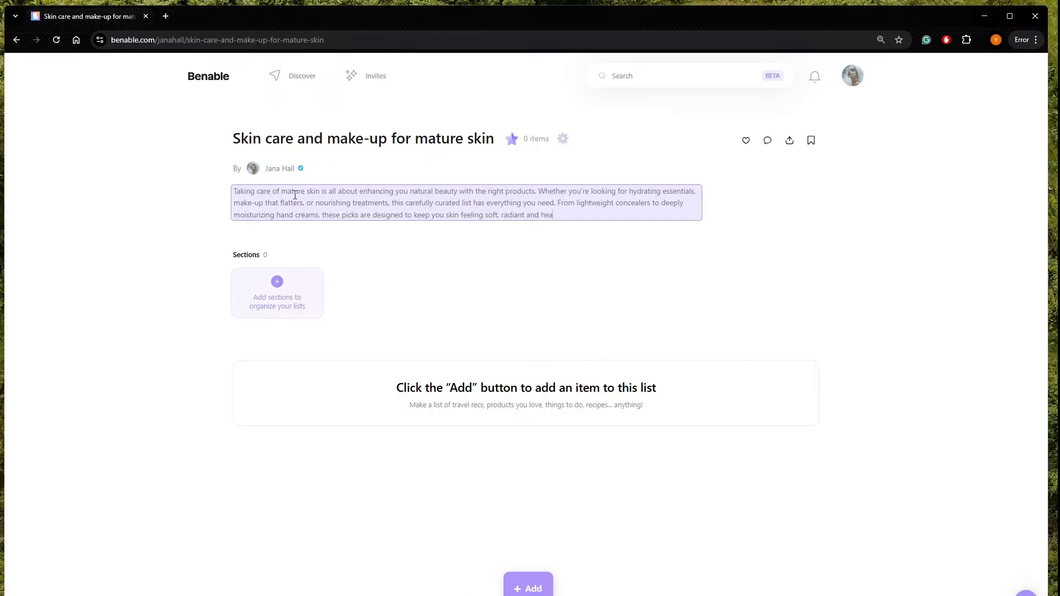
pyautogui.write('lthy.')
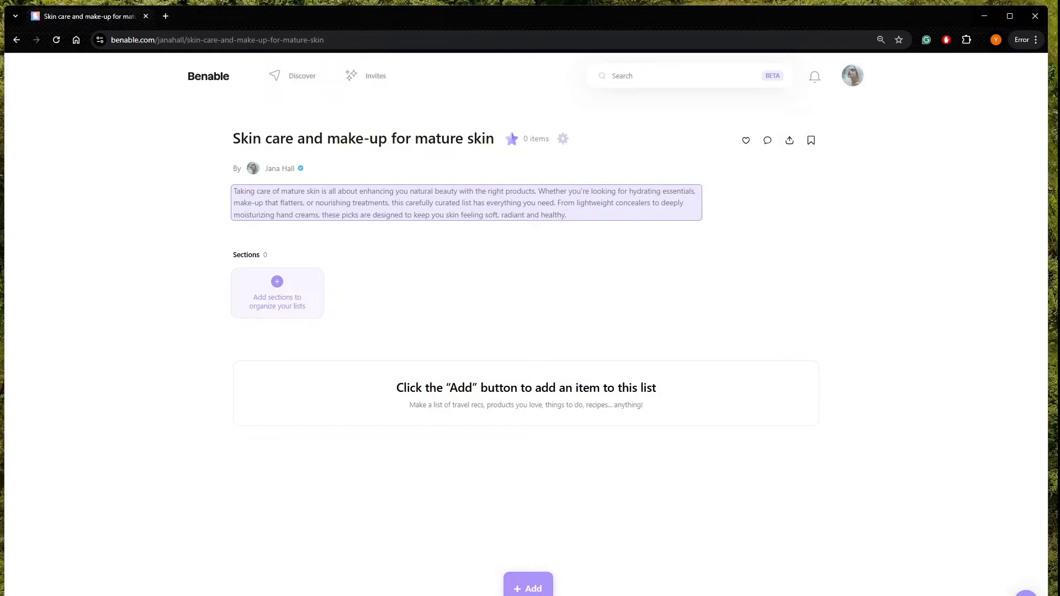
pyautogui.moveTo(337, 284)
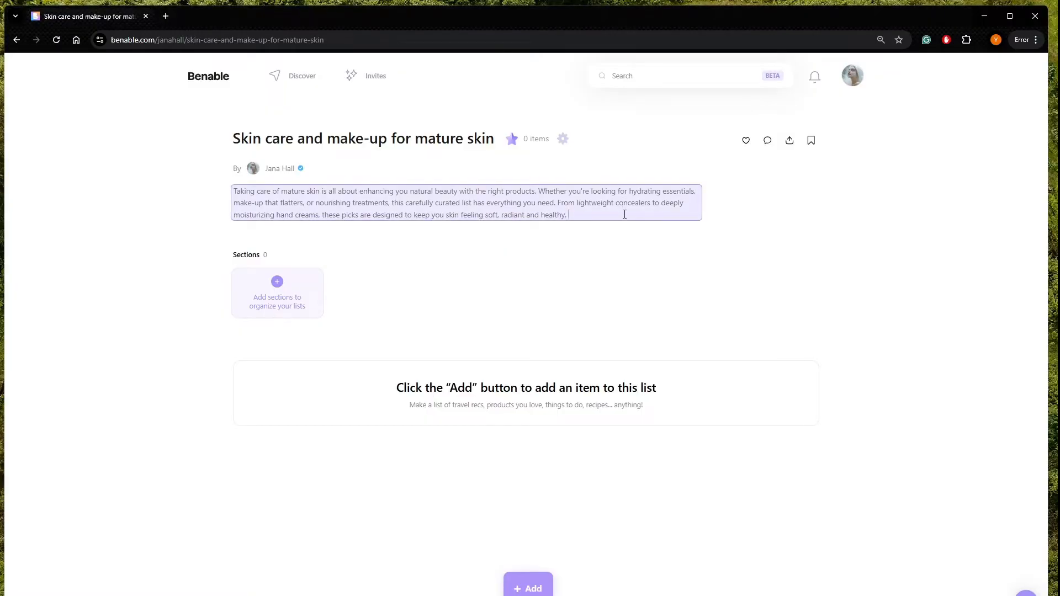
pyautogui.write('Explore these')
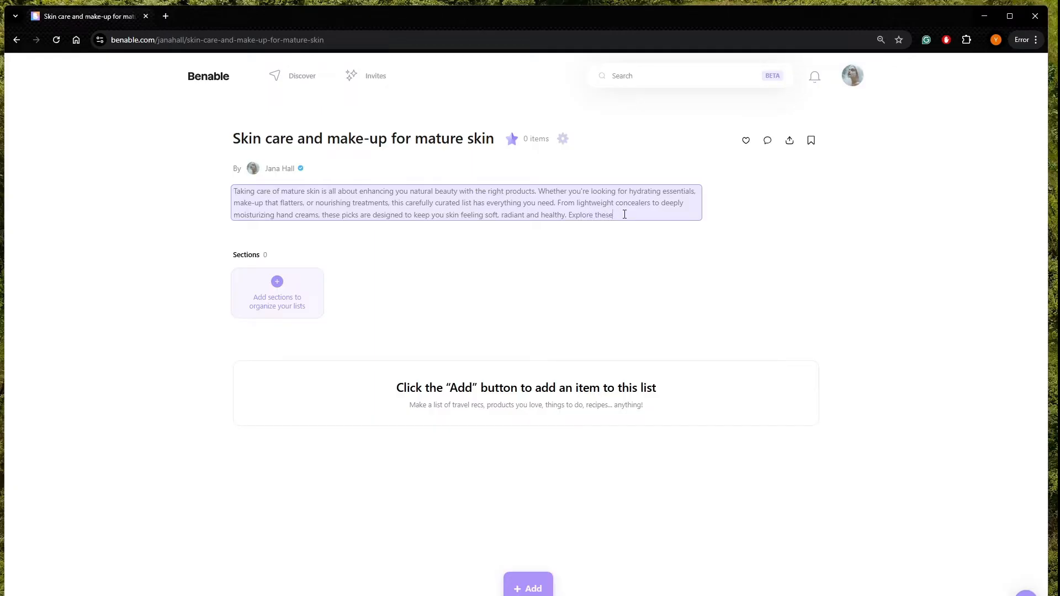
pyautogui.write('must-haves!')
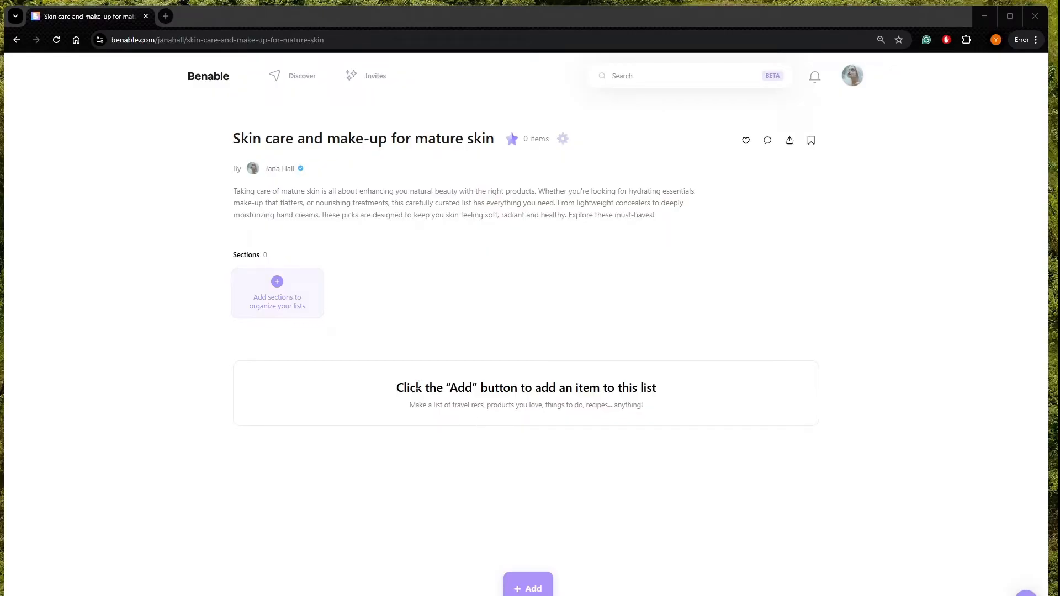
pyautogui.moveTo(498, 579)
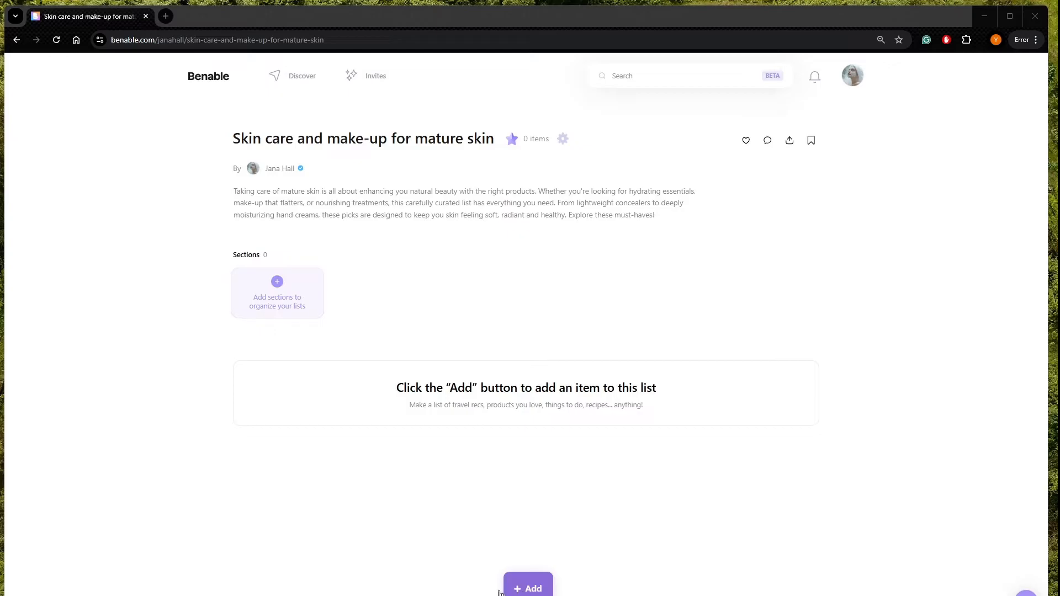
pyautogui.click(527, 587)
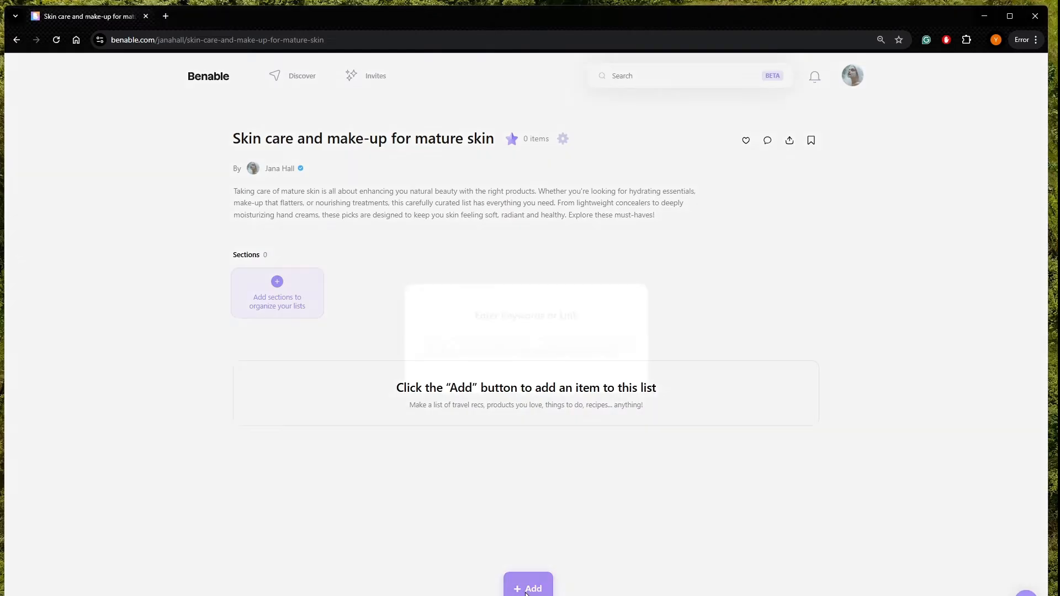
pyautogui.click(527, 587)
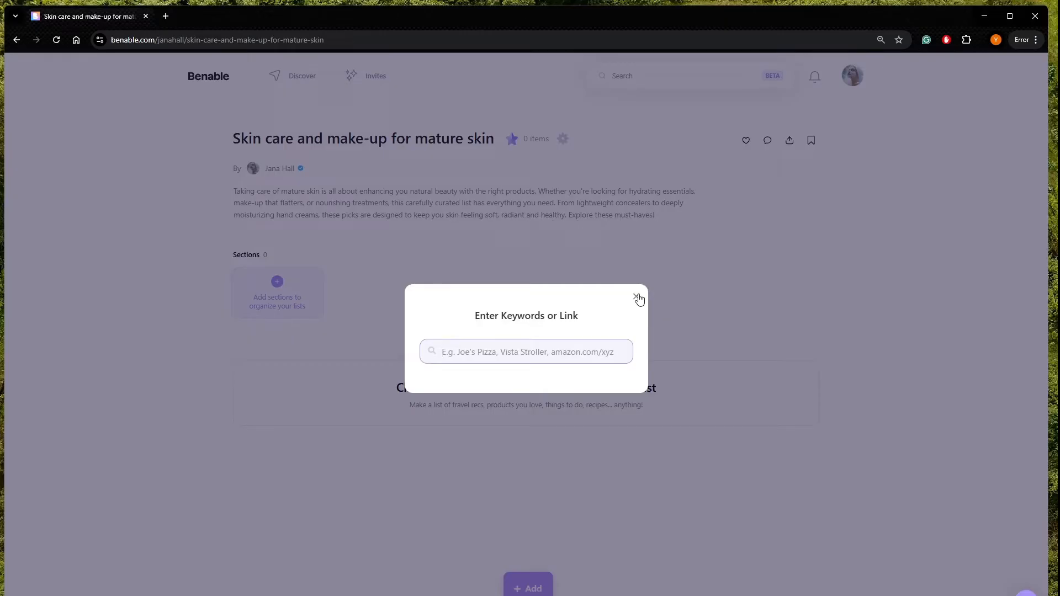
pyautogui.click(638, 298)
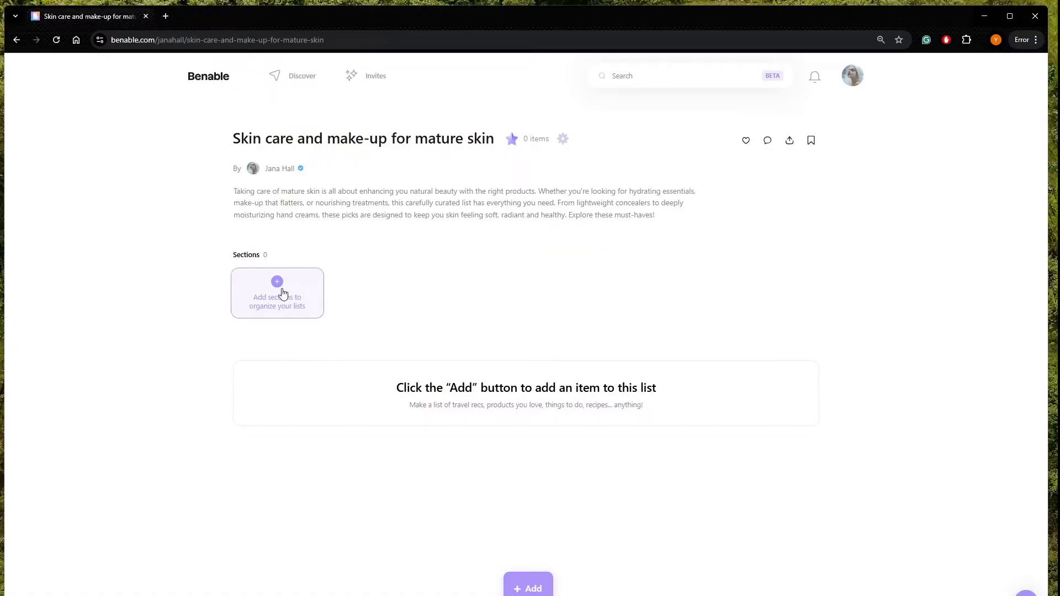
# Step: Add two sections and rename them Eye make-up and Face make-up
pyautogui.click(277, 282)
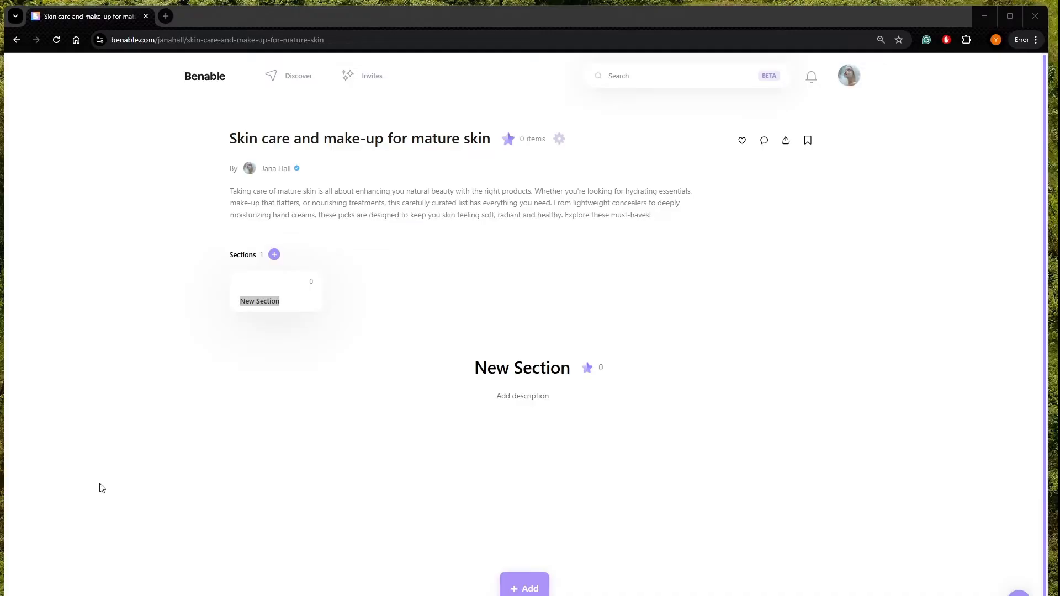
pyautogui.moveTo(505, 445)
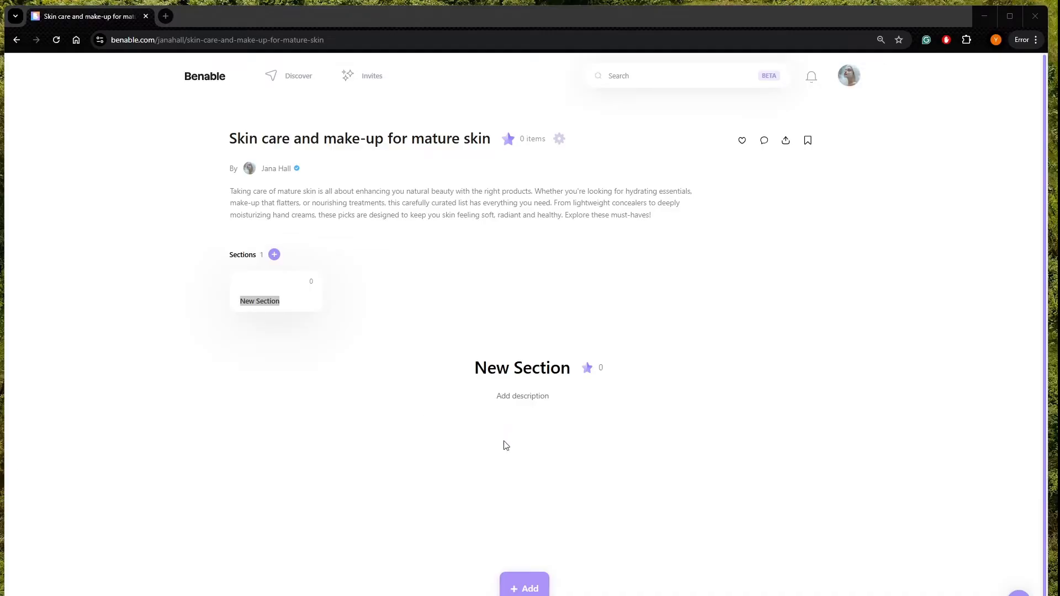
pyautogui.moveTo(249, 265)
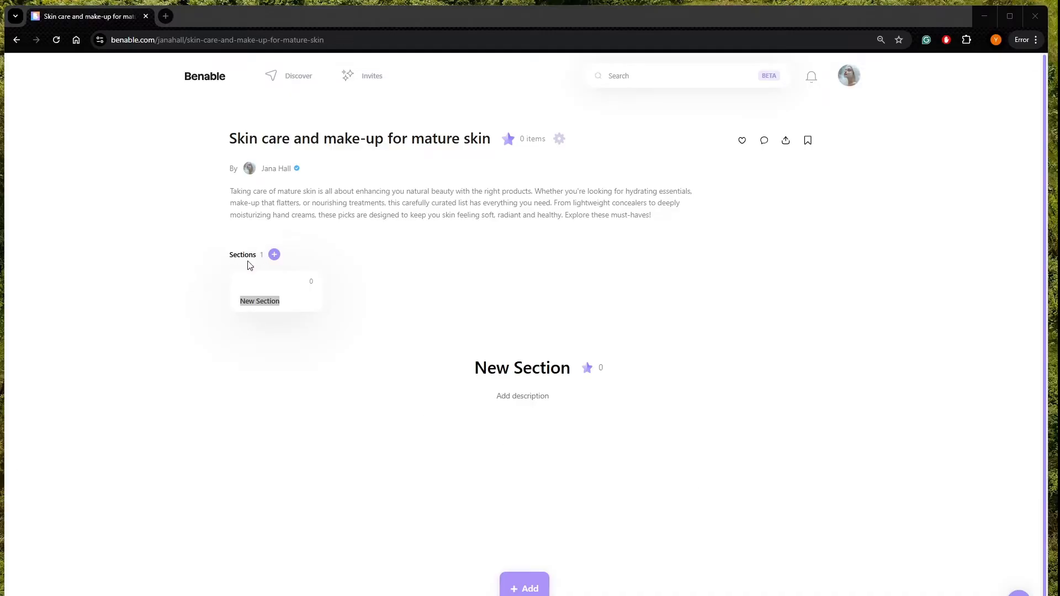
pyautogui.moveTo(287, 258)
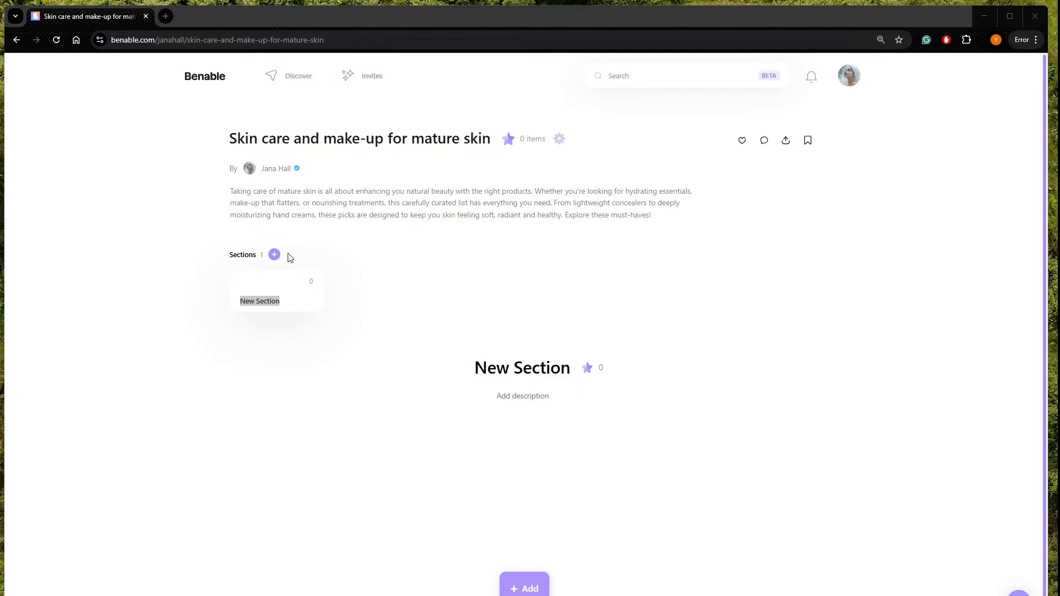
pyautogui.click(274, 255)
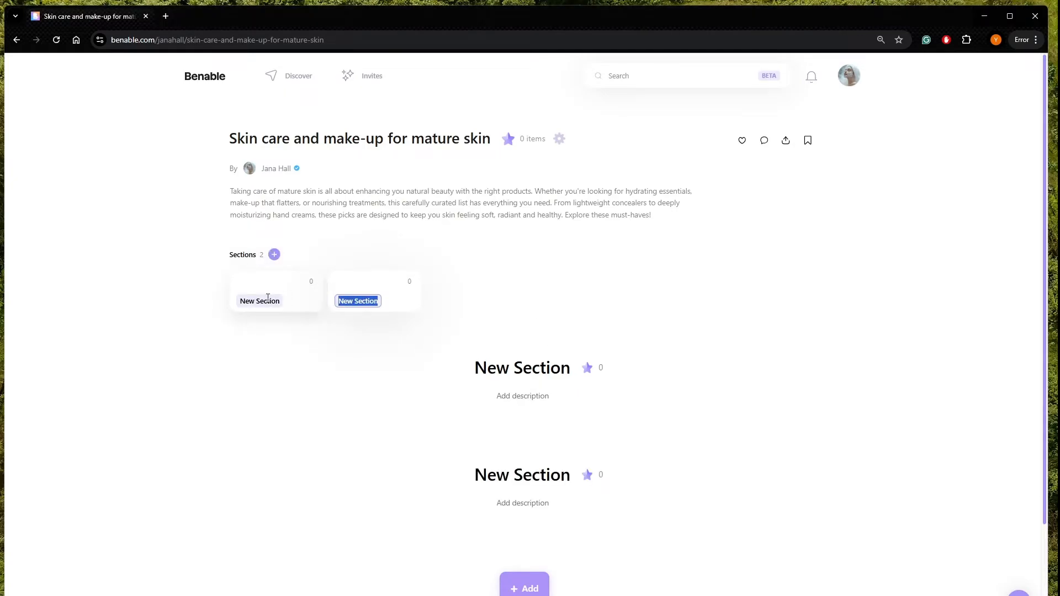
pyautogui.click(274, 255)
pyautogui.write('Skin care')
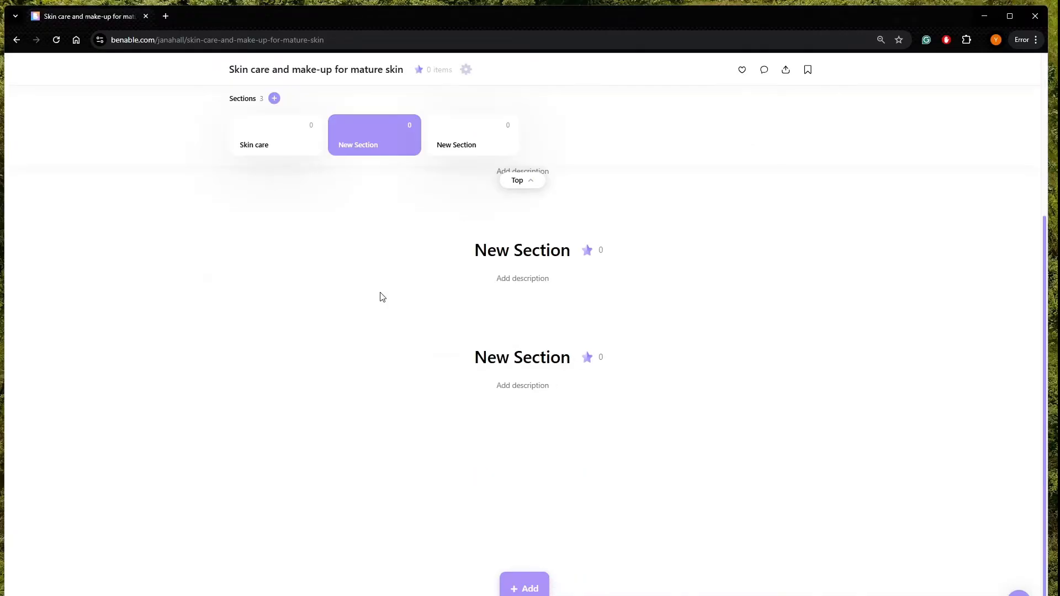
pyautogui.doubleClick(358, 144)
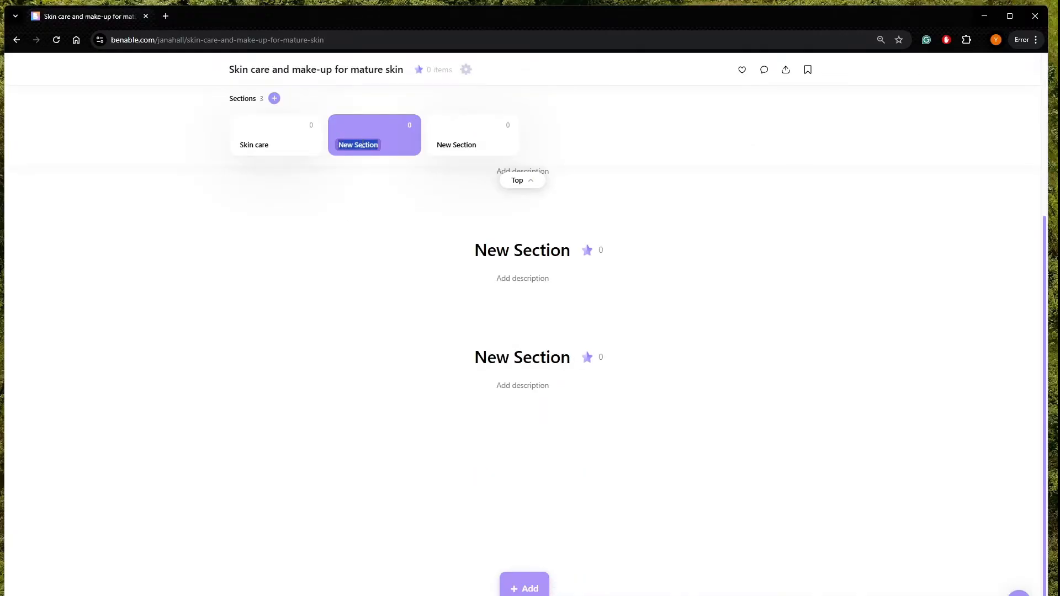
pyautogui.write('Eye make-up')
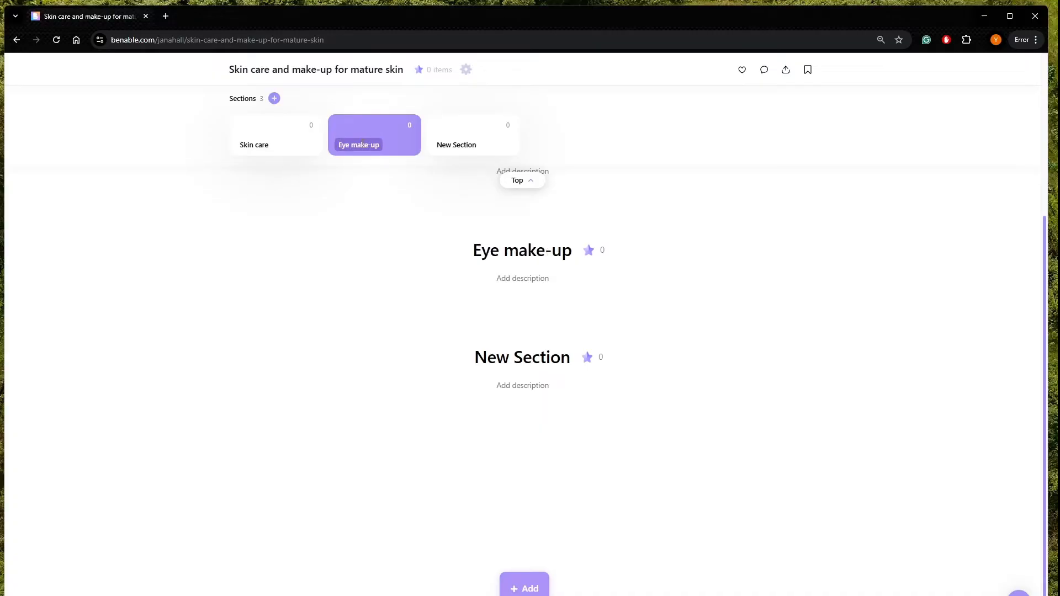
pyautogui.doubleClick(456, 144)
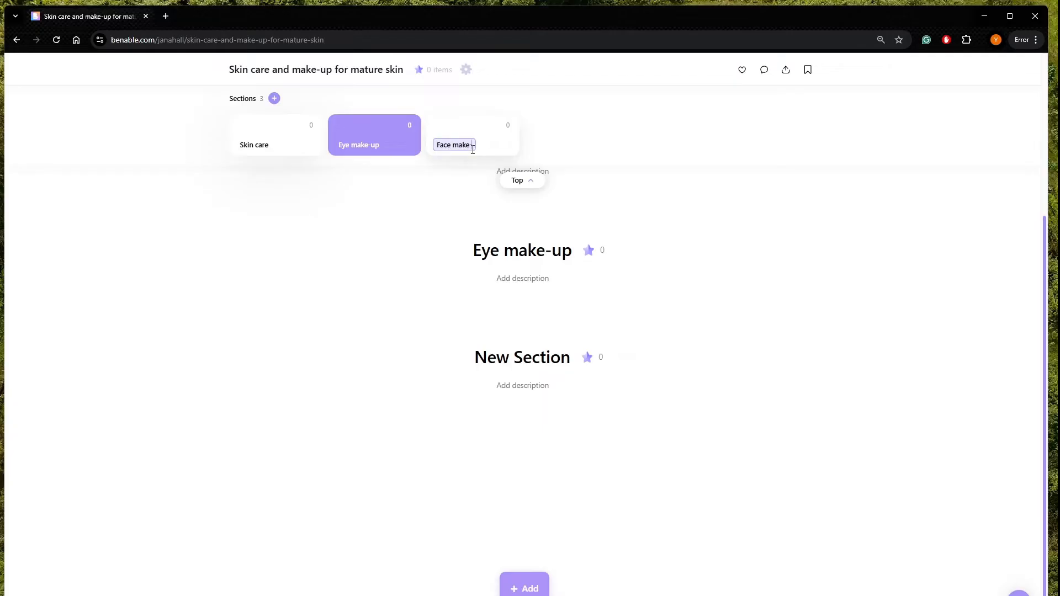
pyautogui.write('Face make-up')
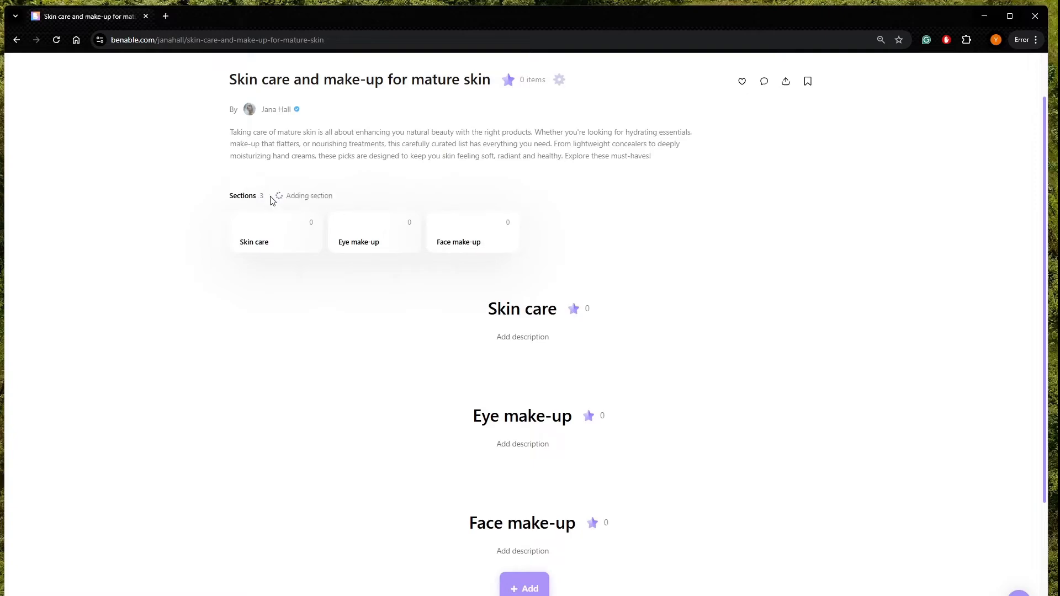
# Step: Add two more sections named Lip products and Other
pyautogui.click(274, 195)
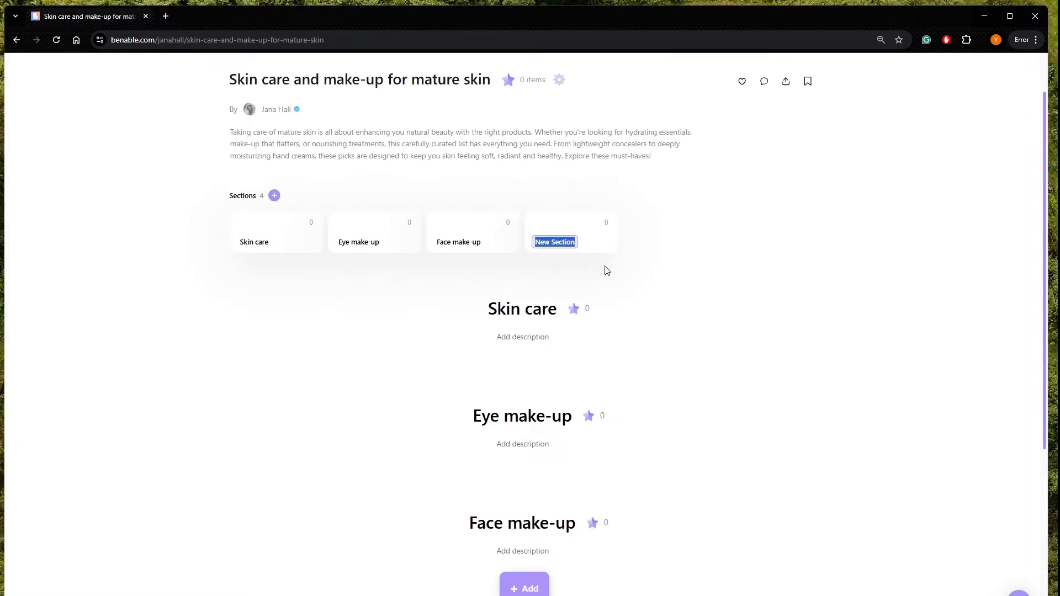
pyautogui.write('Lip')
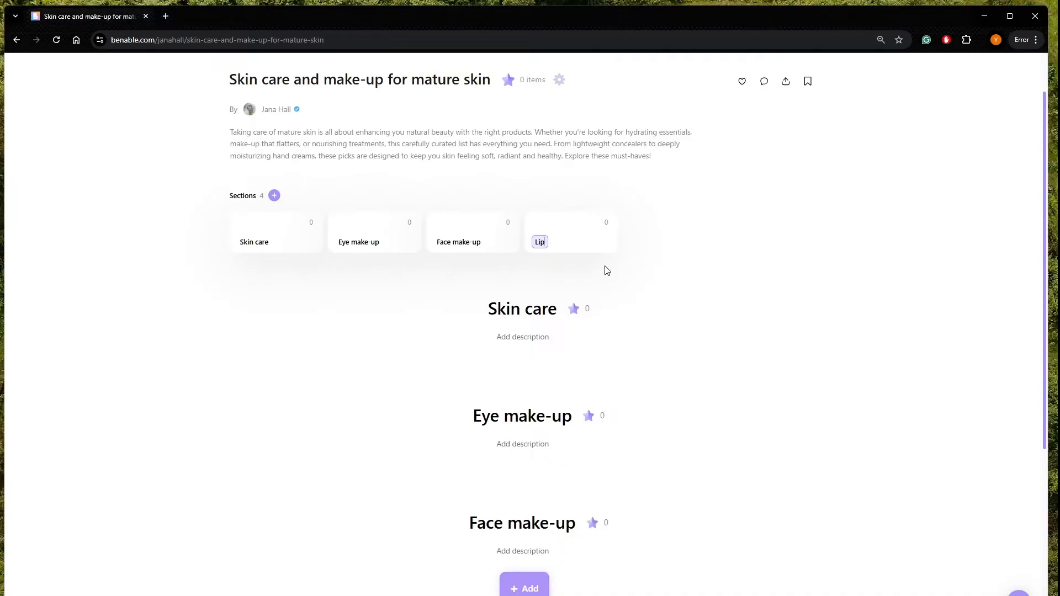
pyautogui.write('products')
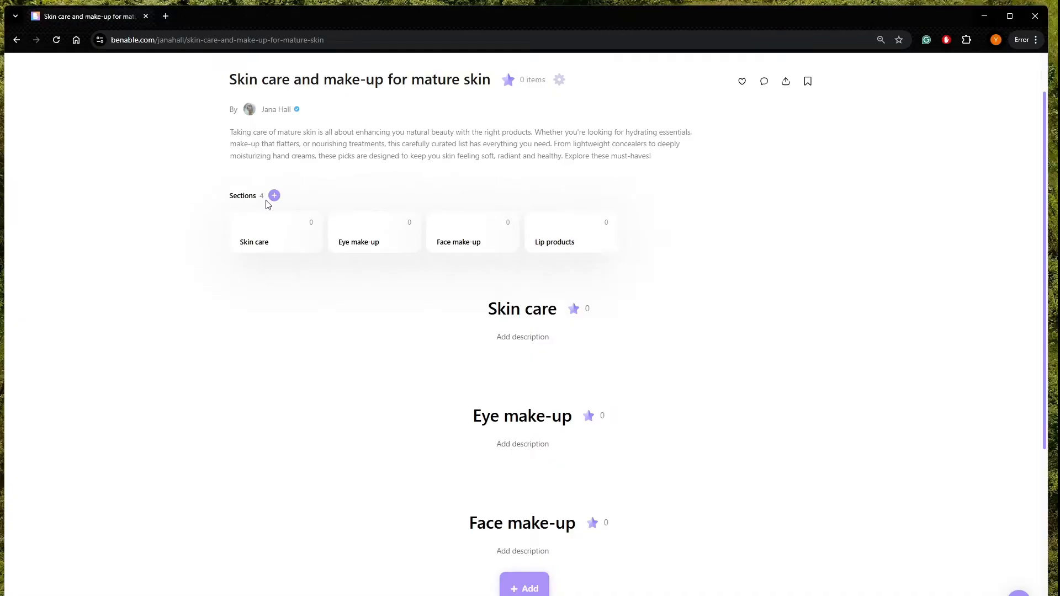
pyautogui.click(274, 196)
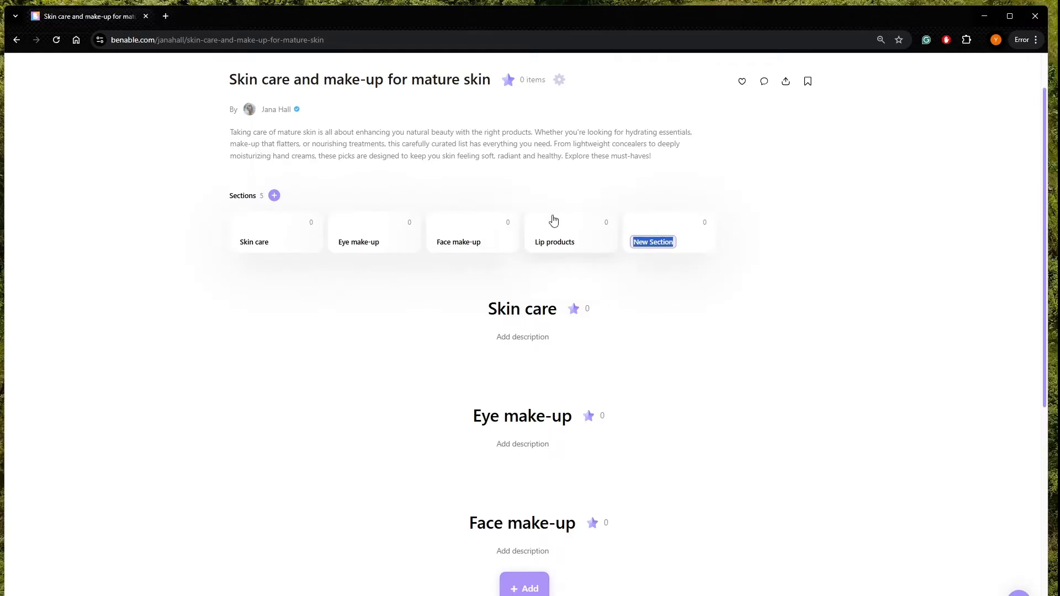
pyautogui.write('Other')
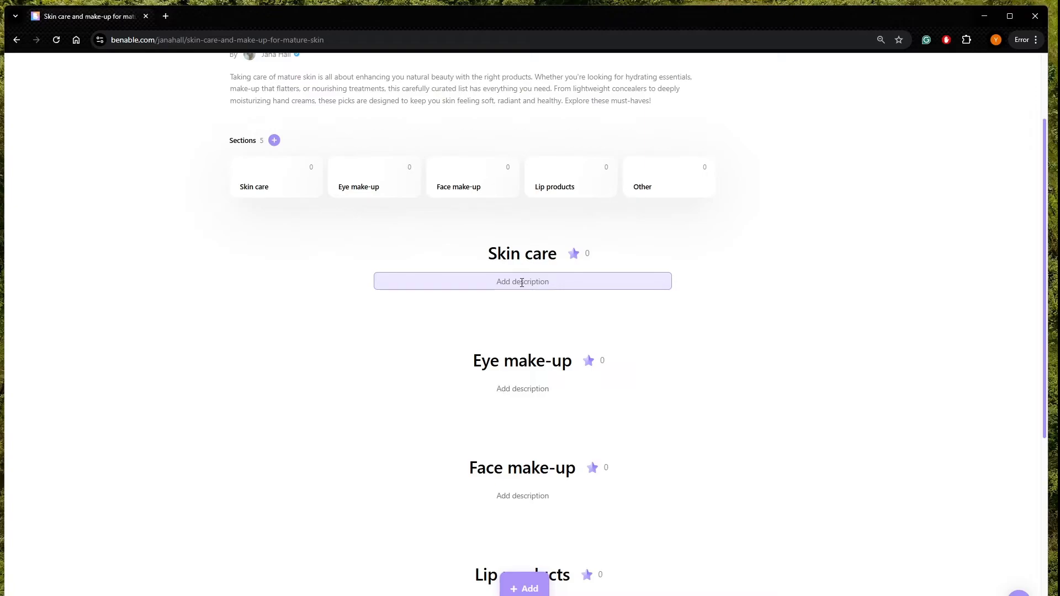
# Step: Describe Skin care as rich, nourishing creams and Eye make-up as gentle, smudge-free formulas
pyautogui.click(522, 281)
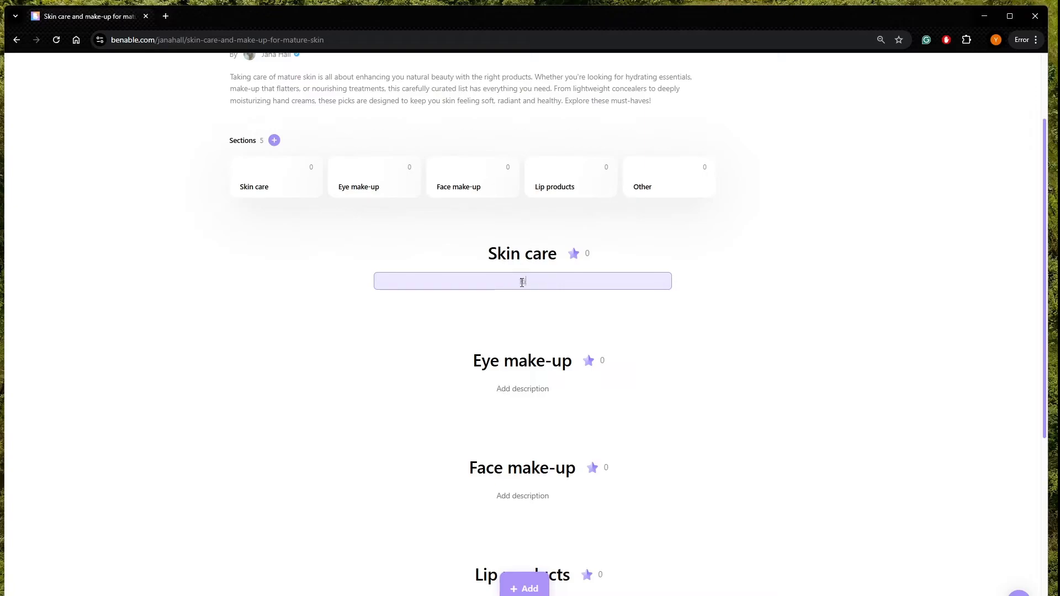
pyautogui.write('Rich and nourishing face creams to maintain hydration and youthful glow.')
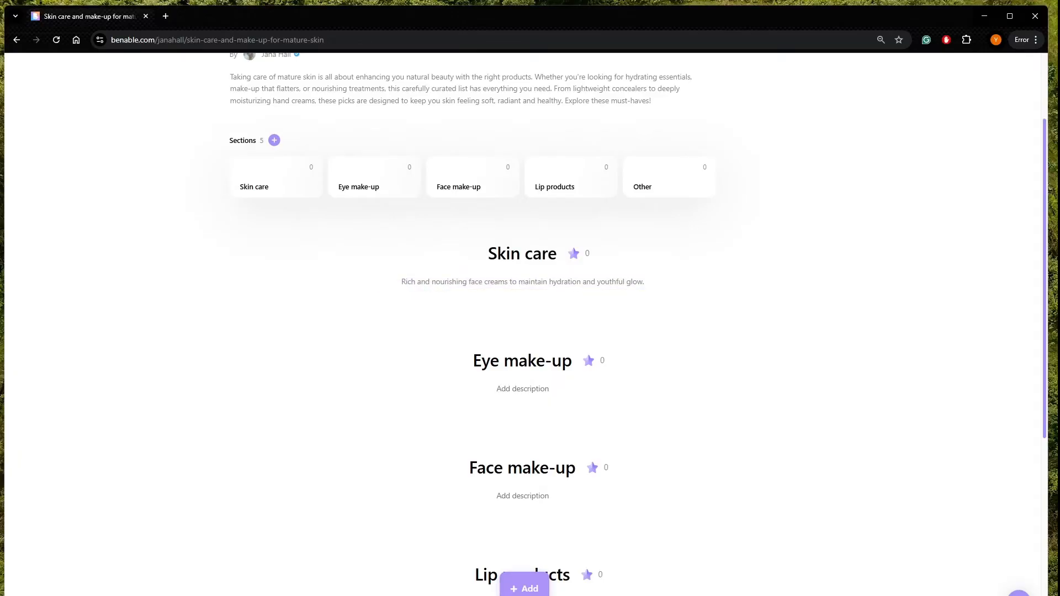
pyautogui.click(522, 388)
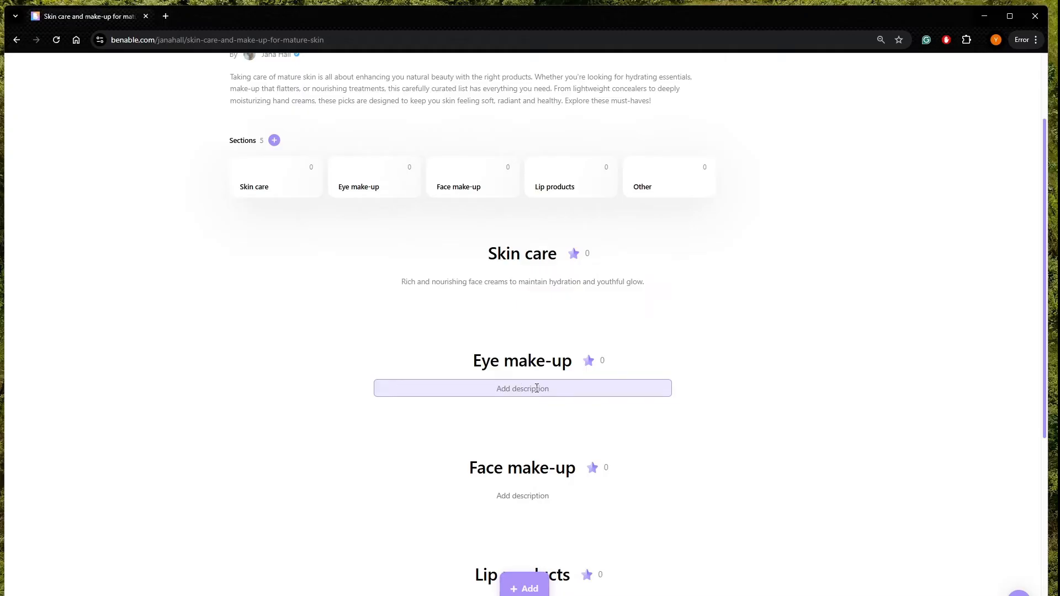
pyautogui.write('Gentle, long-wearing')
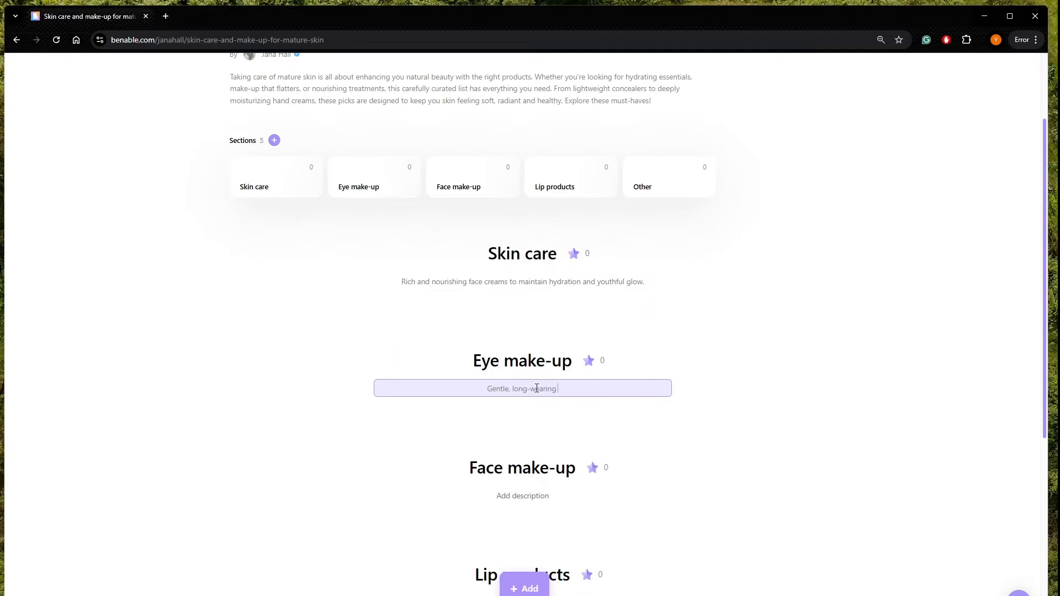
pyautogui.write('formulas that enhance the eyes without creasin')
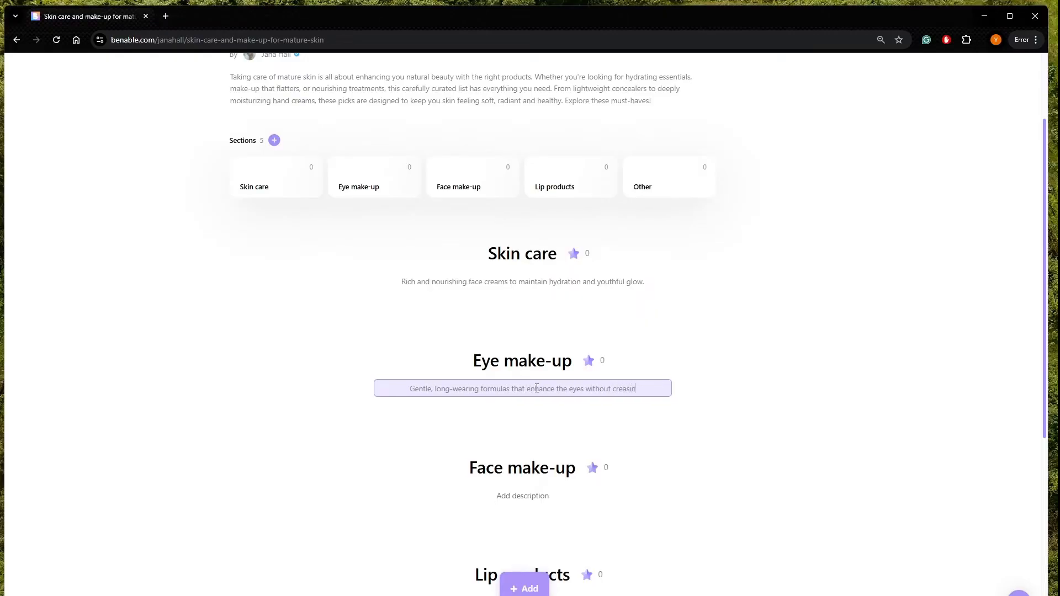
pyautogui.write('or smudging.')
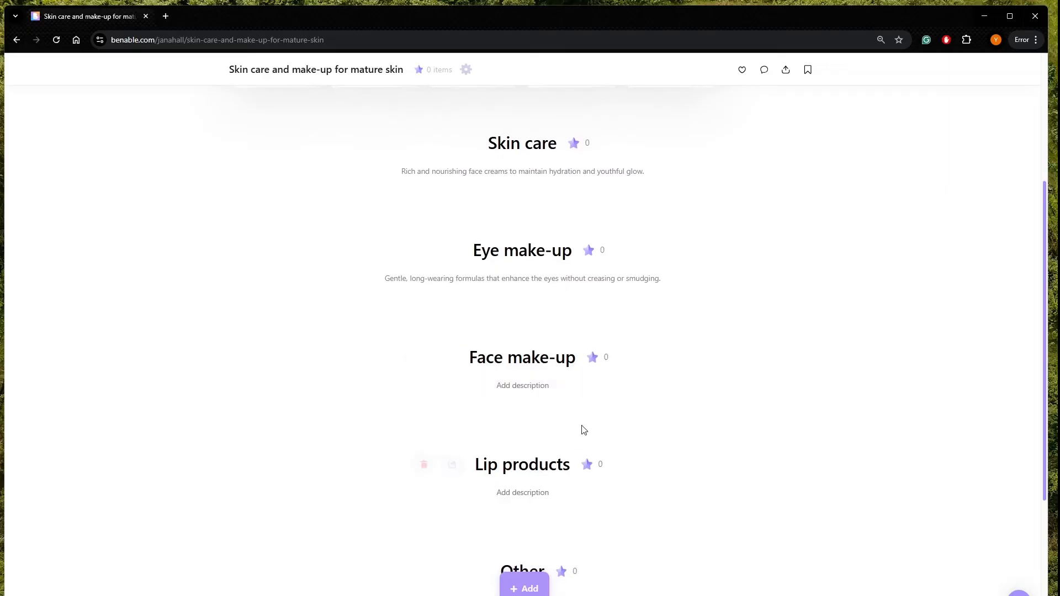
# Step: Give Face make-up a description about lightweight concealers and foundations
pyautogui.click(522, 385)
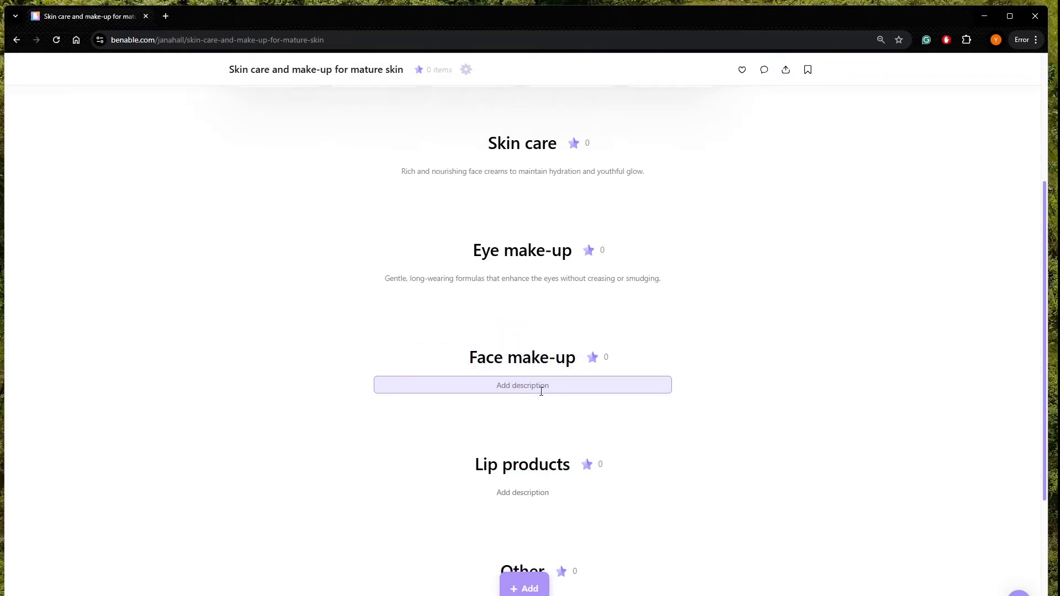
pyautogui.write('Lightweight, hydrating')
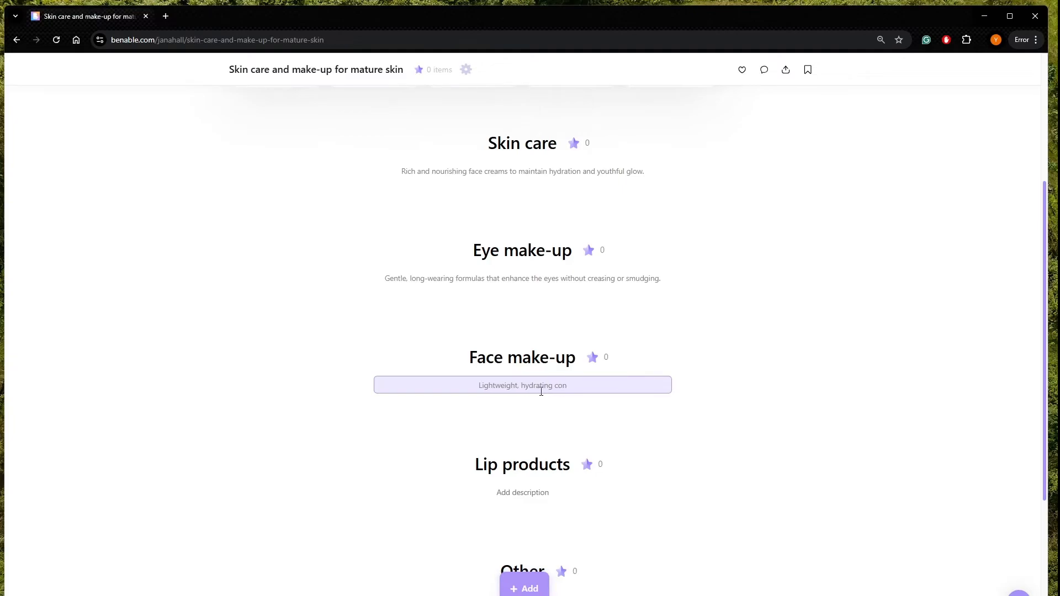
pyautogui.write('concelears')
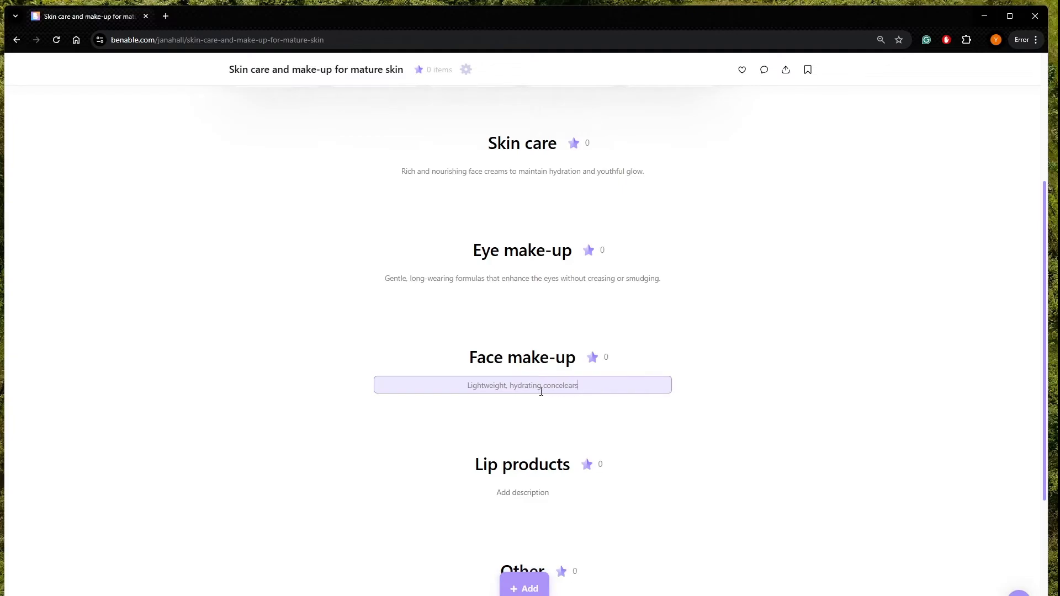
pyautogui.write('foundation and tints')
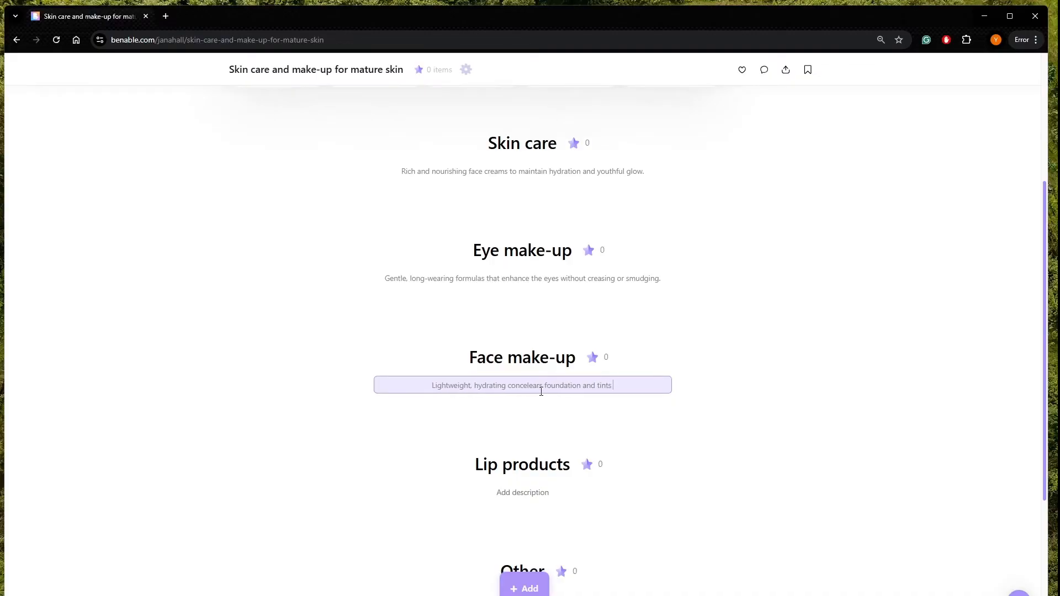
pyautogui.write('that provi')
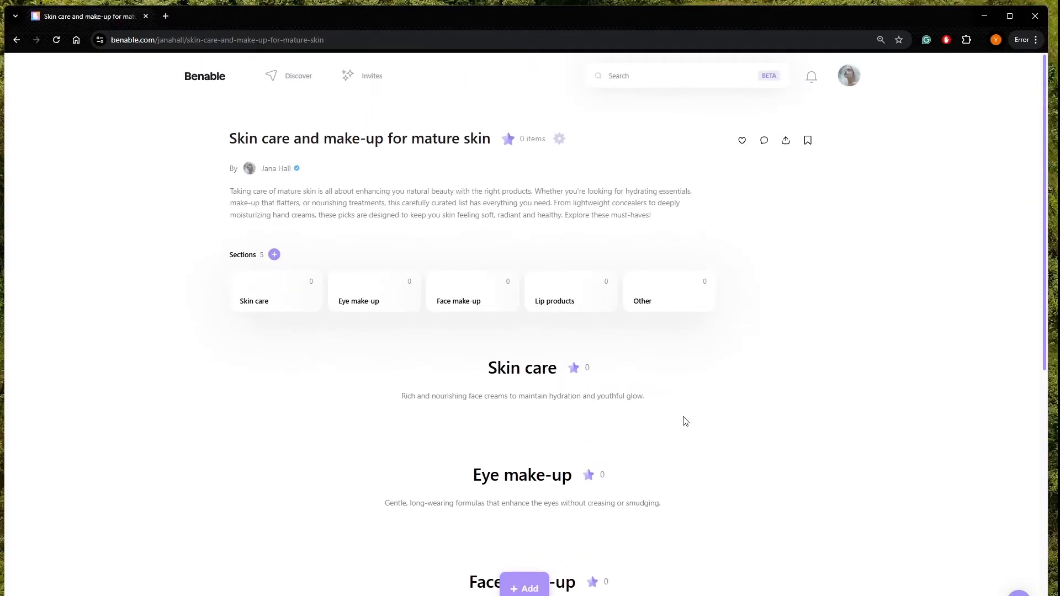
# Step: Open a new browser tab beside the Benable list and switch to it
pyautogui.scroll(-3)
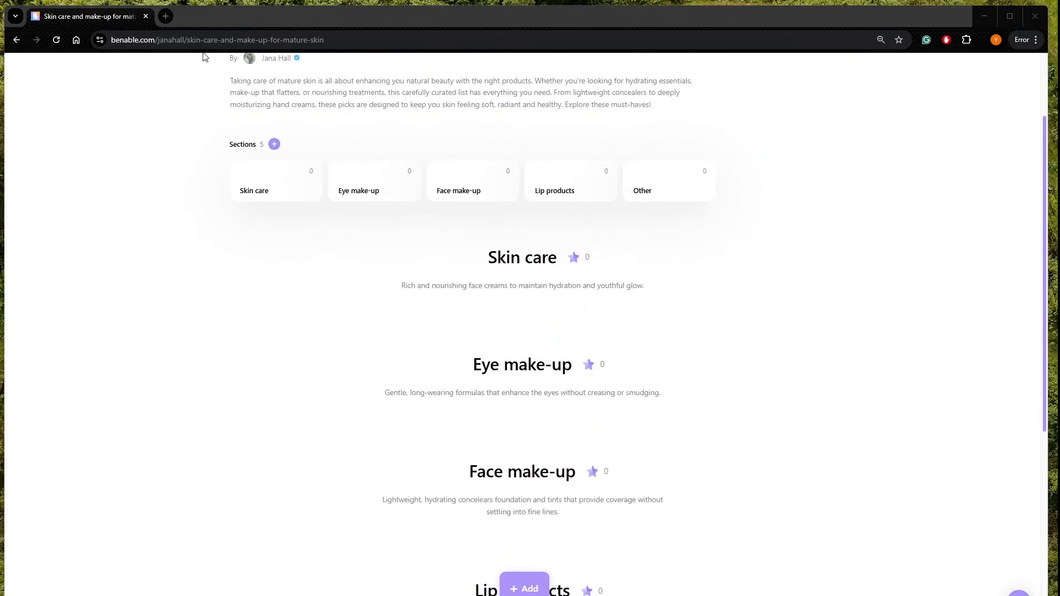
pyautogui.click(165, 16)
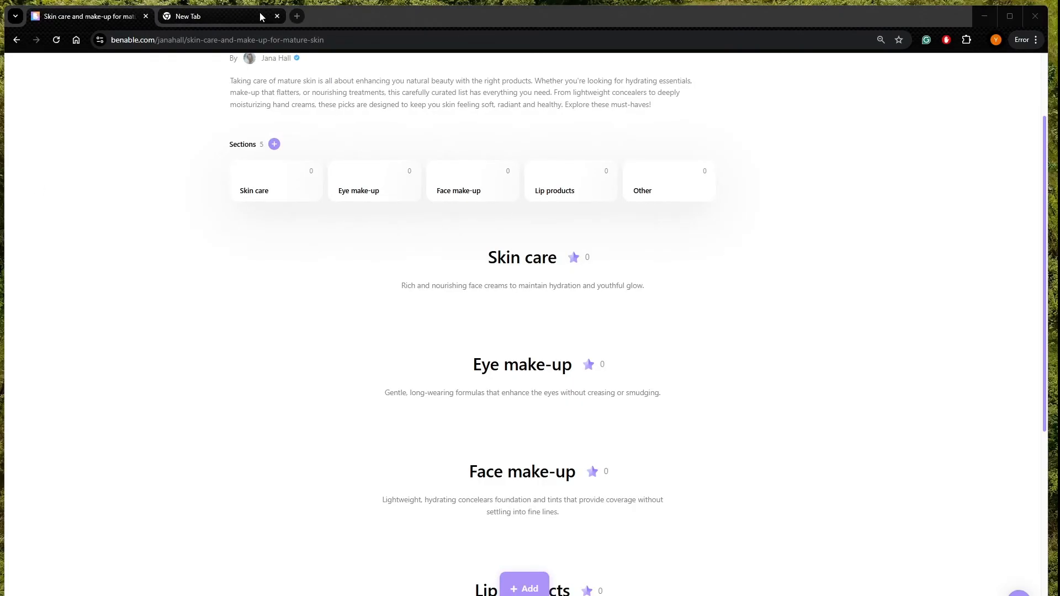
pyautogui.click(217, 16)
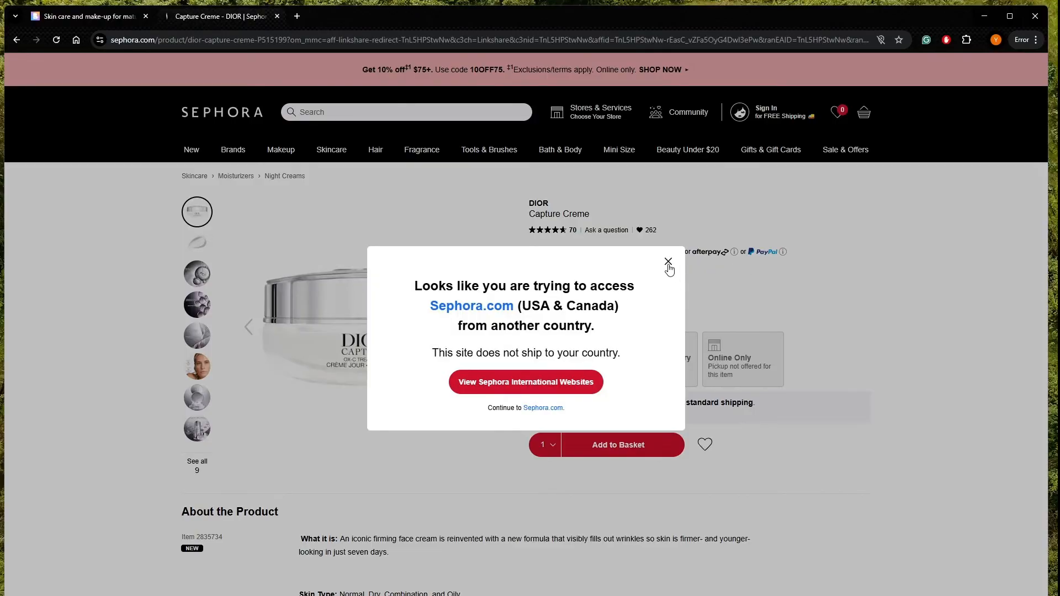
# Step: Close the country notice on Sephora's Dior Capture Creme page and select its URL
pyautogui.click(668, 262)
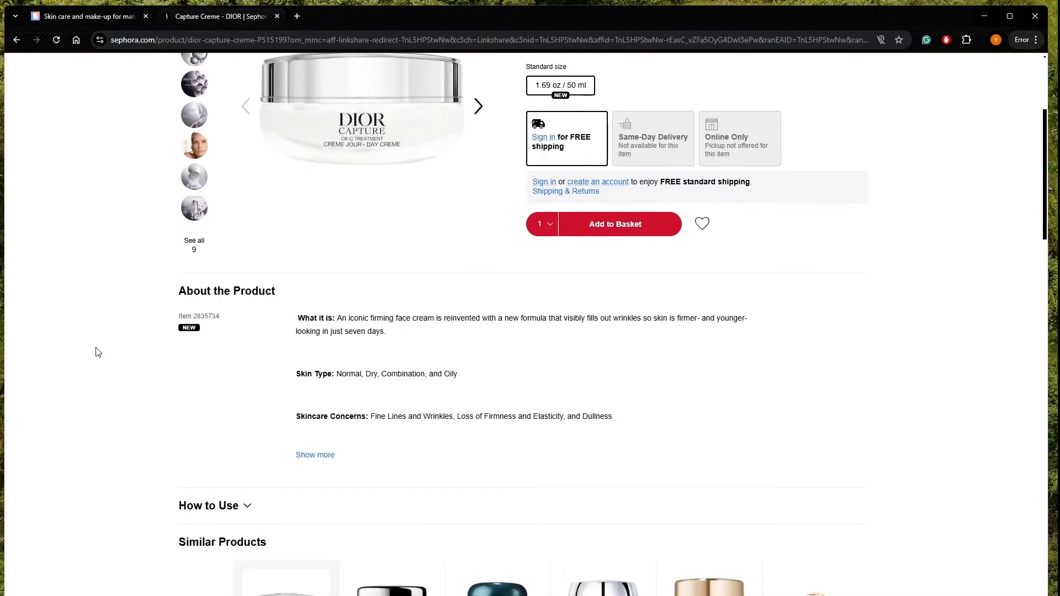
pyautogui.scroll(-3)
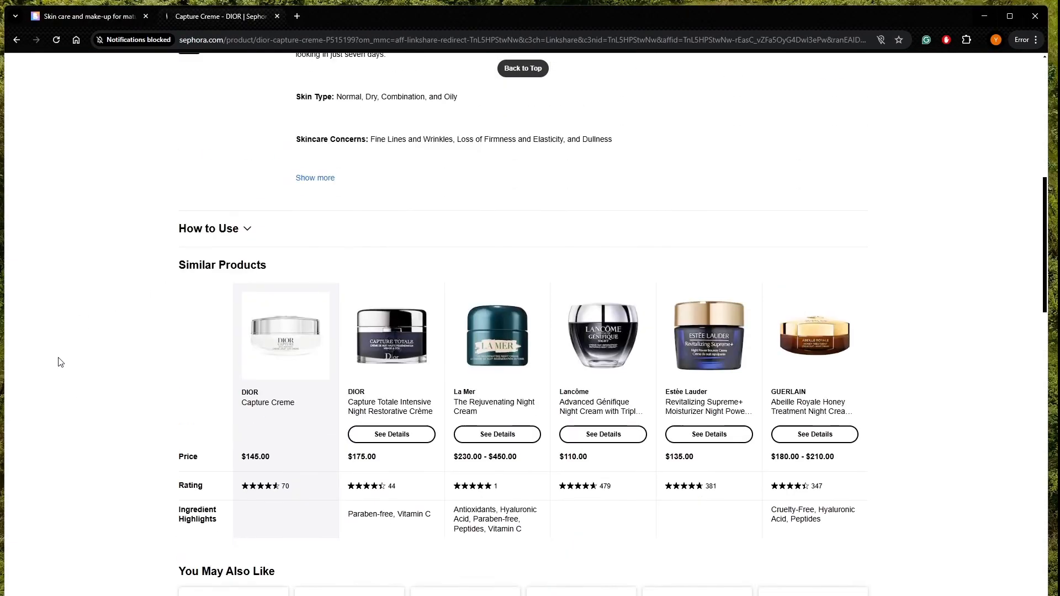
pyautogui.scroll(3)
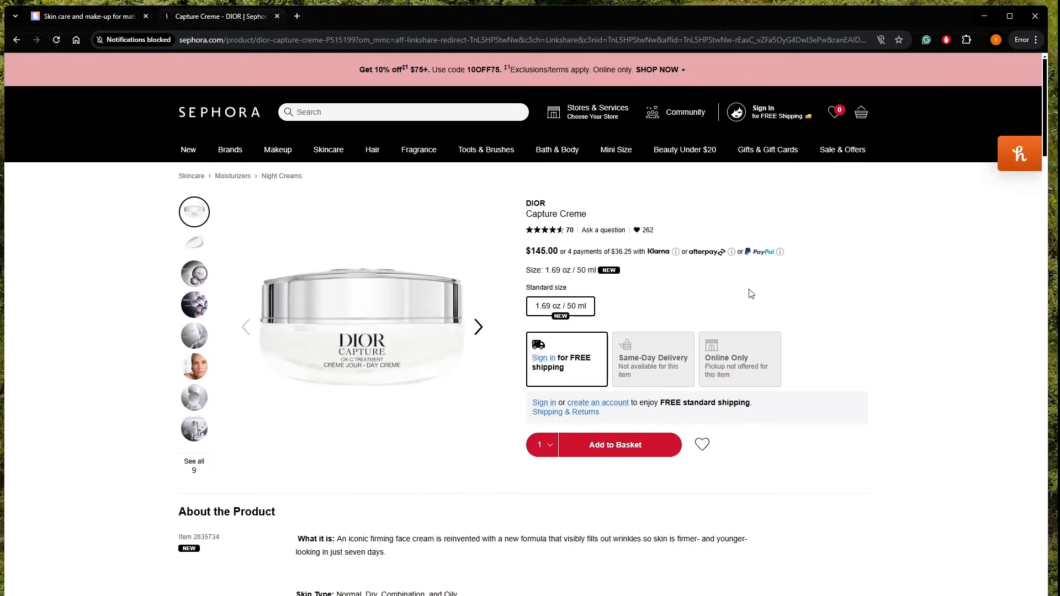
pyautogui.scroll(-3)
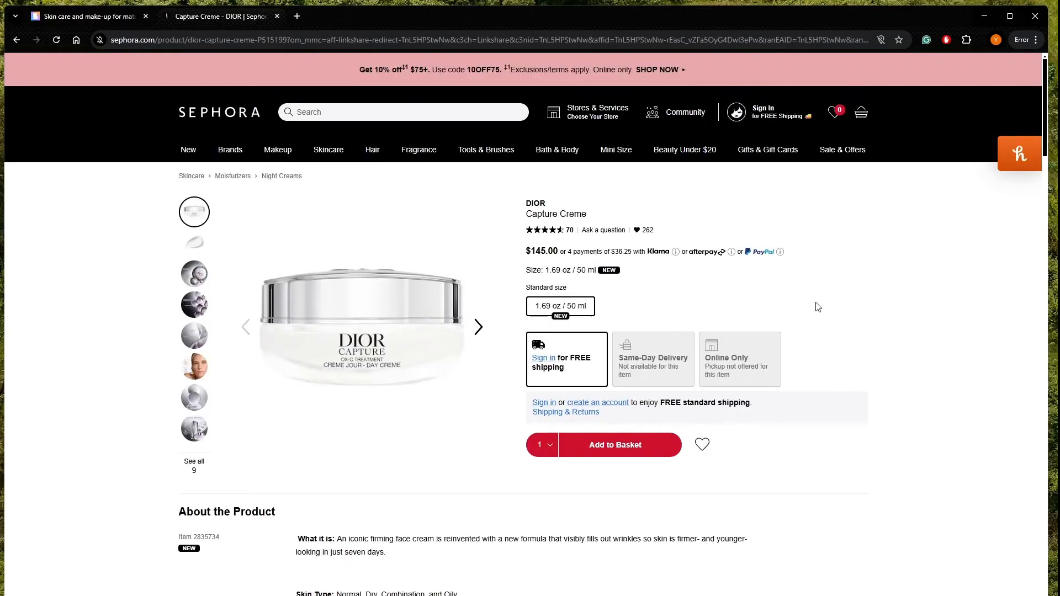
pyautogui.click(284, 40)
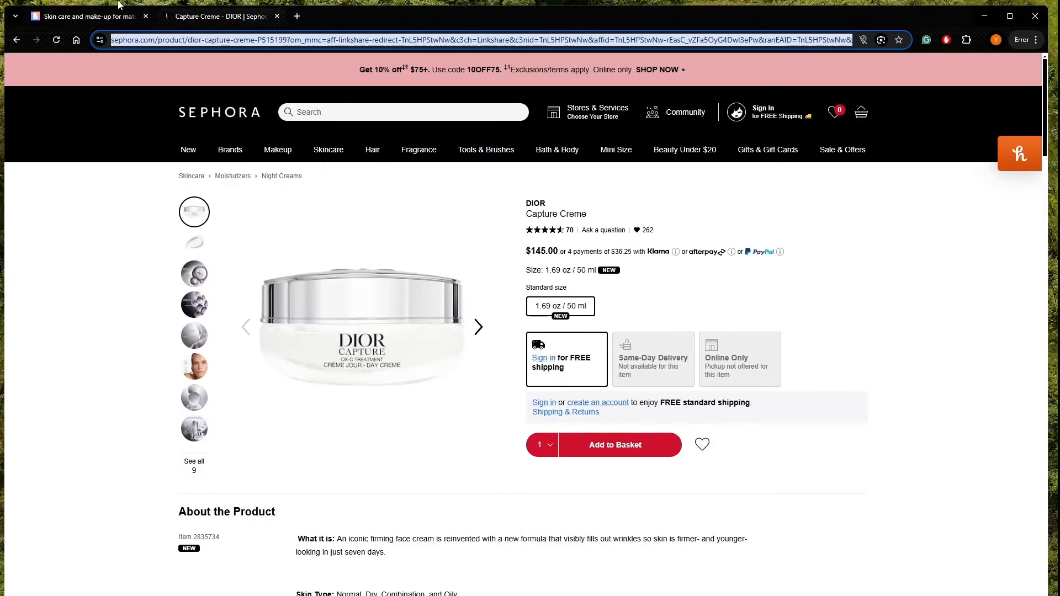
pyautogui.click(84, 15)
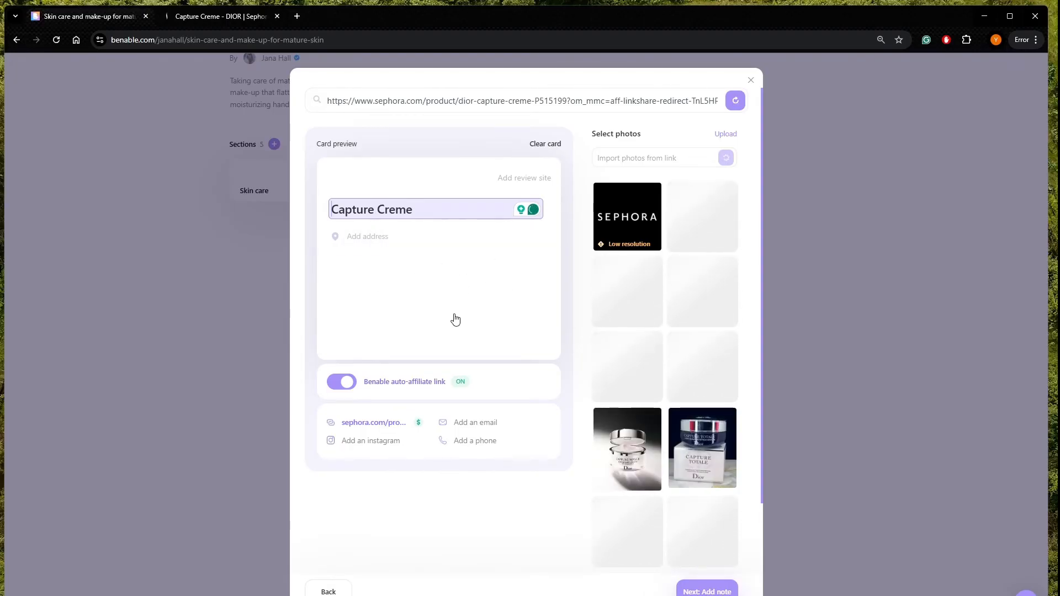
# Step: Title the card Capture Creme Glow with jar and model photos, dropping Capture Totale
pyautogui.click(627, 299)
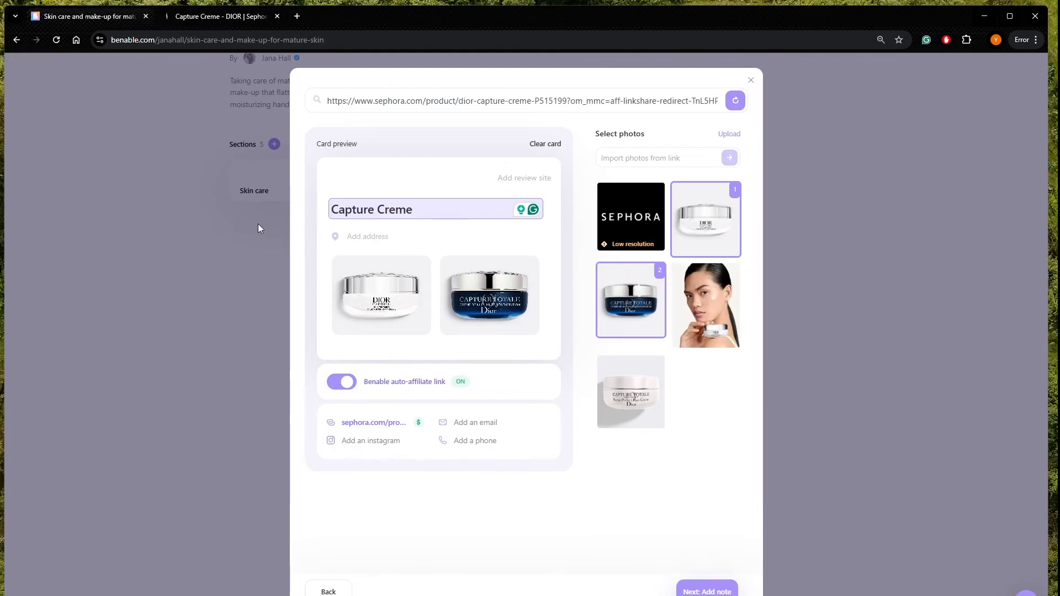
pyautogui.click(444, 209)
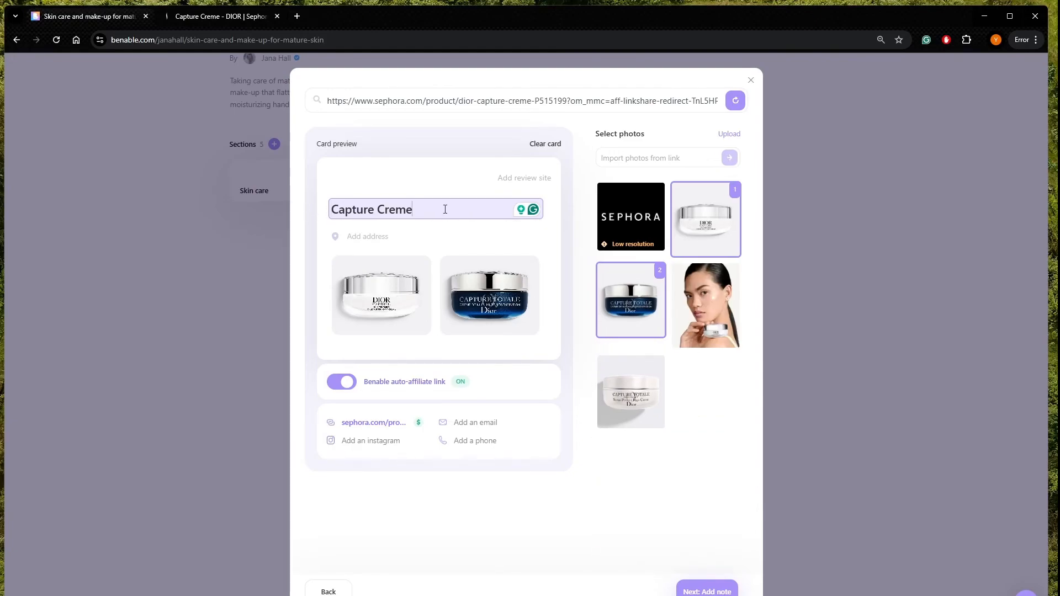
pyautogui.write('H')
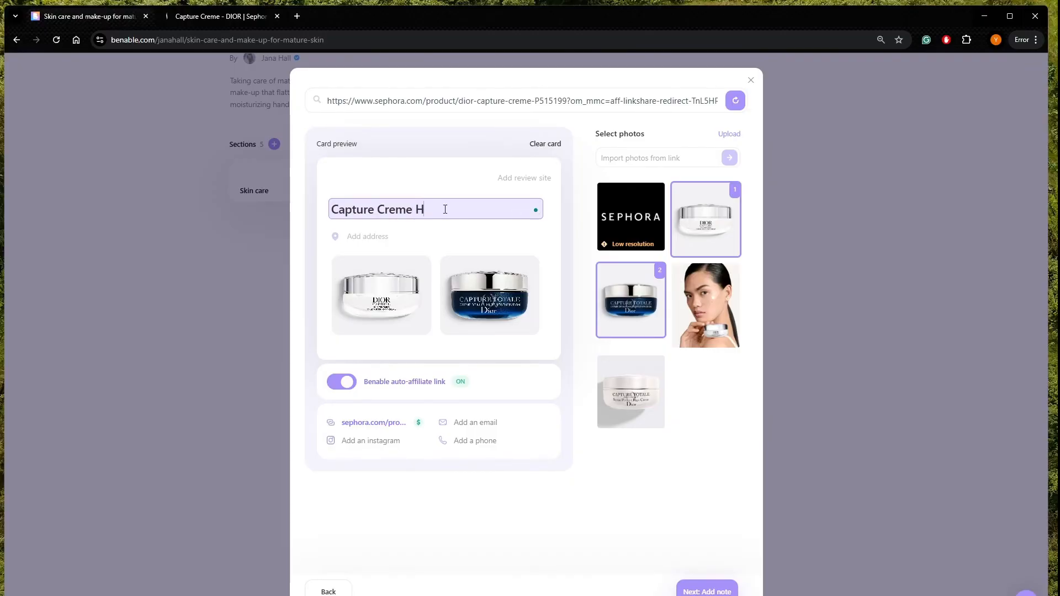
pyautogui.write('ydra')
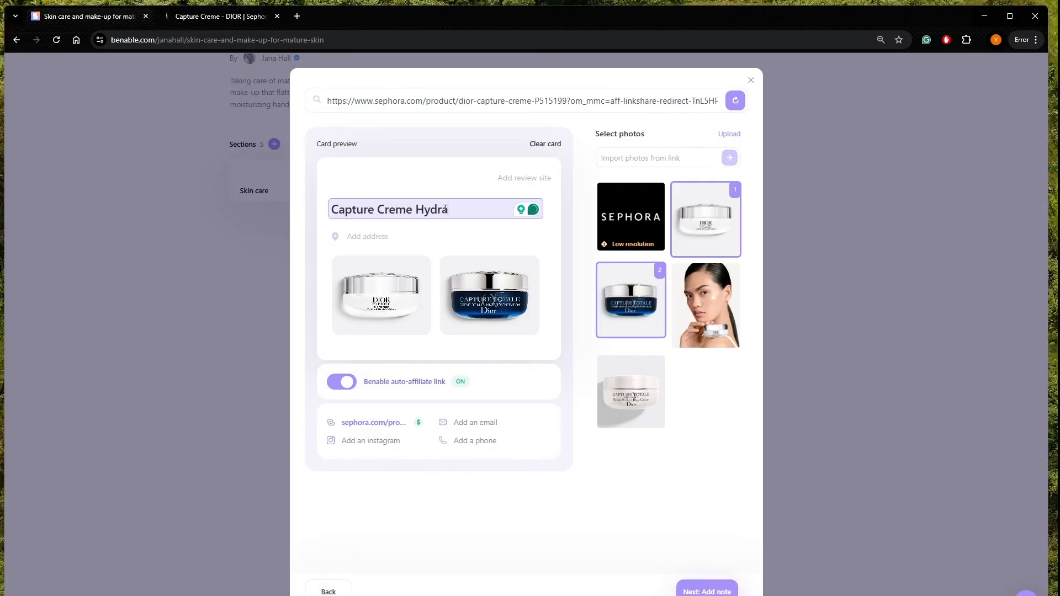
pyautogui.press('Backspace')
pyautogui.write('Glow')
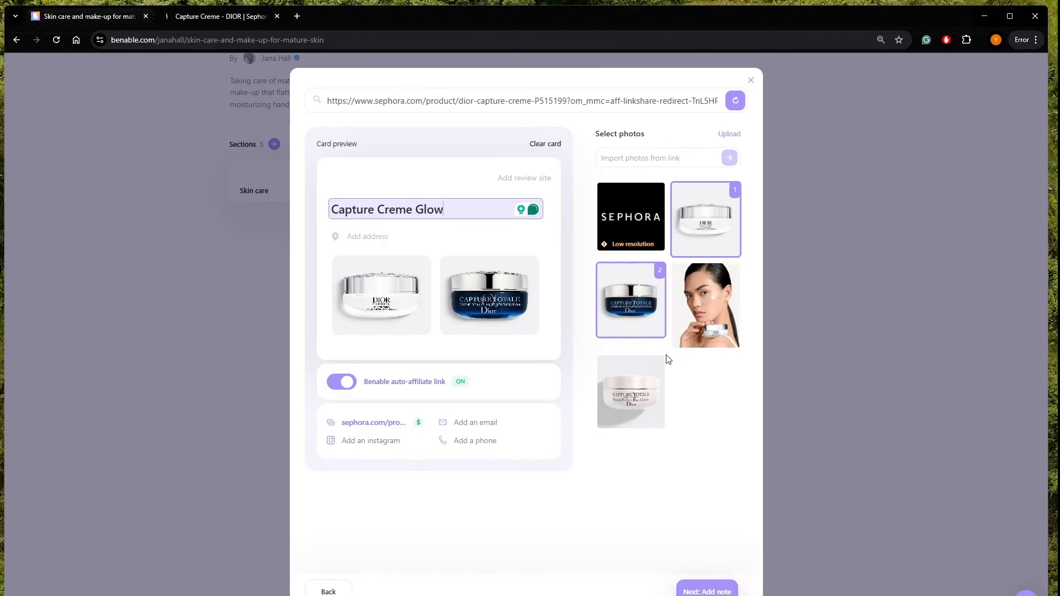
pyautogui.moveTo(418, 278)
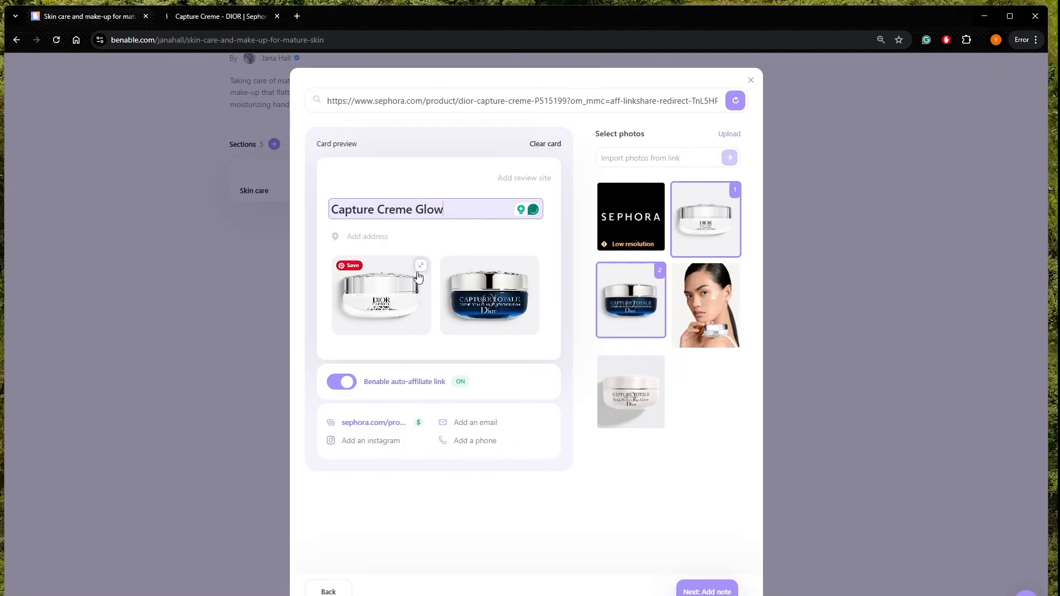
pyautogui.moveTo(514, 287)
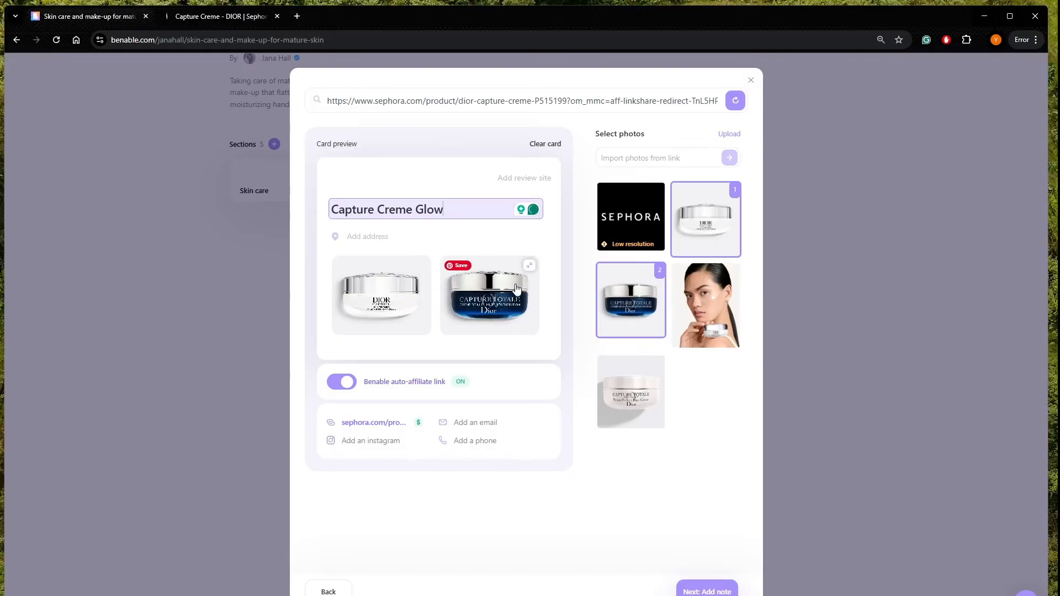
pyautogui.click(704, 304)
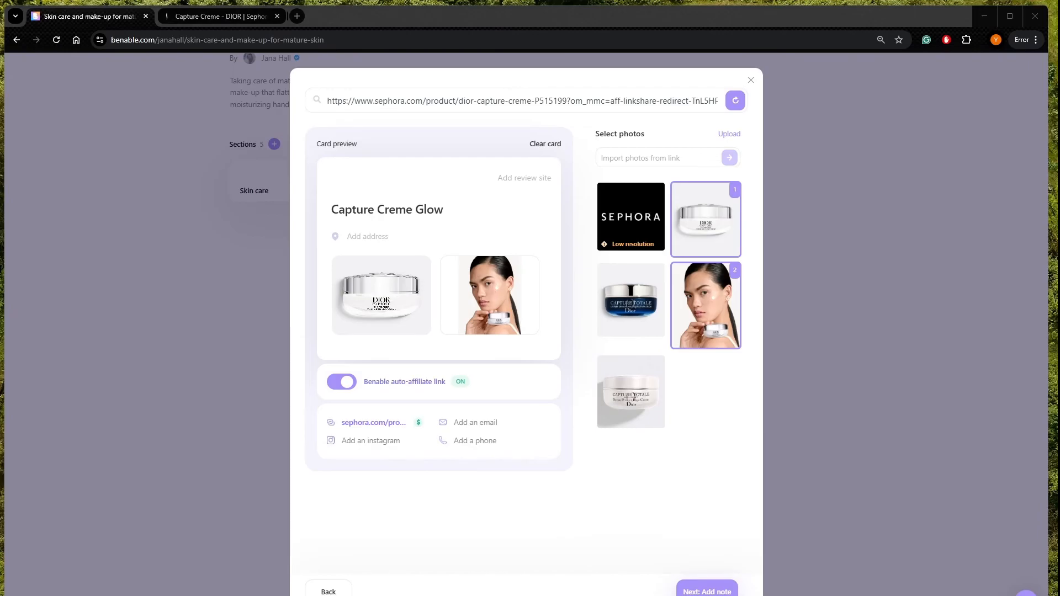
pyautogui.click(706, 591)
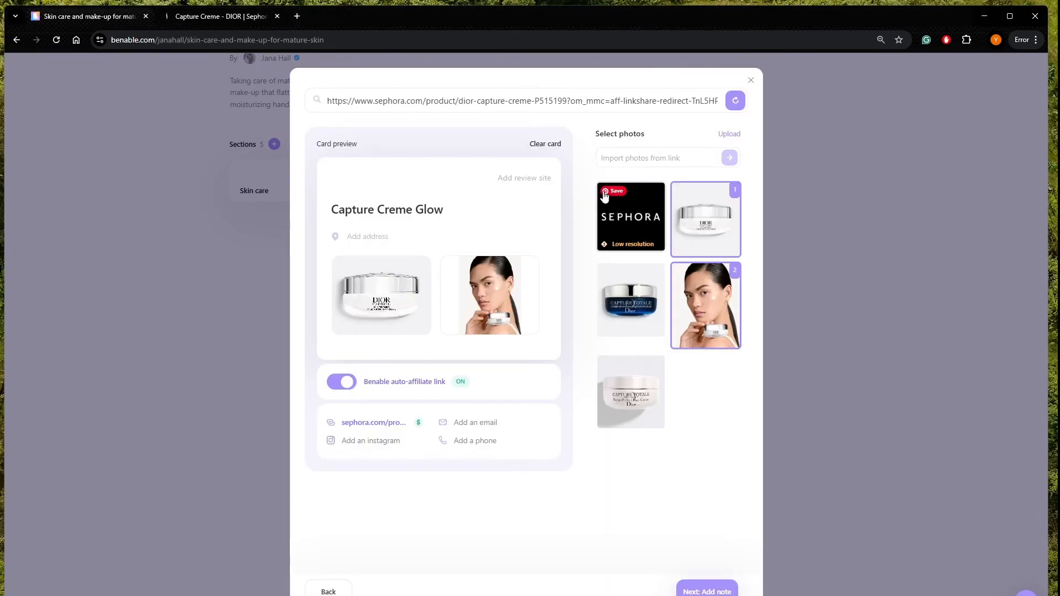
pyautogui.moveTo(697, 201)
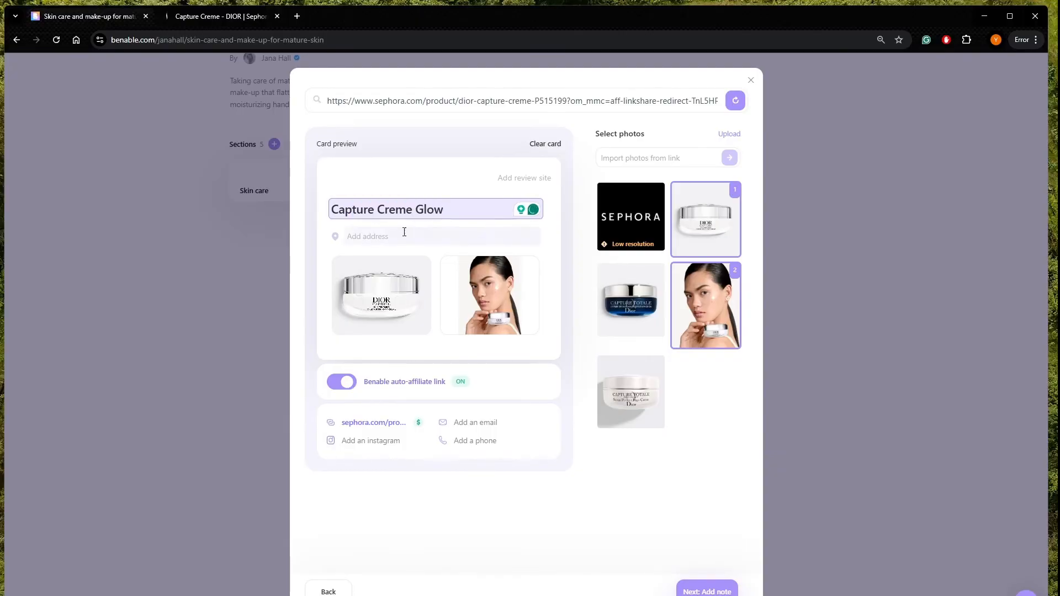
pyautogui.click(403, 236)
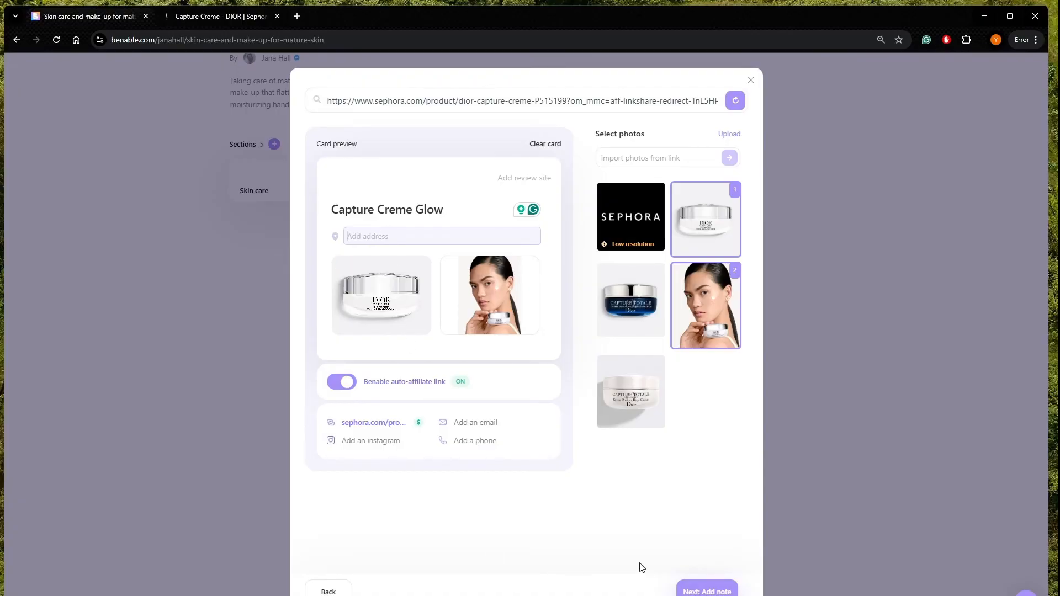
pyautogui.moveTo(418, 424)
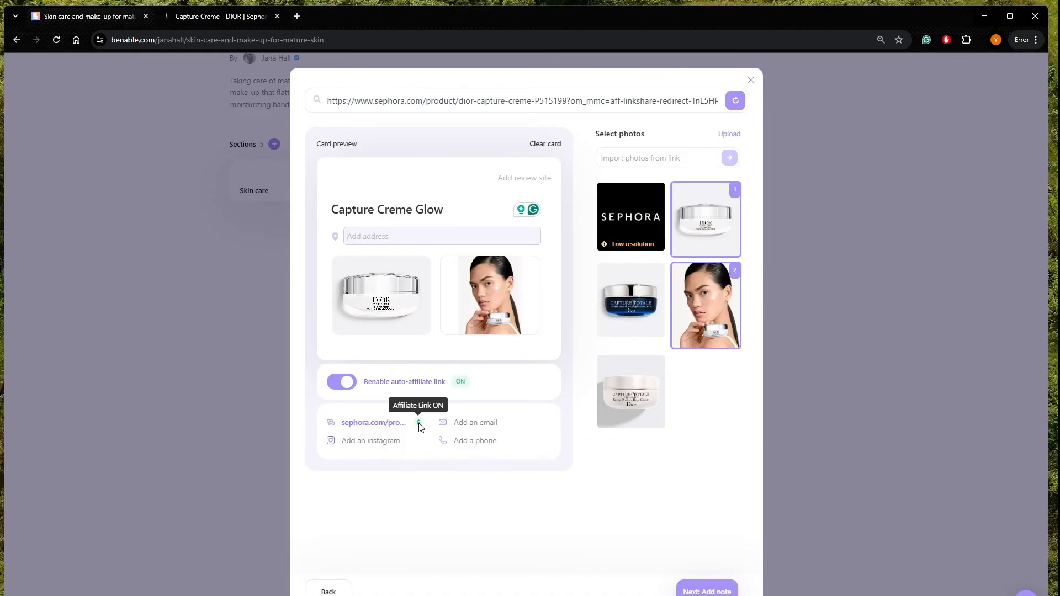
pyautogui.moveTo(692, 547)
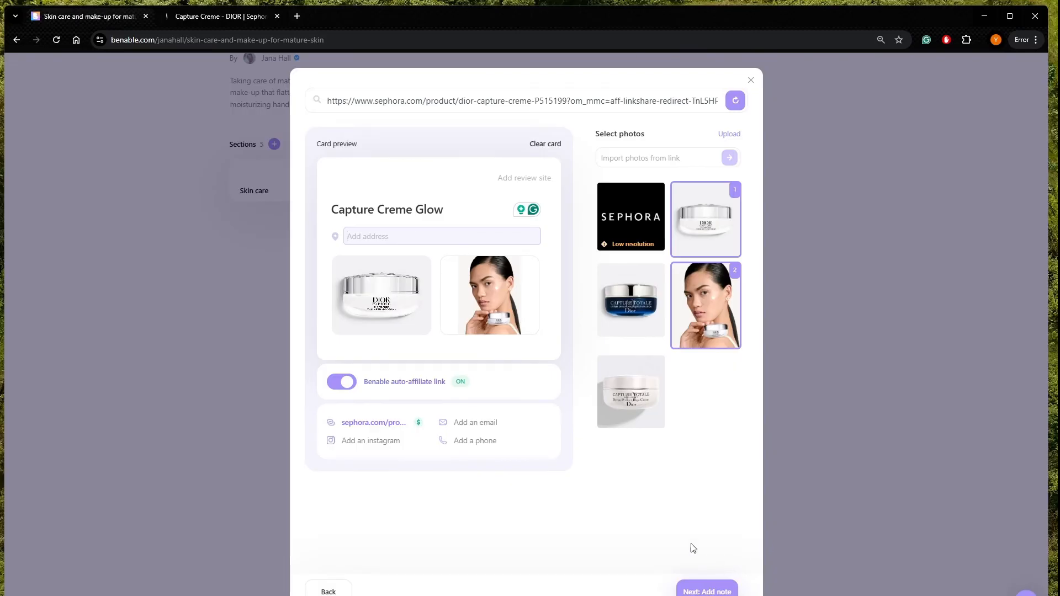
pyautogui.click(705, 590)
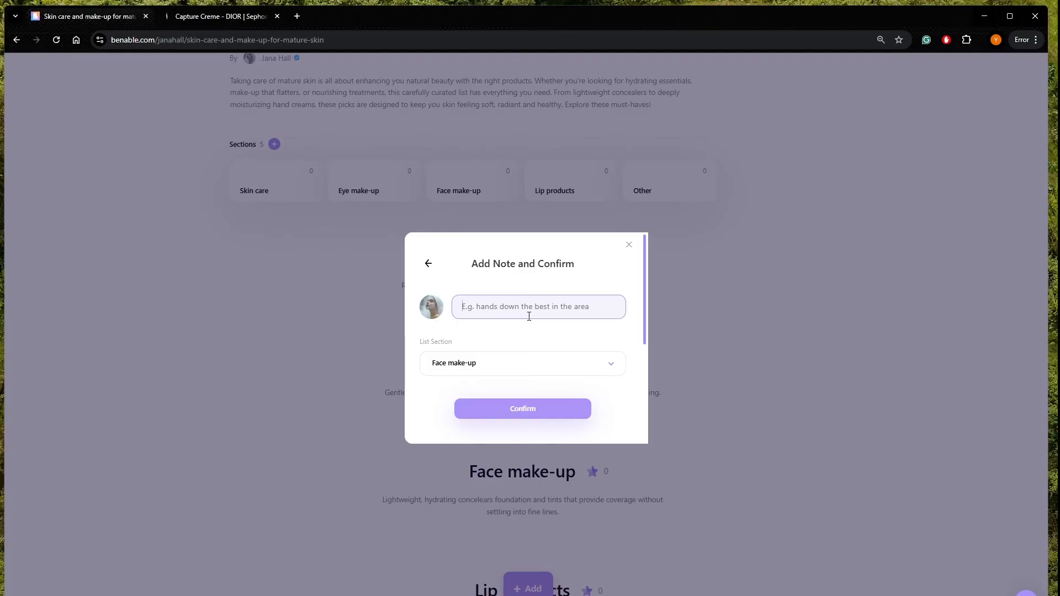
# Step: Note the rich formula firms and visibly fills out wrinkles in seven days, then confirm
pyautogui.write('Firming face cream w')
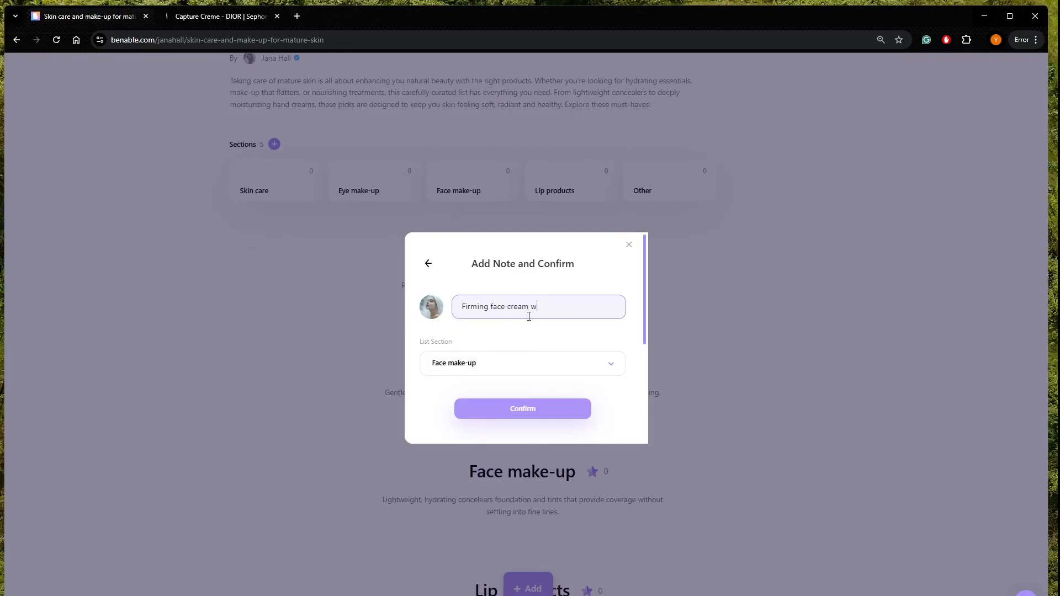
pyautogui.write('ith rich')
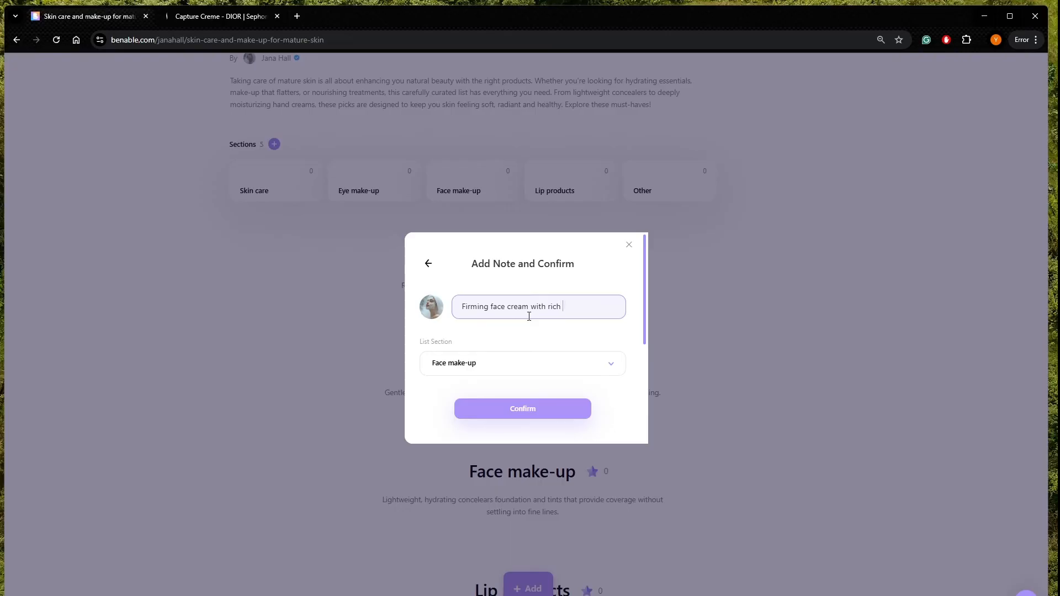
pyautogui.write('formula. It')
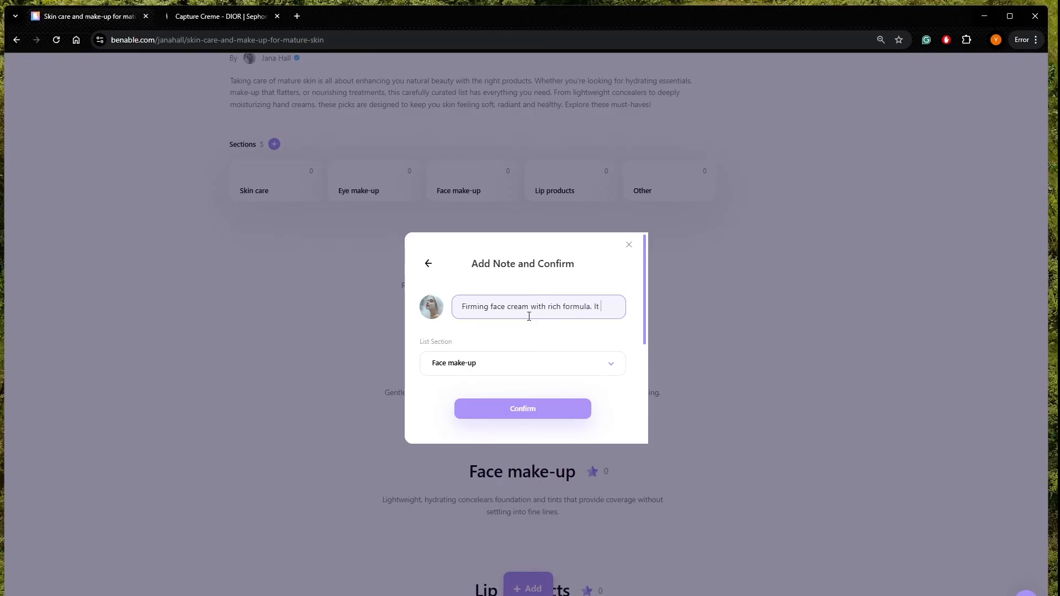
pyautogui.write('visibly')
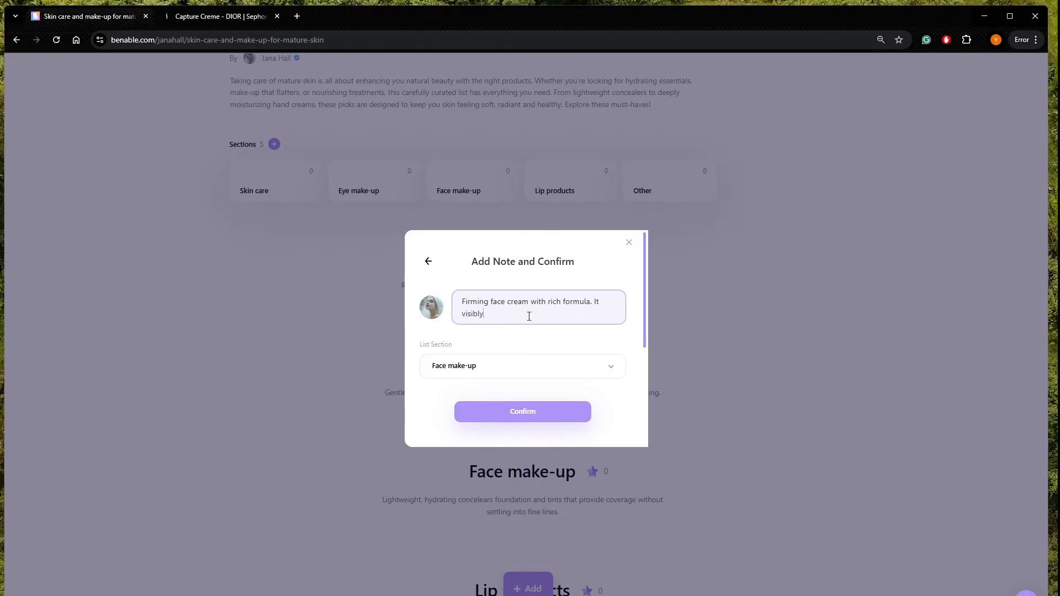
pyautogui.write('fills')
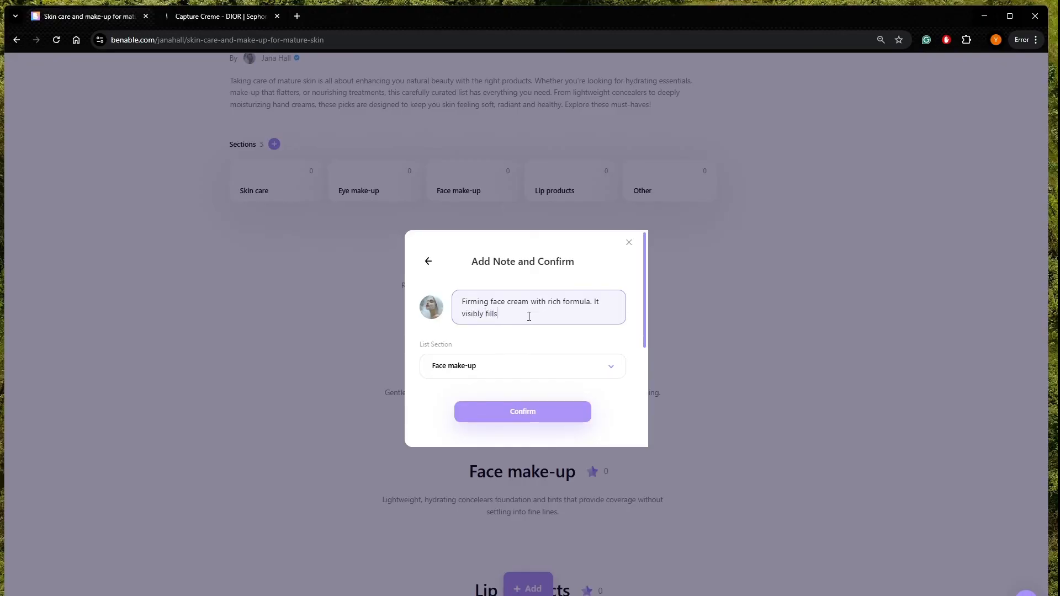
pyautogui.write('out wrinkles so the skin')
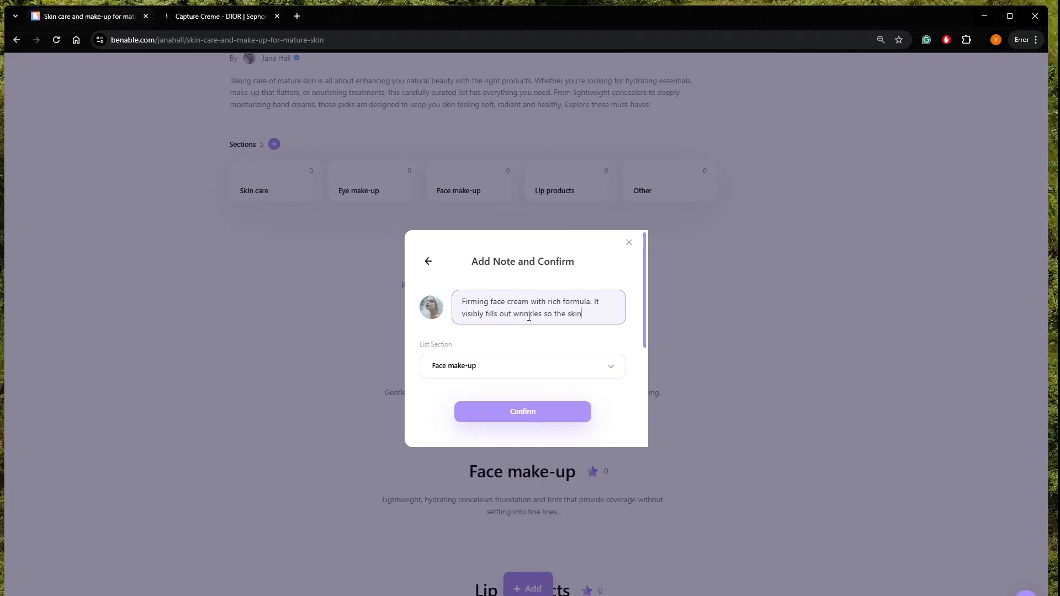
pyautogui.write('look younger')
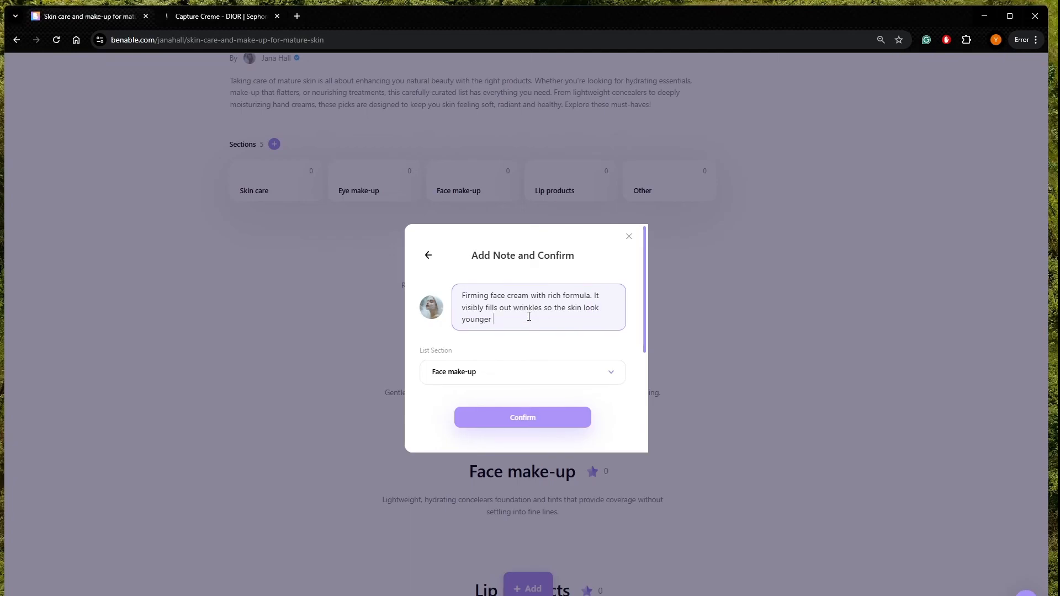
pyautogui.write('in just seven')
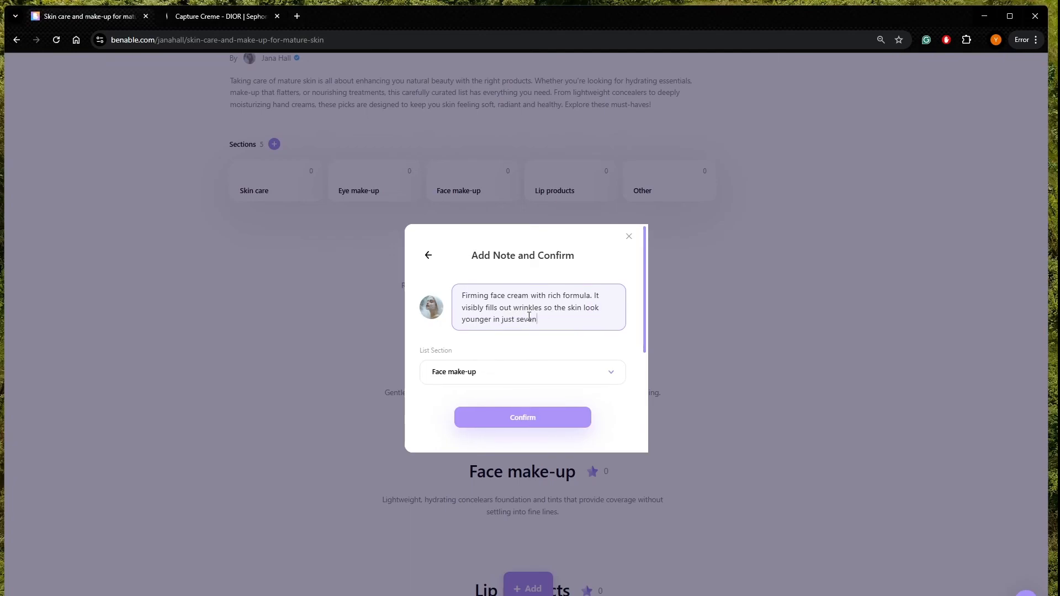
pyautogui.write('days.')
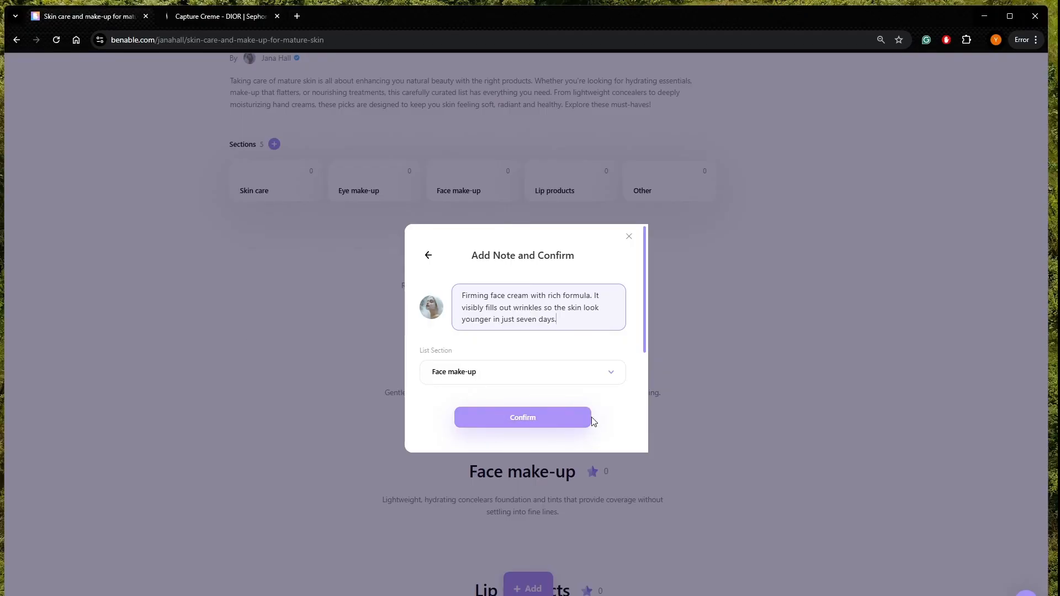
pyautogui.click(521, 417)
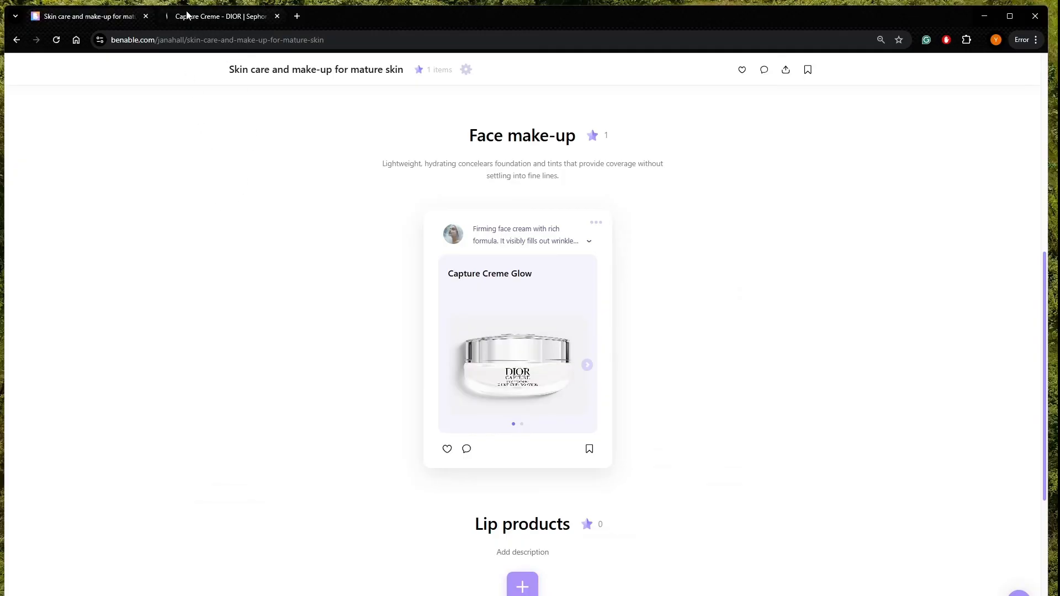
# Step: Search Sephora for 'beauty elixir prep' and open the Caudalie Beauty Elixir Prep, Set, Glow Face Mist page
pyautogui.click(219, 16)
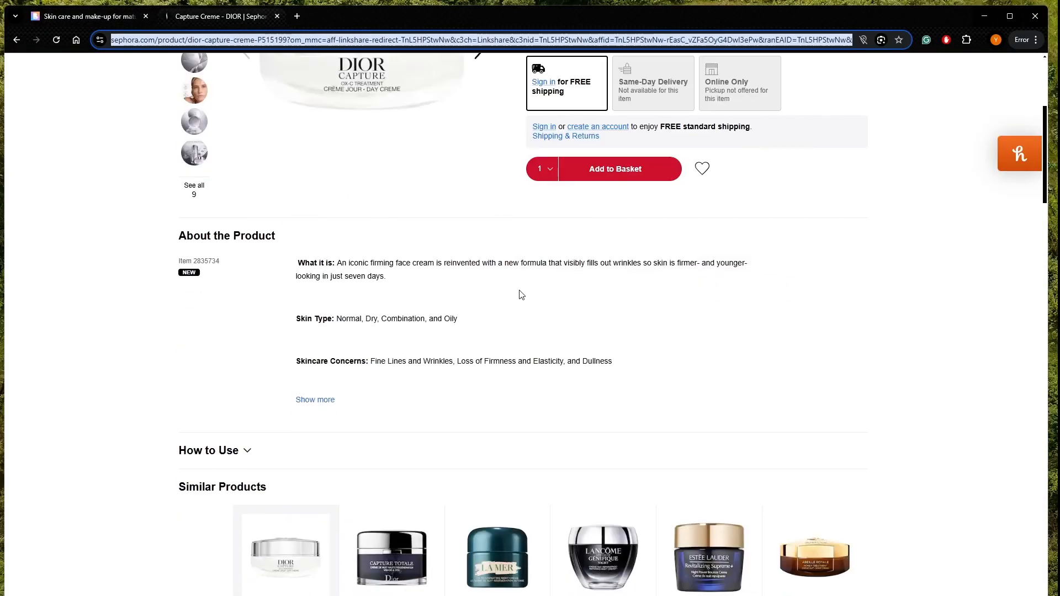
pyautogui.scroll(-3)
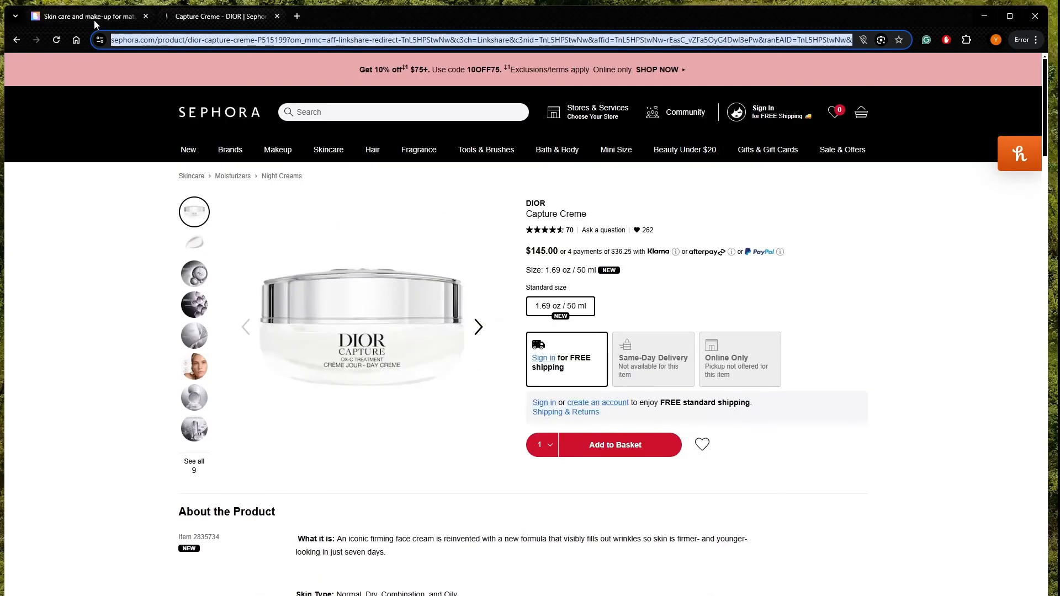
pyautogui.click(84, 16)
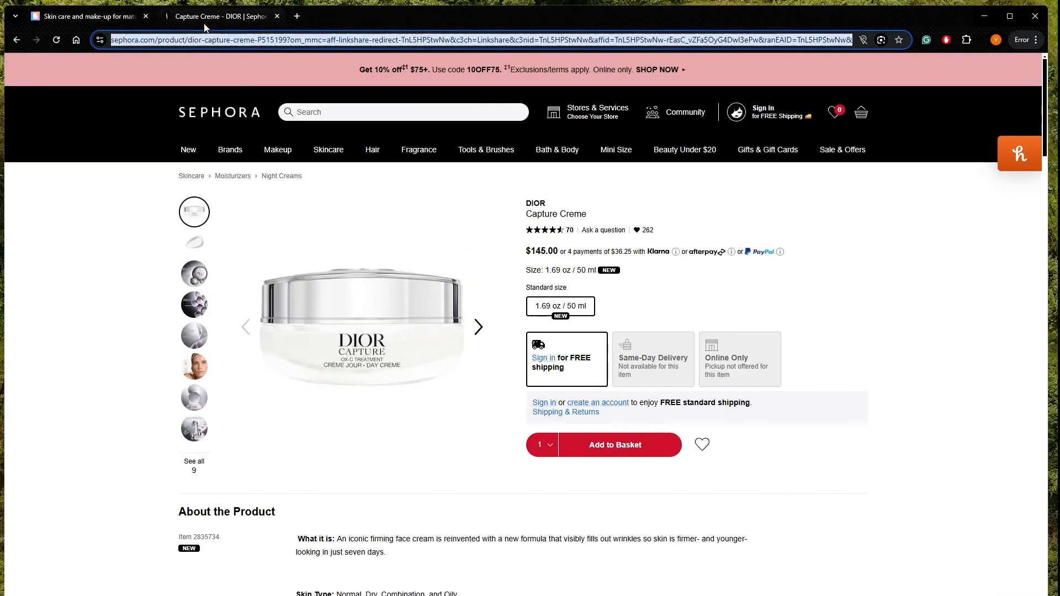
pyautogui.click(402, 112)
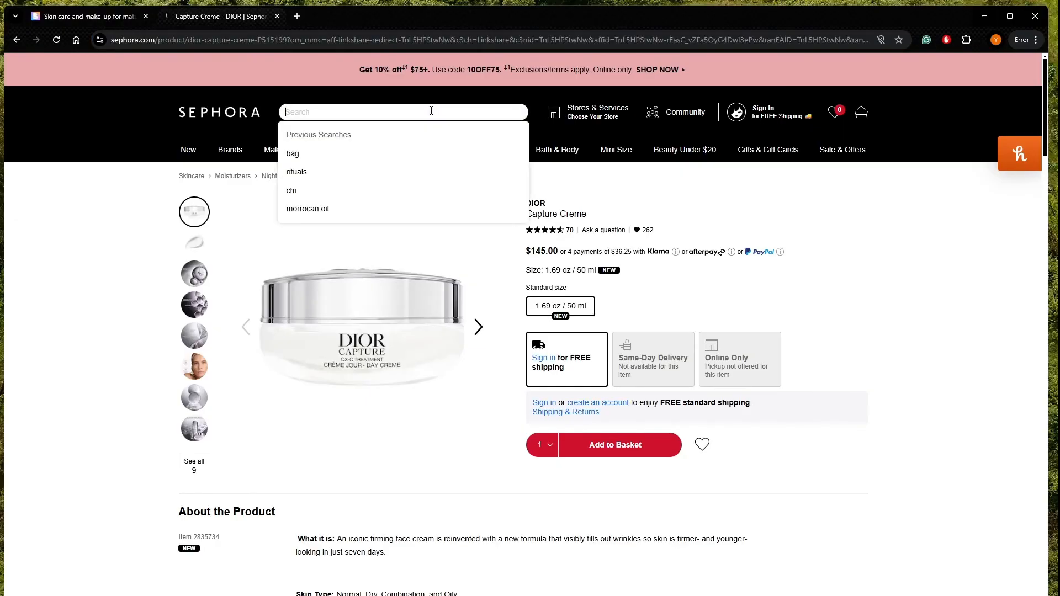
pyautogui.write('beauty elixir prep')
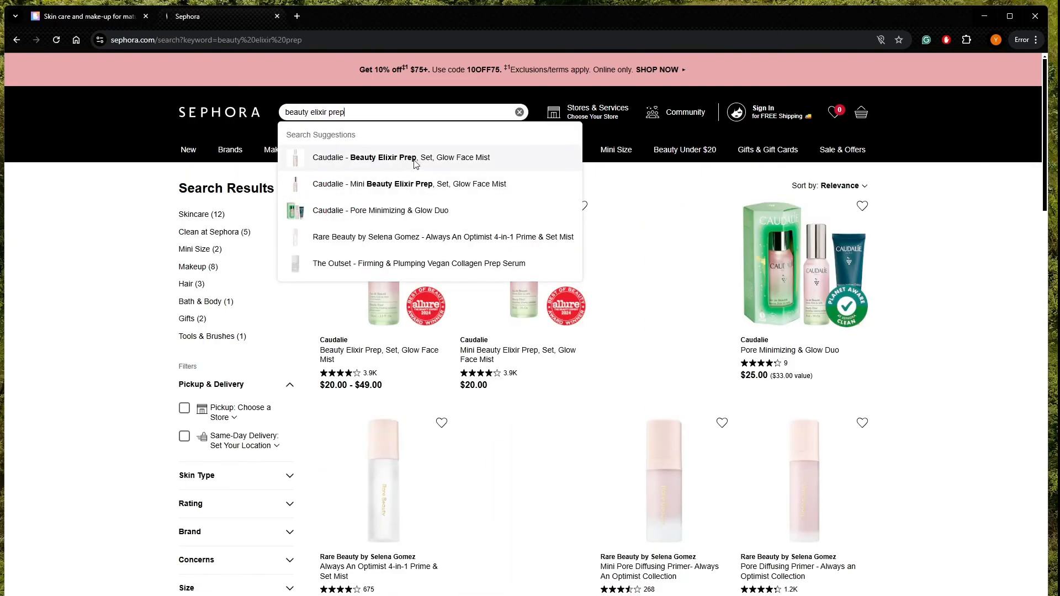
pyautogui.click(400, 158)
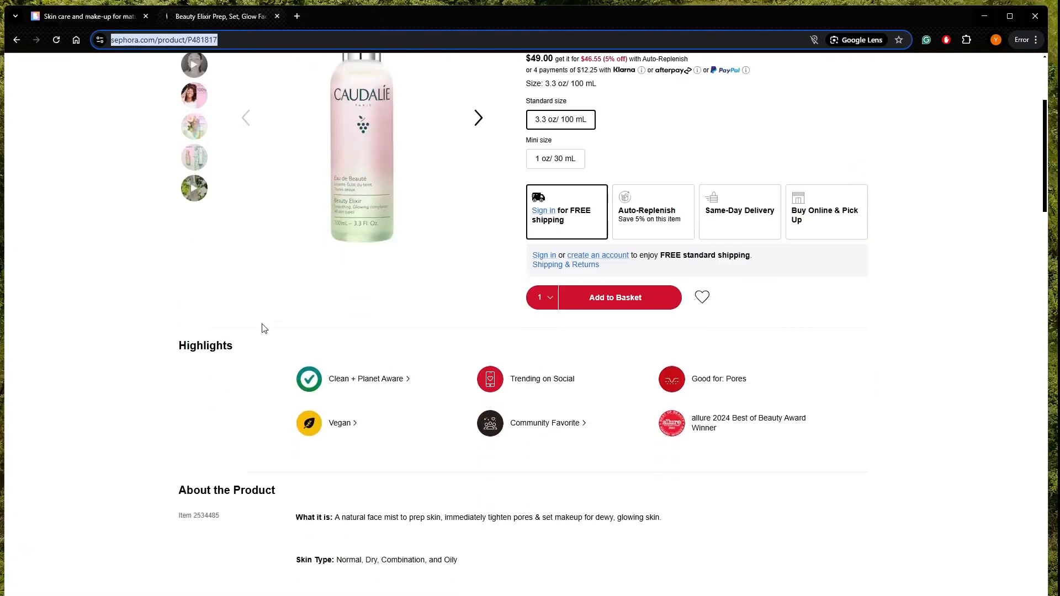
pyautogui.scroll(-3)
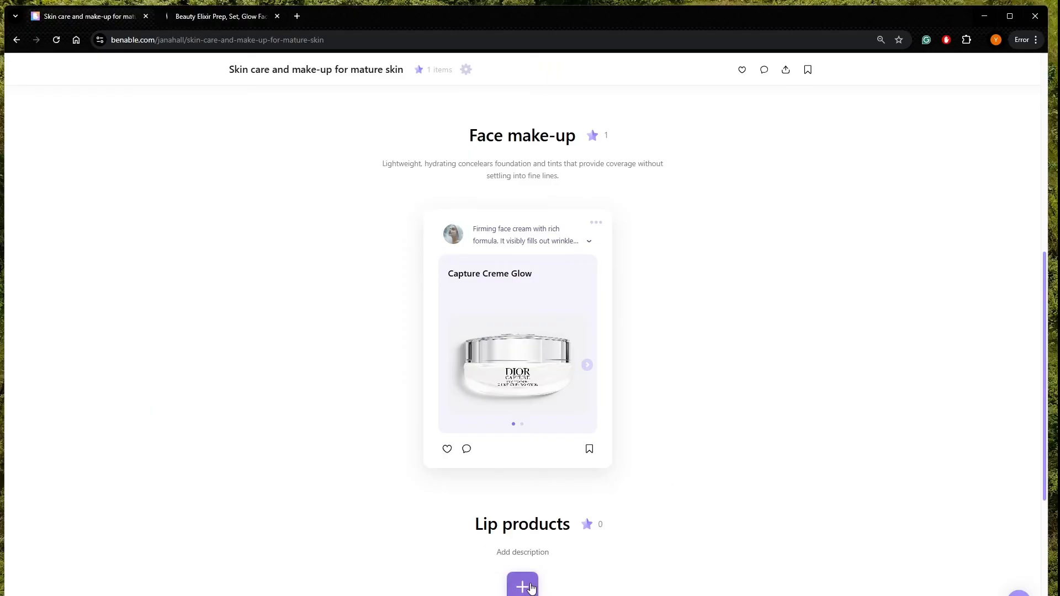
pyautogui.click(521, 584)
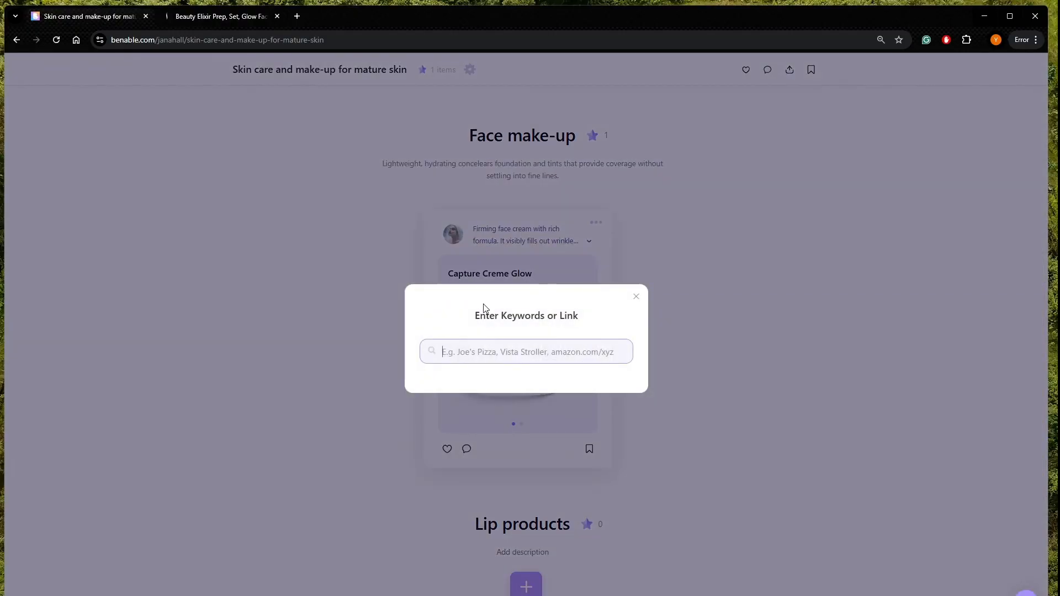
pyautogui.write('https://www.sephora.com/product/P481817')
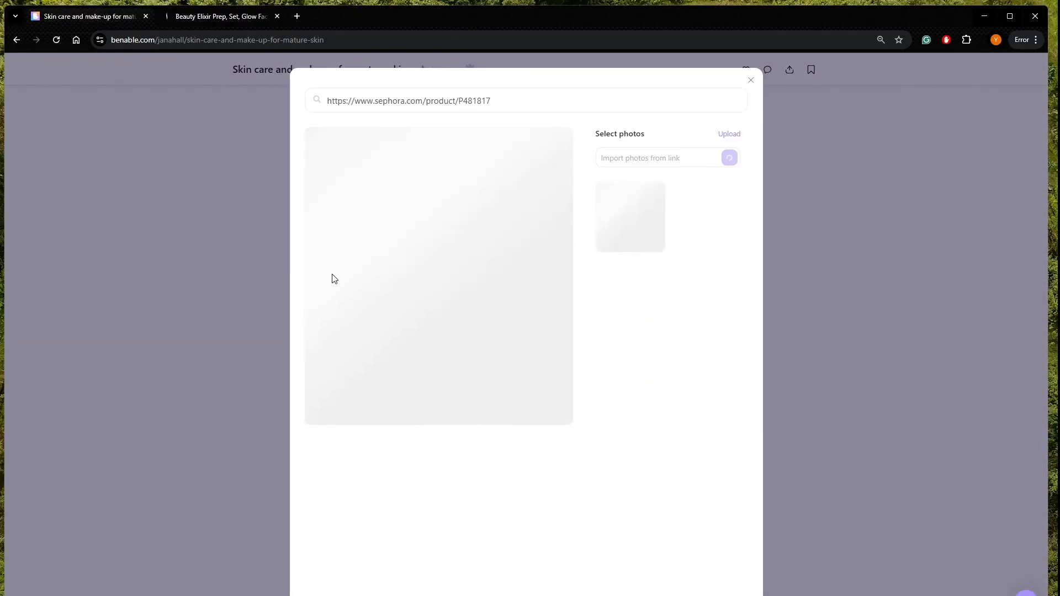
pyautogui.click(734, 99)
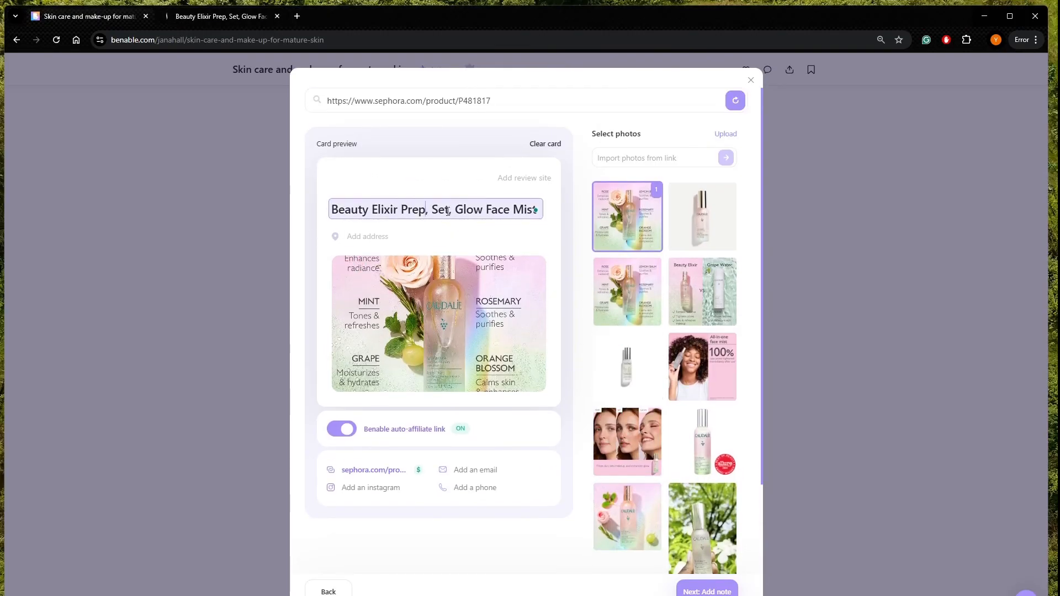
# Step: Retitle the card 'Face Mist for Natural Glow | Beauty Elixir Prep'
pyautogui.doubleClick(378, 209)
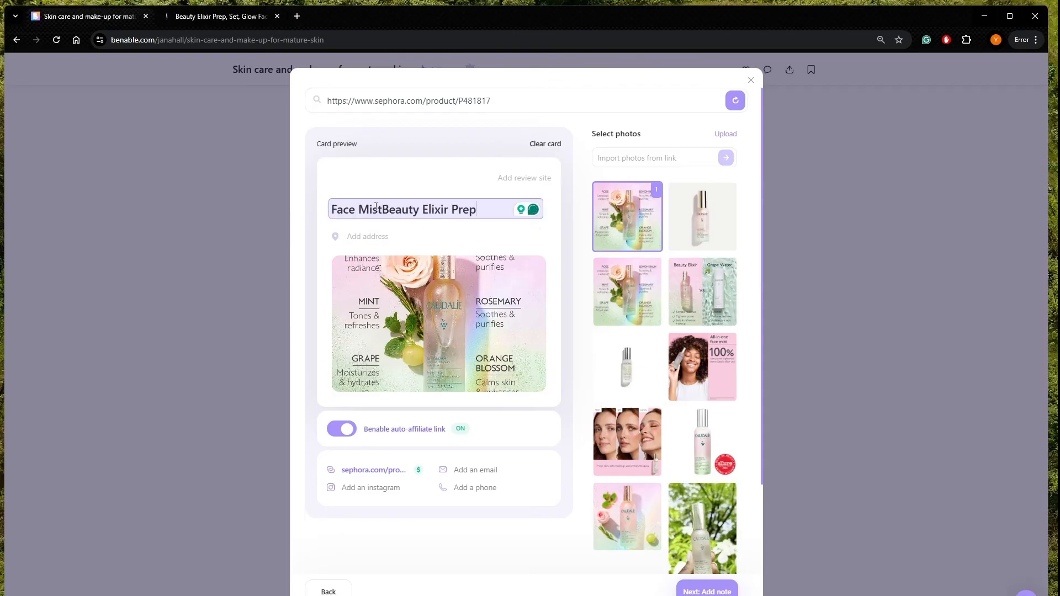
pyautogui.write('for')
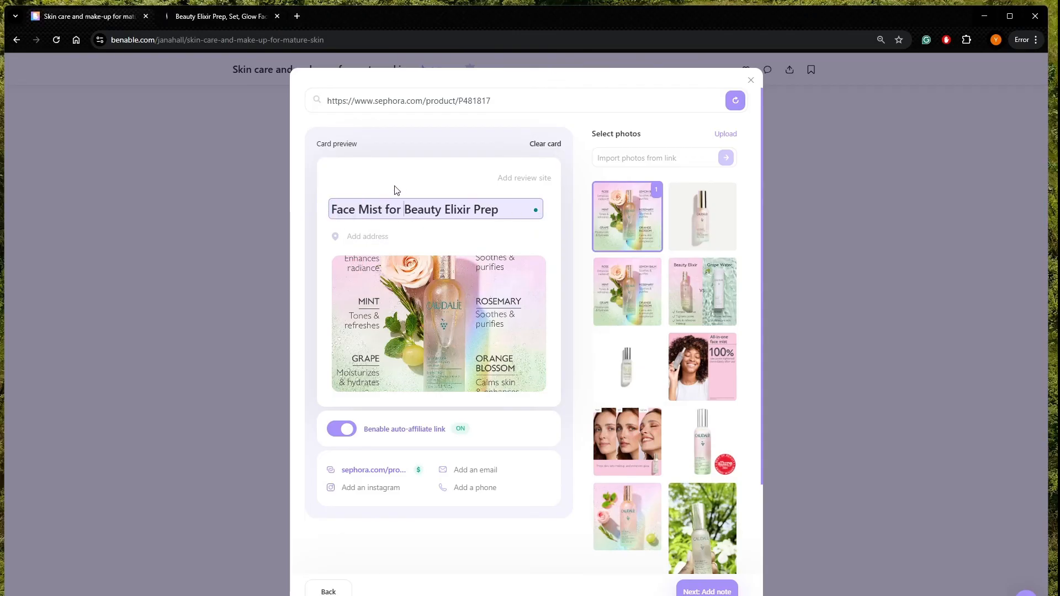
pyautogui.write('Natural Glow |')
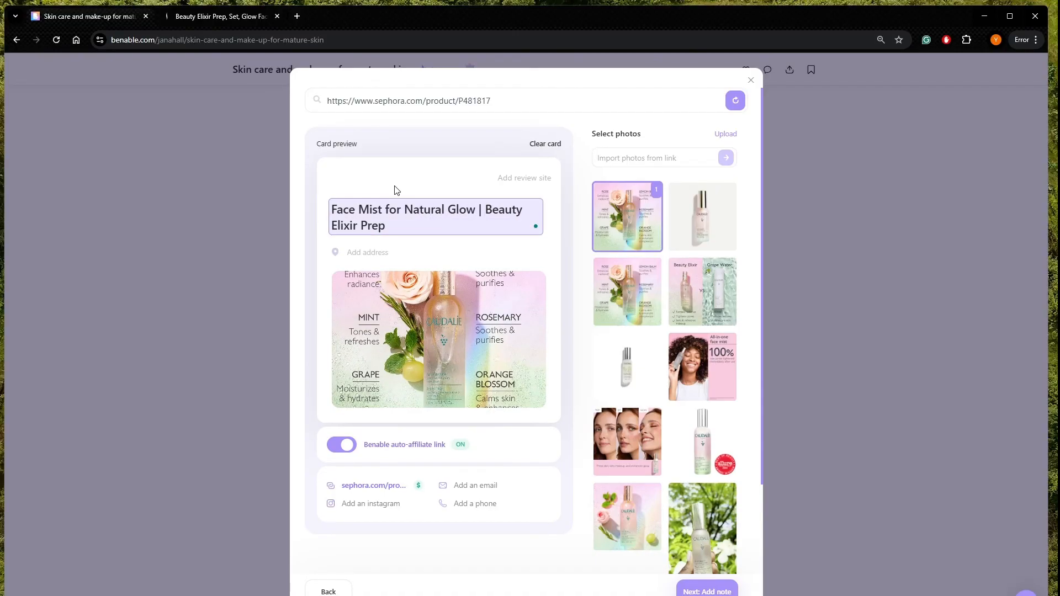
# Step: Choose the plain pink Caudalie bottle shot as the card photo and preview it full size
pyautogui.click(701, 216)
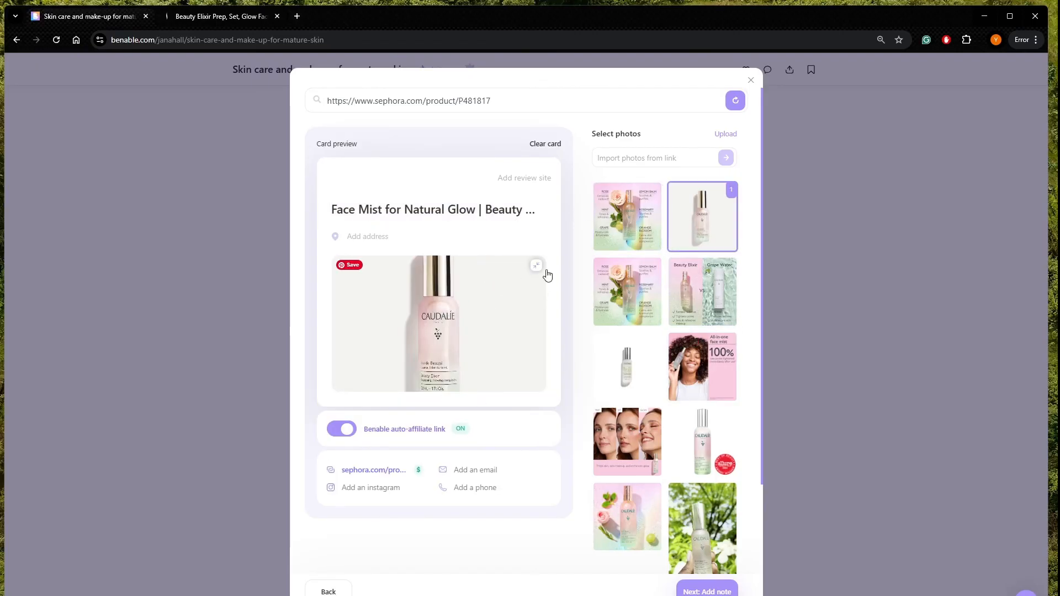
pyautogui.click(536, 265)
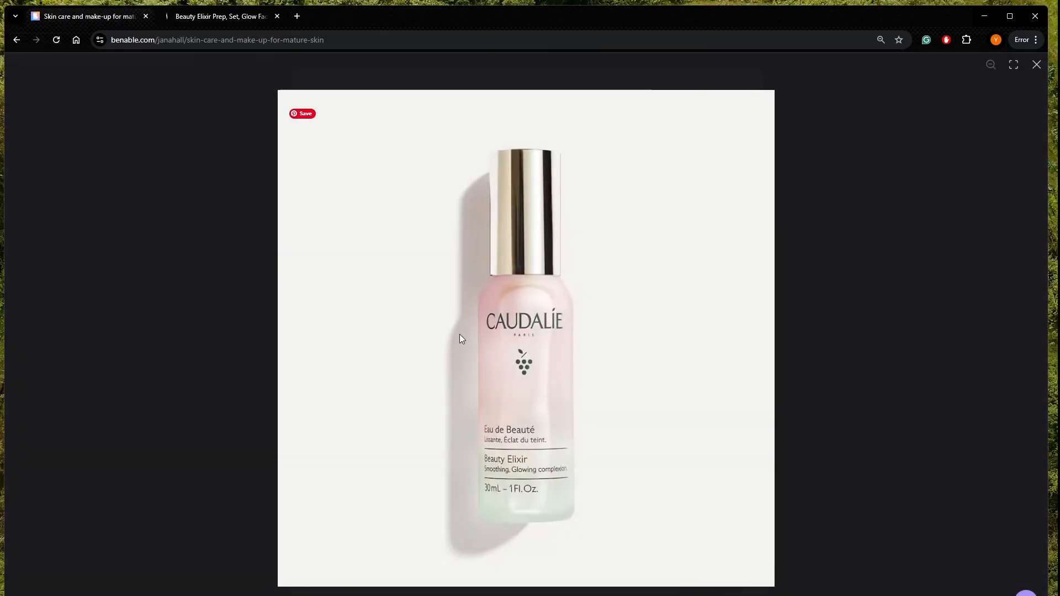
pyautogui.moveTo(429, 331)
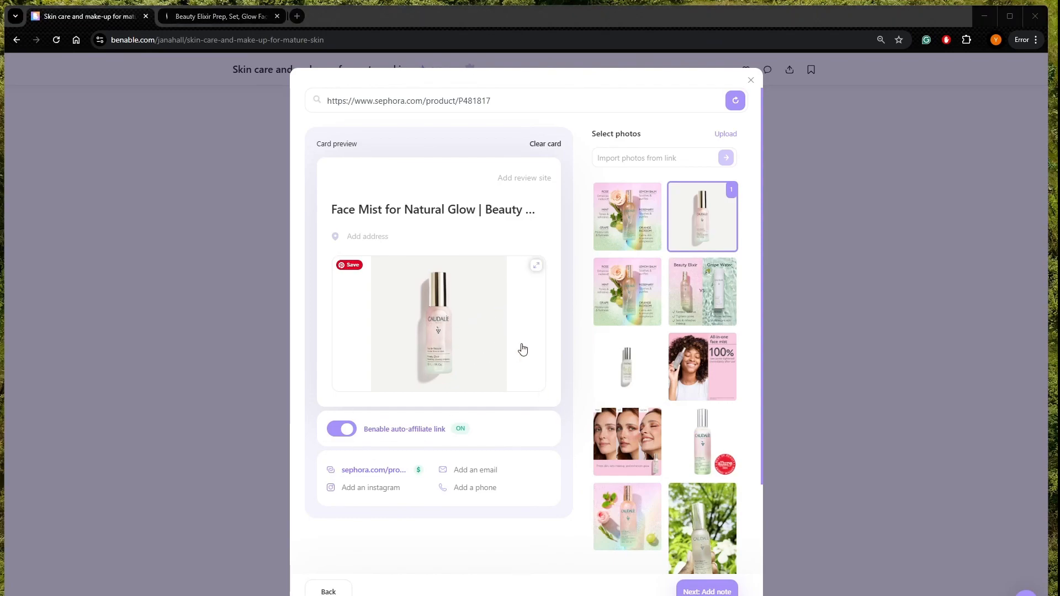
pyautogui.scroll(-3)
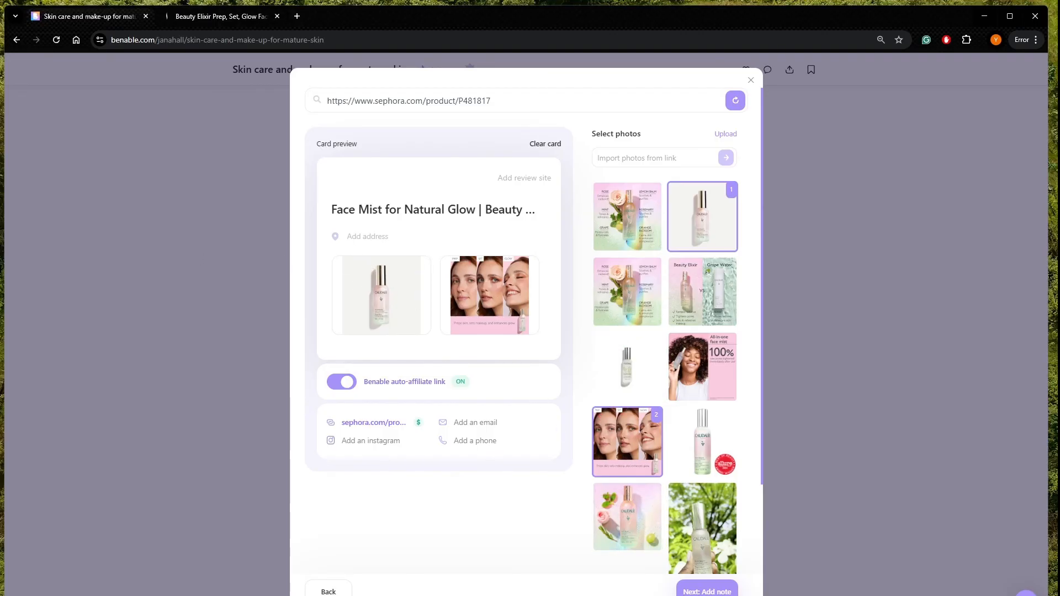
# Step: Begin the card note: 'Use this ... our make-up. This natural face mist...'
pyautogui.click(706, 590)
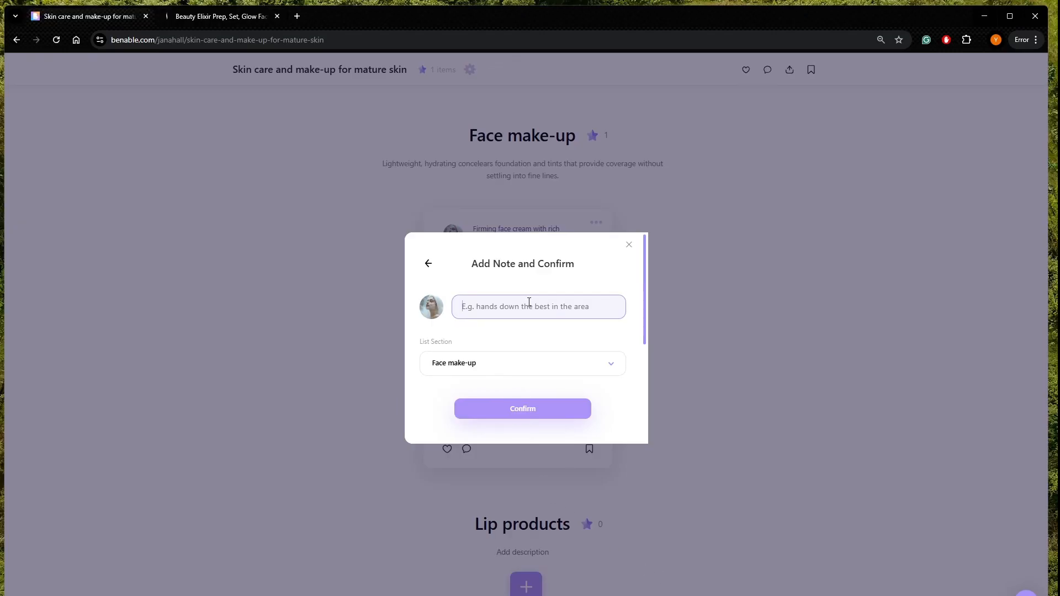
pyautogui.write('Use this mist before applying y')
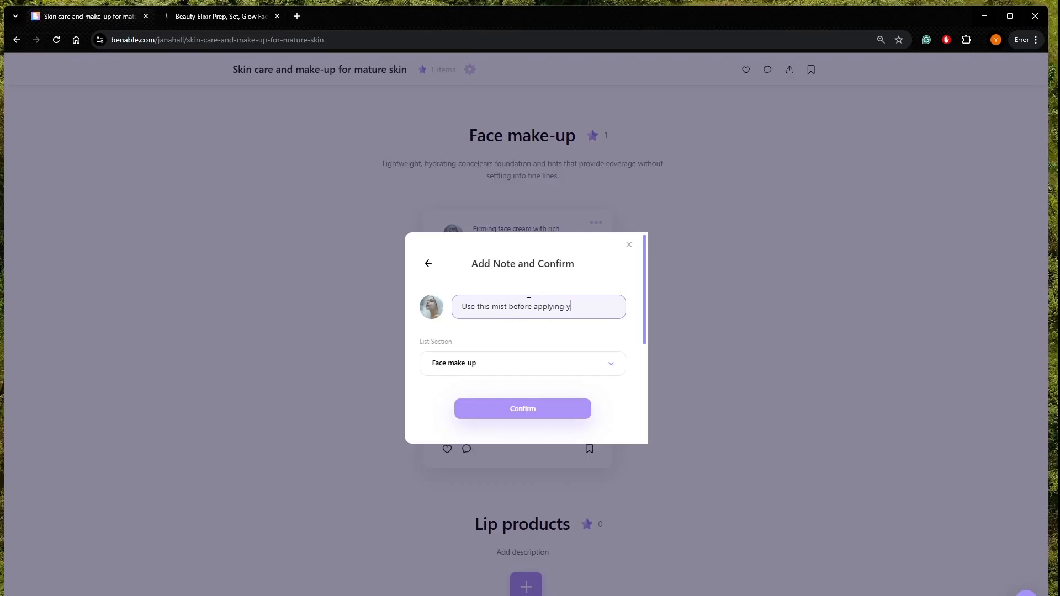
pyautogui.write('our make')
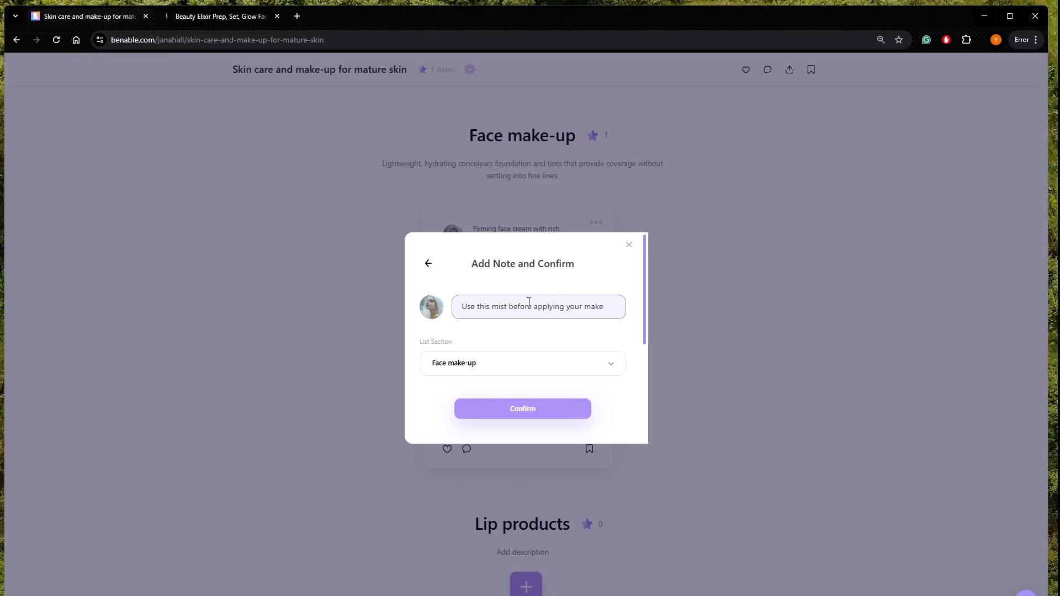
pyautogui.write('-up.')
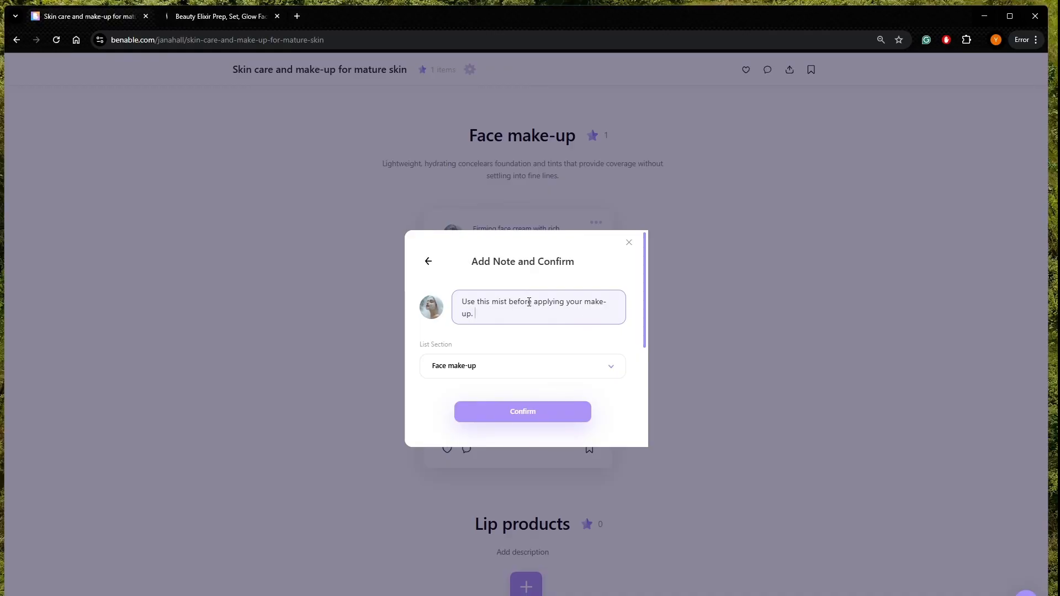
pyautogui.write('This')
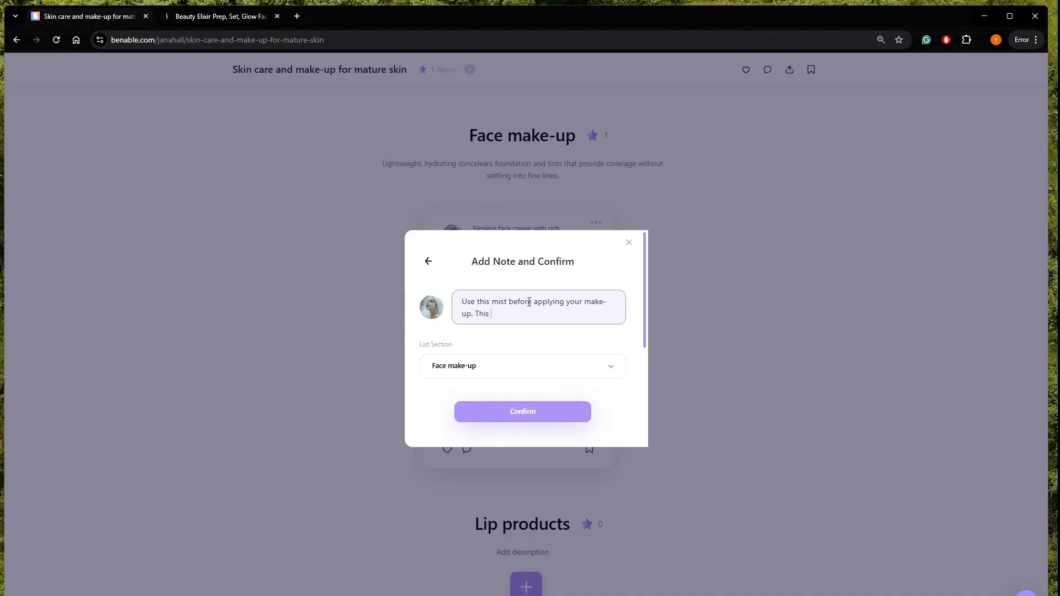
pyautogui.write('natural face mist will')
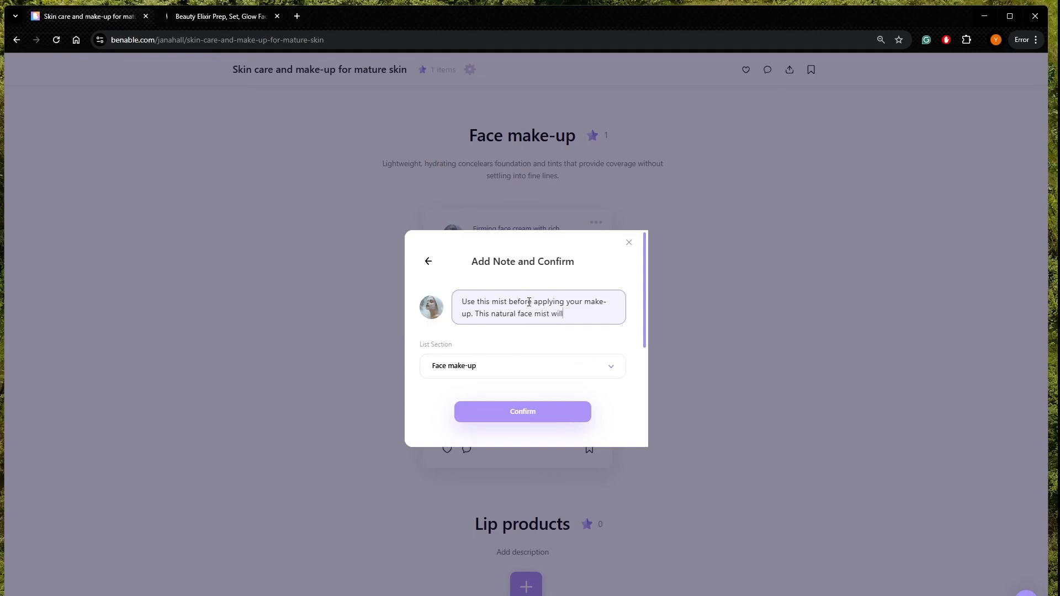
# Step: Finish the prep, brighten pores and set dewy glowing skin note, then confirm into Face make-up
pyautogui.write('prep your skin')
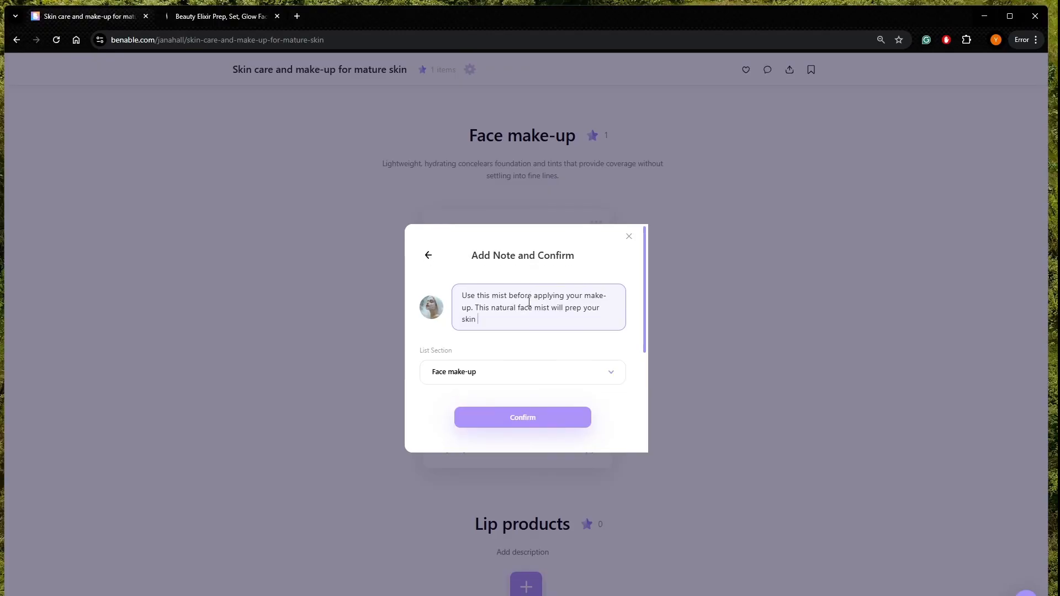
pyautogui.write('and')
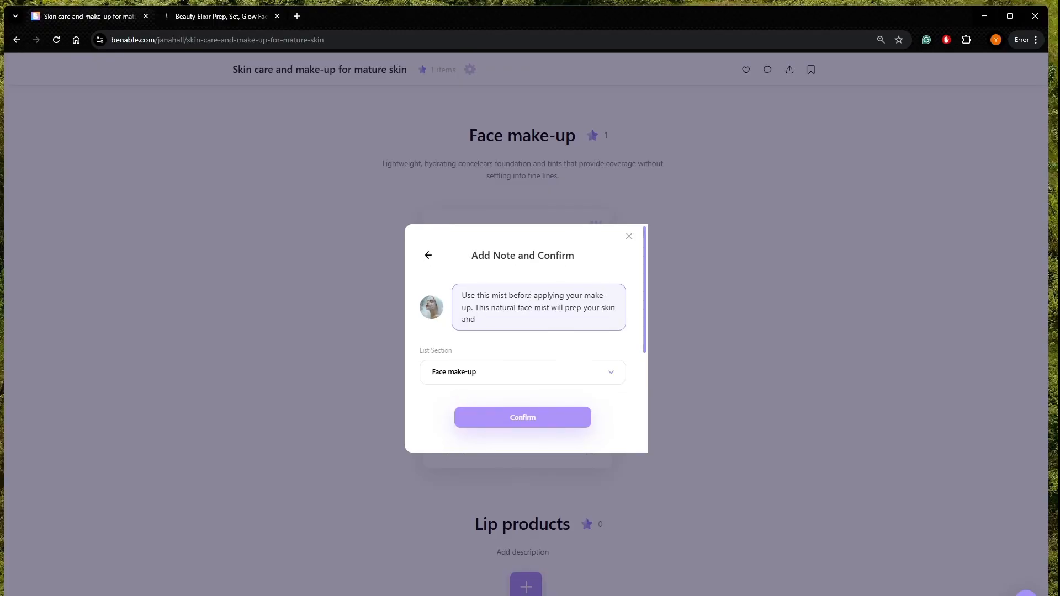
pyautogui.write('righten')
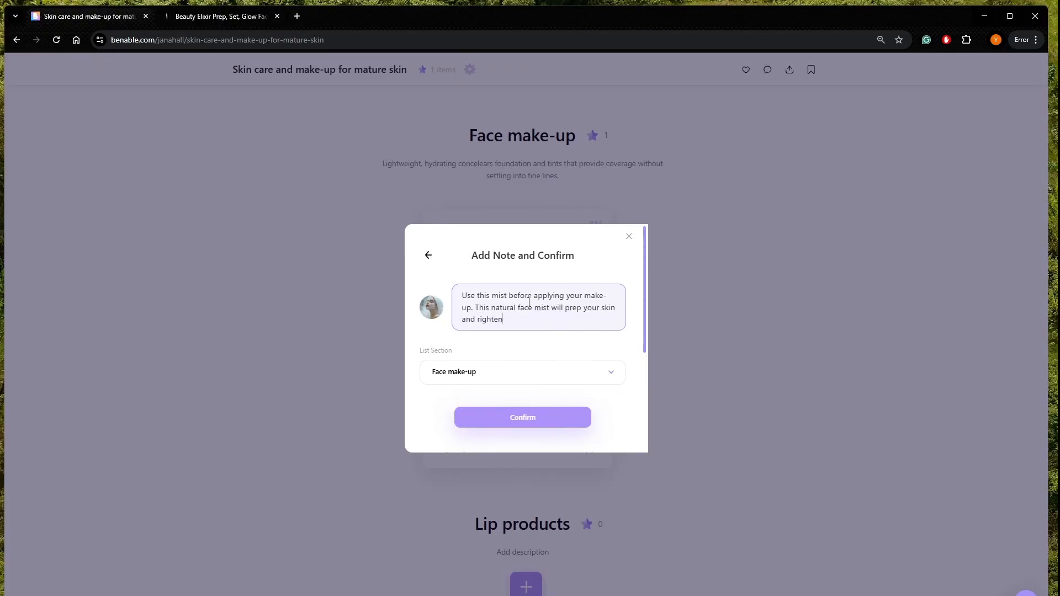
pyautogui.write('your pores.')
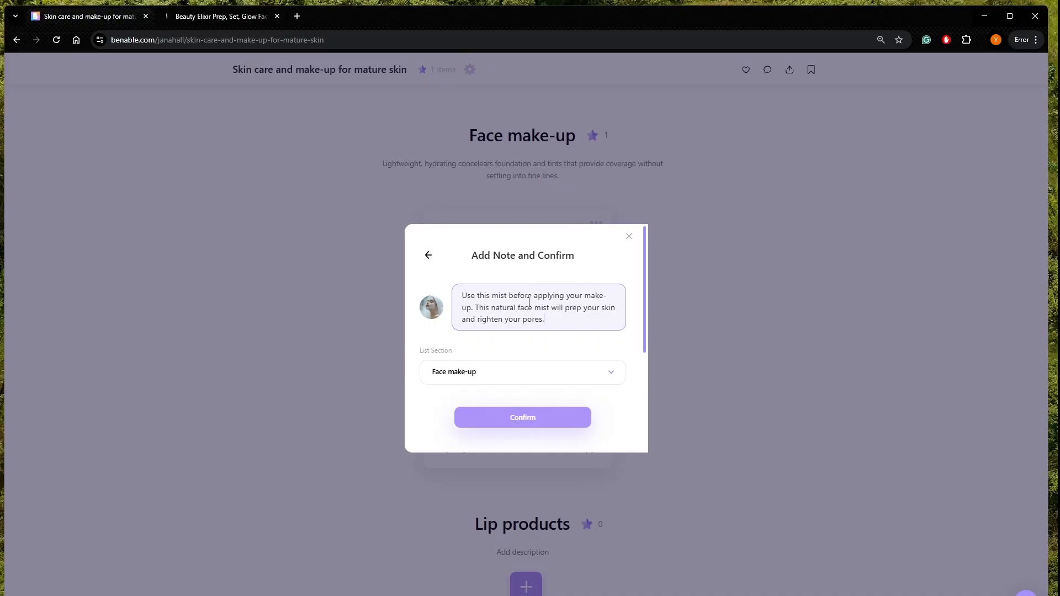
pyautogui.write('It will')
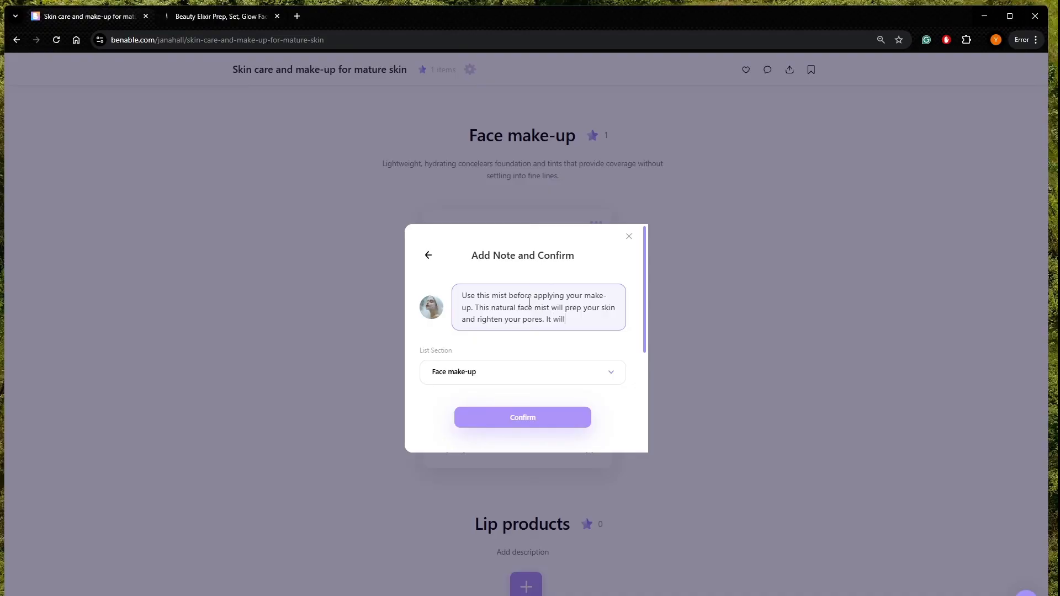
pyautogui.write('set your')
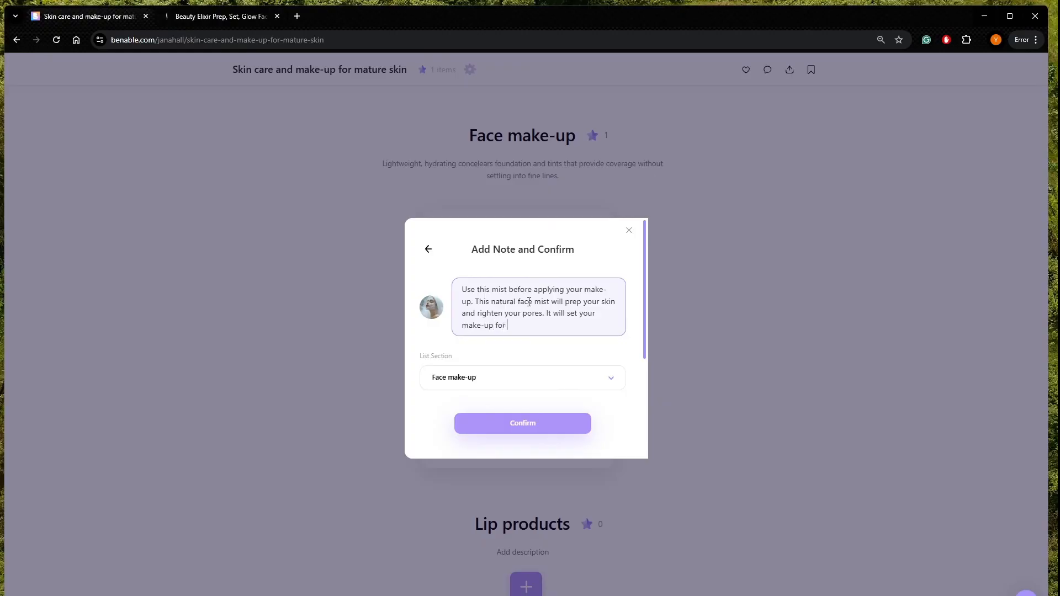
pyautogui.write('dewy.')
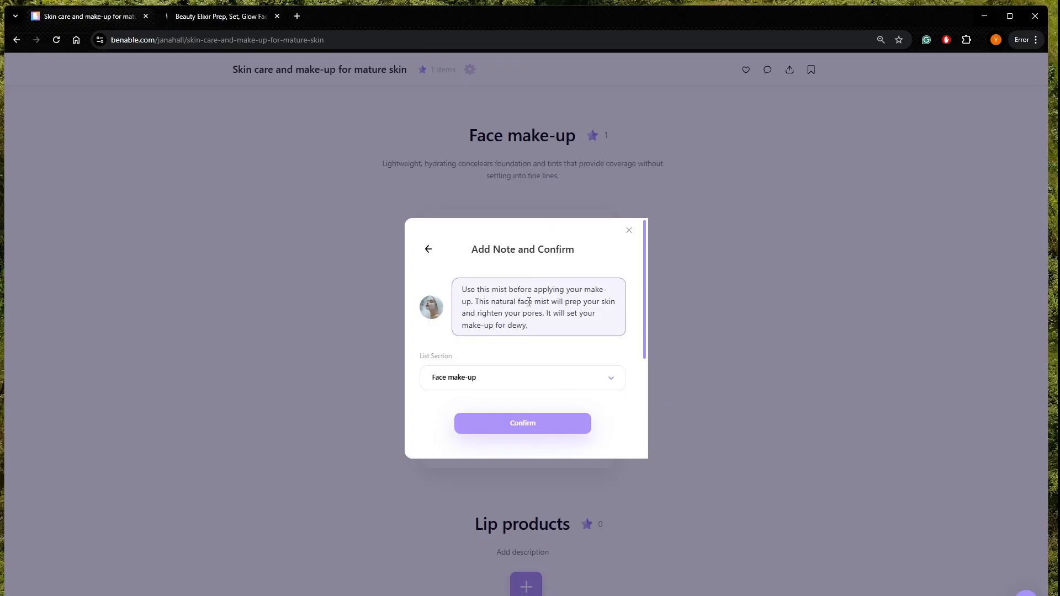
pyautogui.write('glowing skin')
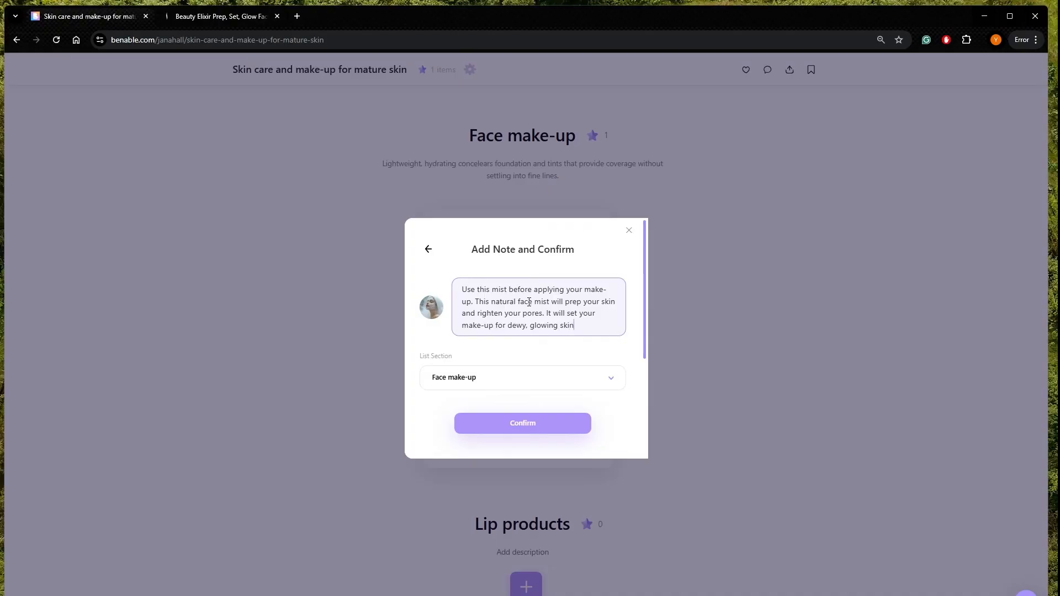
pyautogui.click(522, 422)
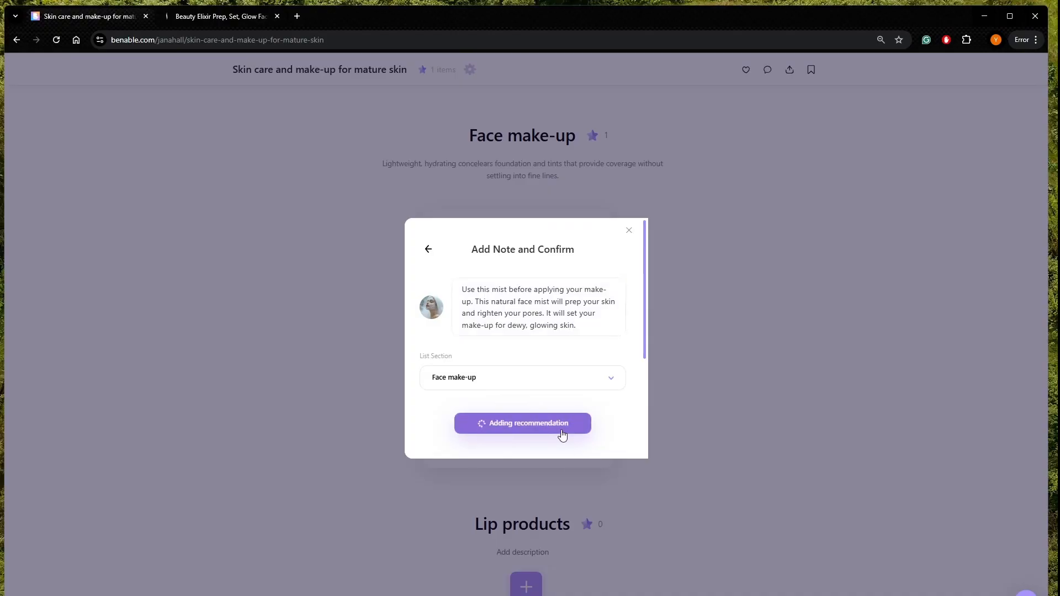
pyautogui.click(521, 423)
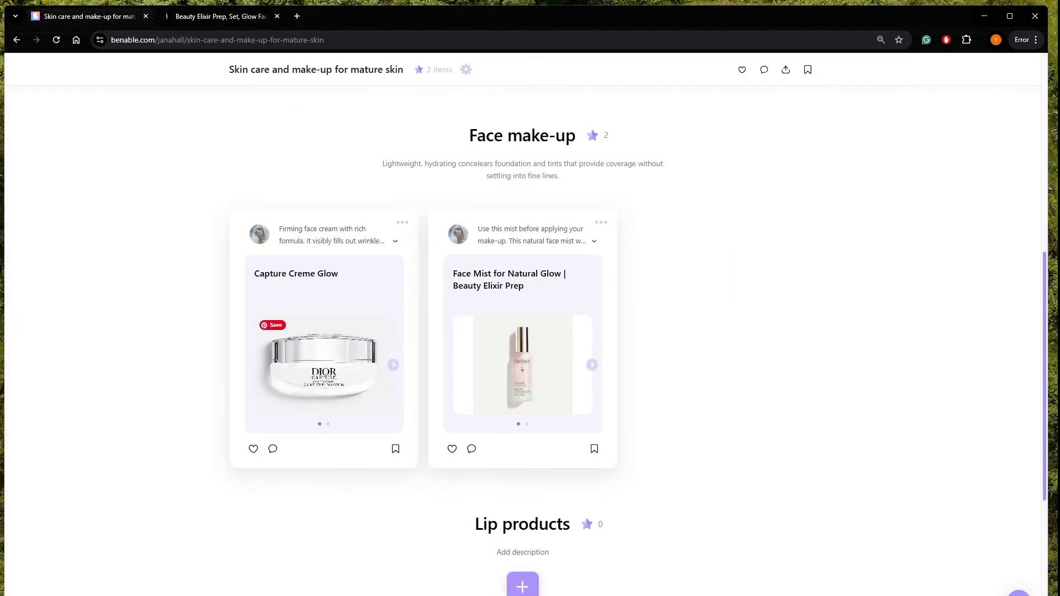